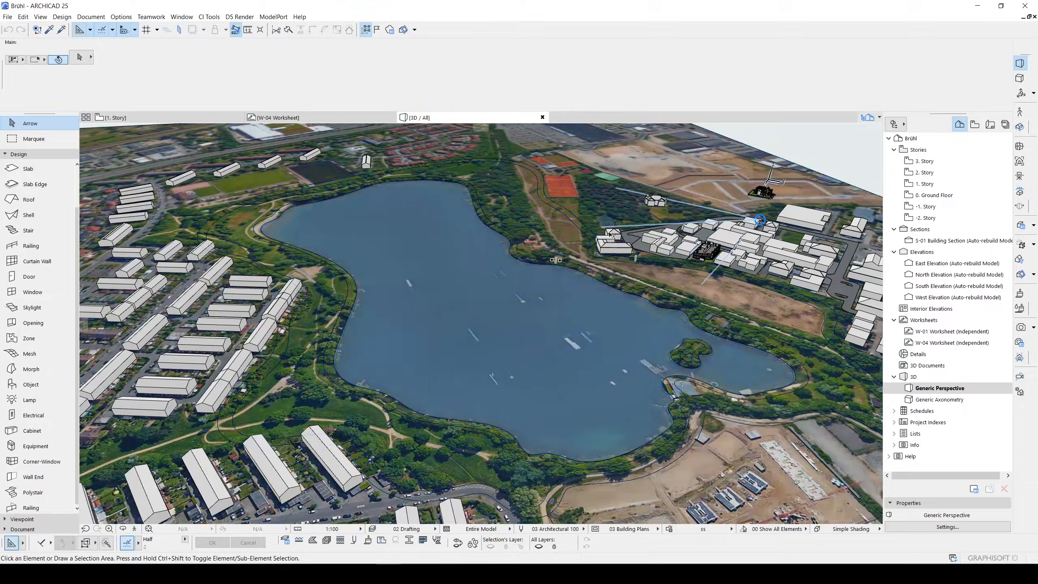
Create a new untitled project from 'ARCHICAD 25 Template.tpl' and bring up Project Preferences
{"action": "left_click", "coordinate": [8, 16]}
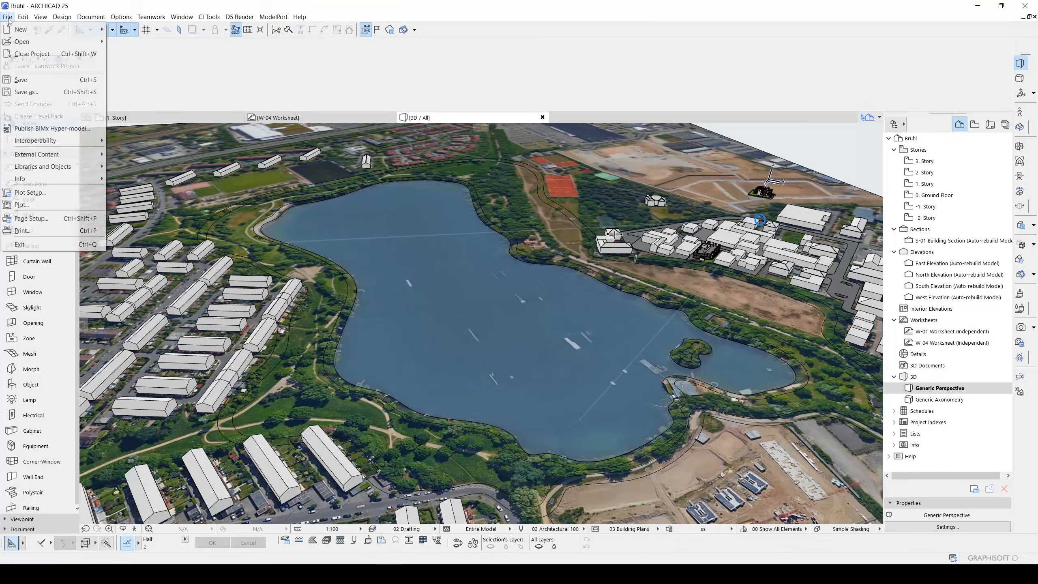
{"action": "left_click", "coordinate": [20, 29]}
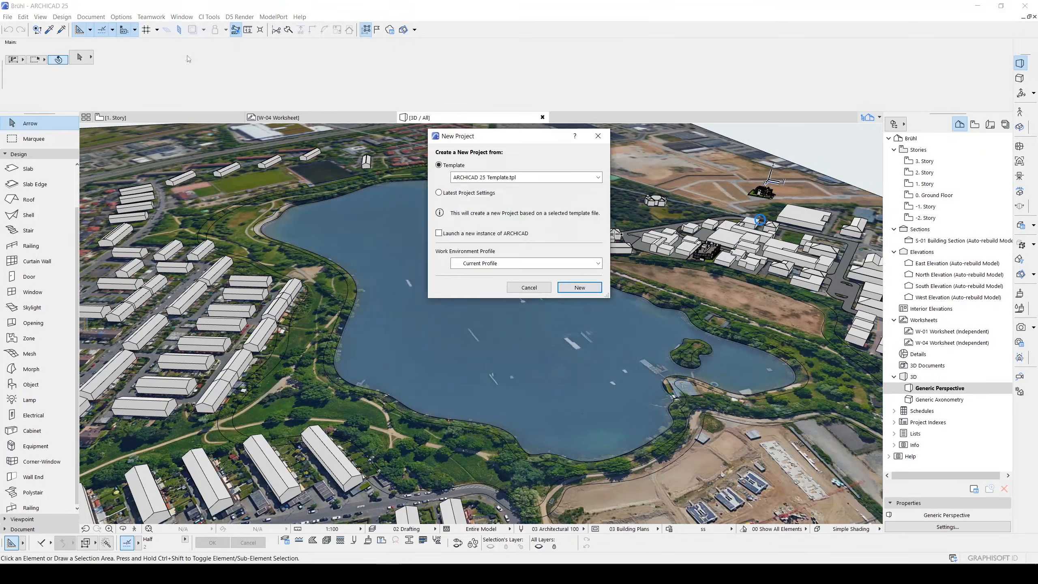
{"action": "left_click", "coordinate": [578, 288]}
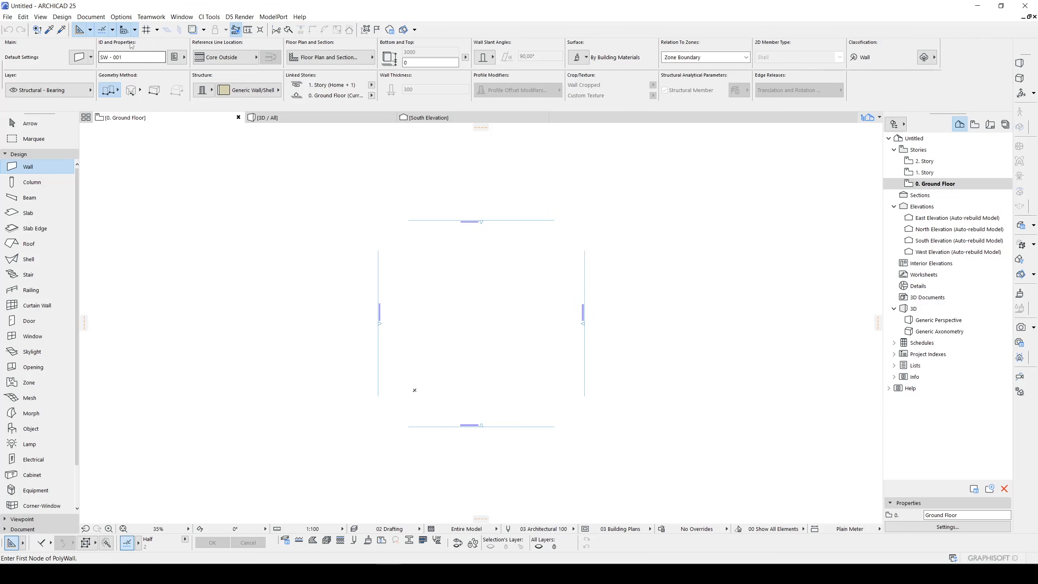
{"action": "left_click", "coordinate": [121, 16]}
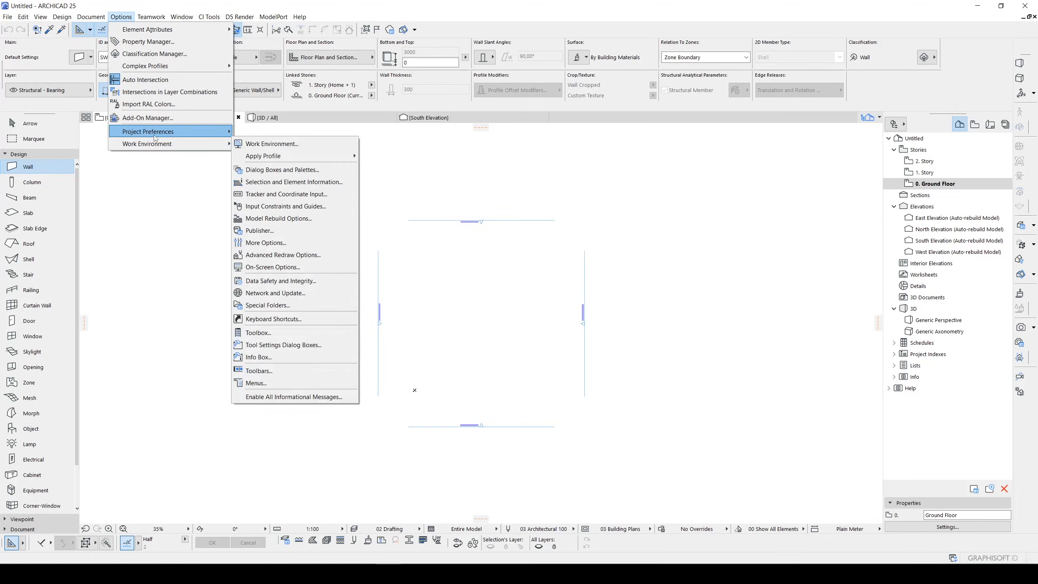
Change the Working Units length unit from millimetres to centimetres
{"action": "left_click", "coordinate": [271, 144]}
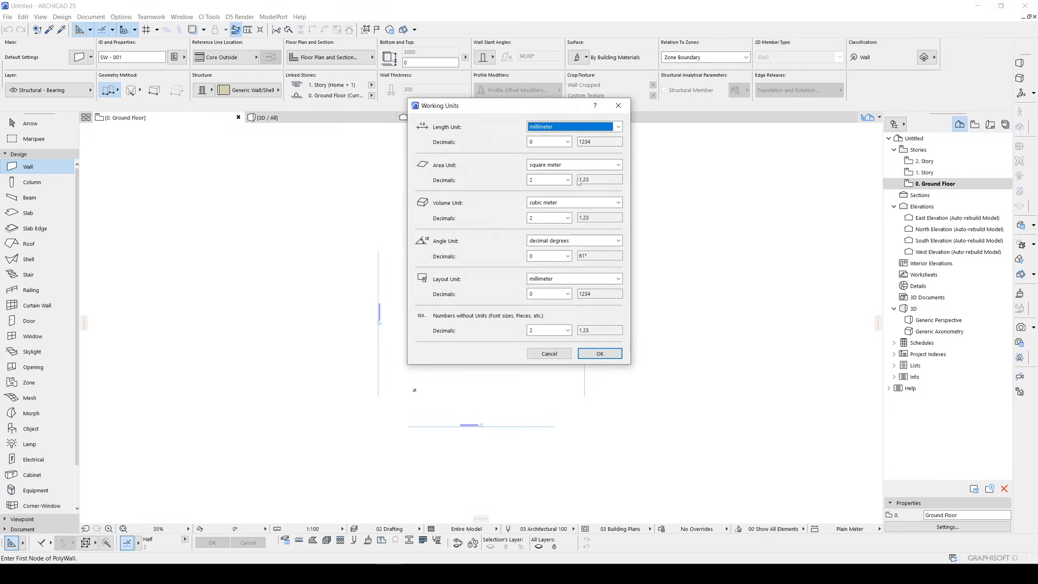
{"action": "left_click", "coordinate": [573, 126]}
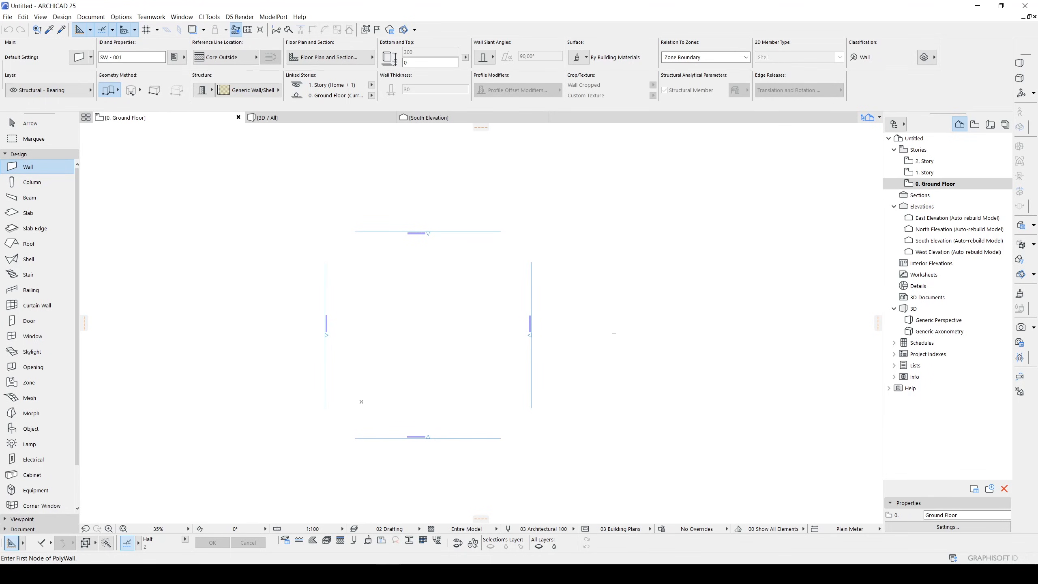
{"action": "mouse_move", "coordinate": [627, 341]}
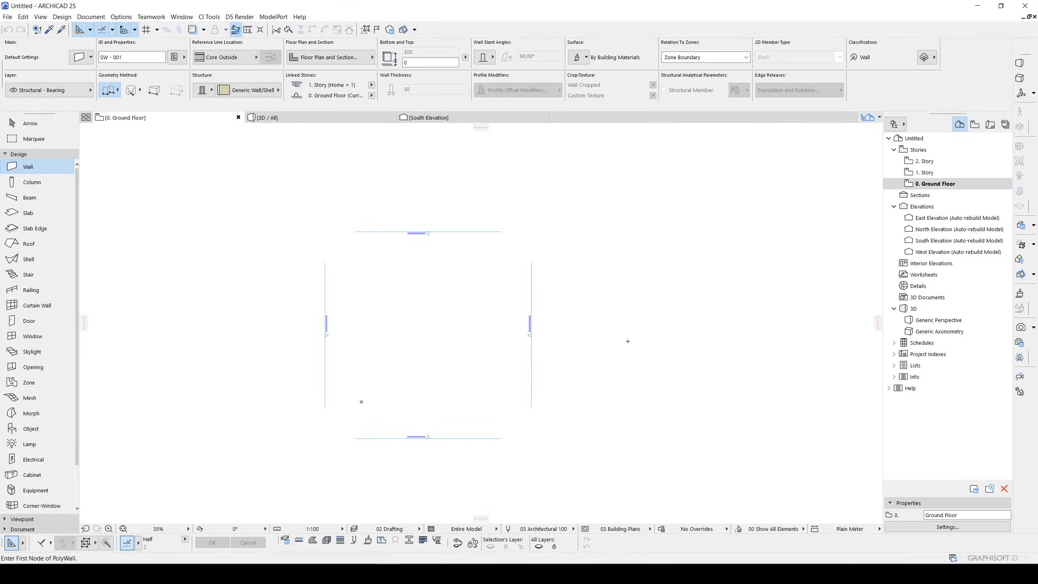
{"action": "mouse_move", "coordinate": [613, 336]}
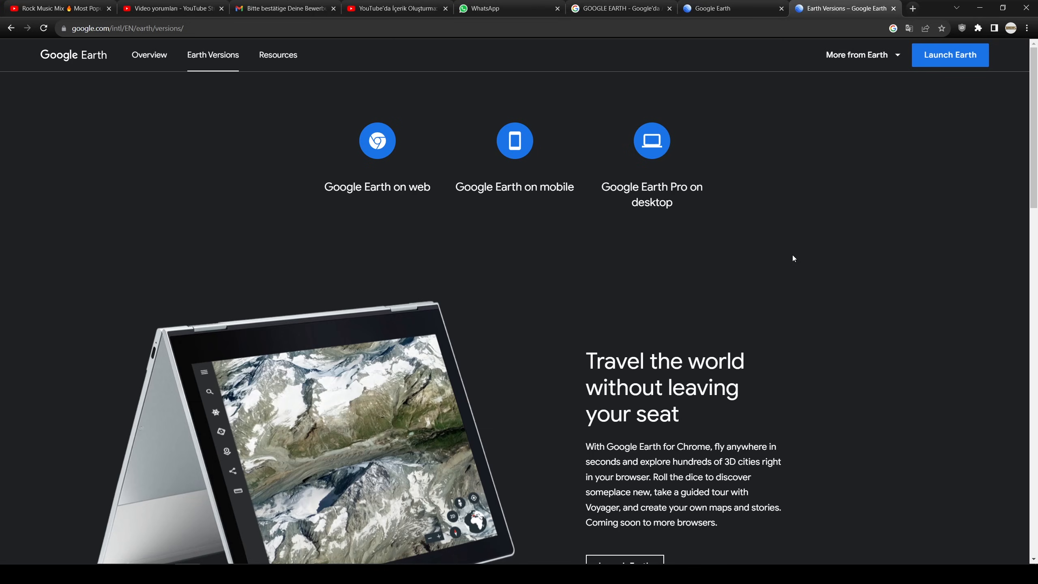
{"action": "mouse_move", "coordinate": [668, 213]}
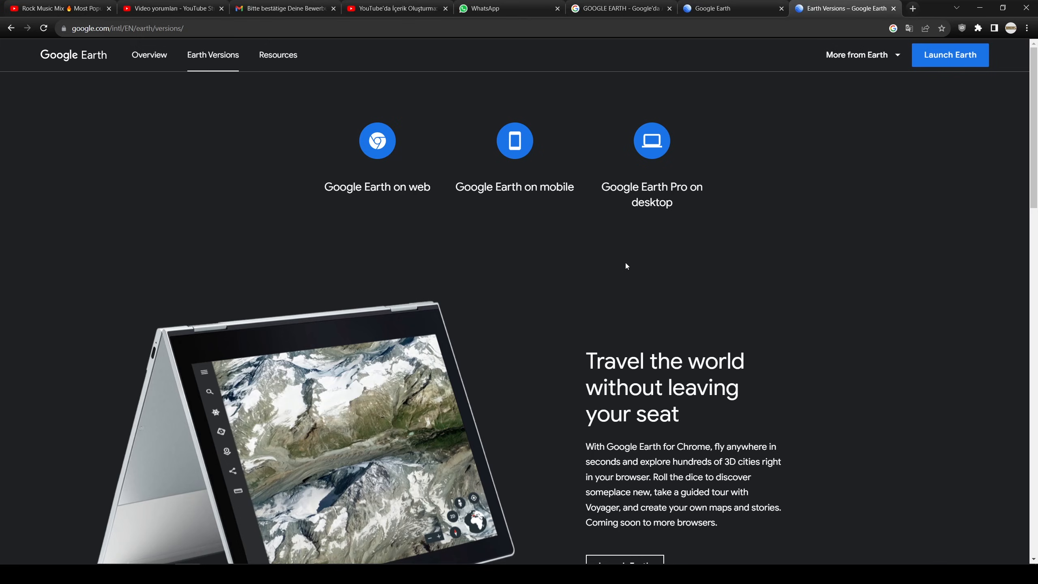
{"action": "mouse_move", "coordinate": [599, 222]}
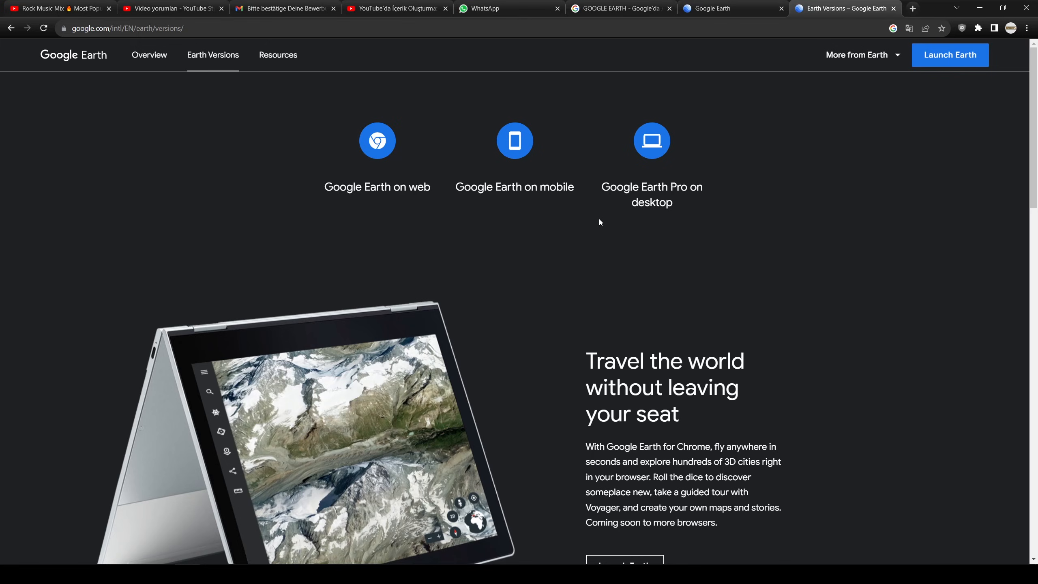
{"action": "mouse_move", "coordinate": [680, 193]}
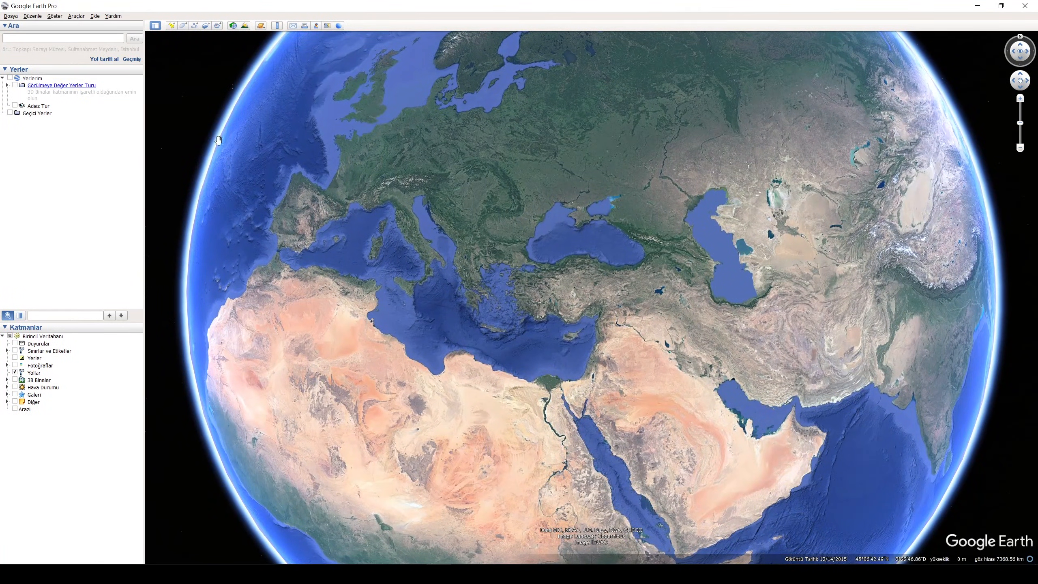
Search 'antalya', fly to its harbour area, and bring up the Save Image options
{"action": "type", "text": "a"}
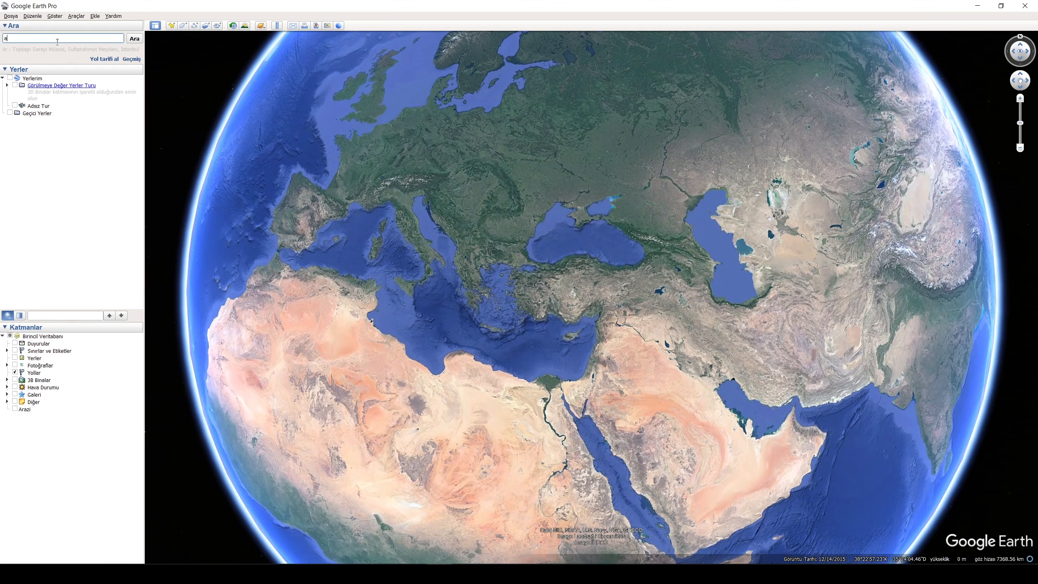
{"action": "type", "text": "antalya"}
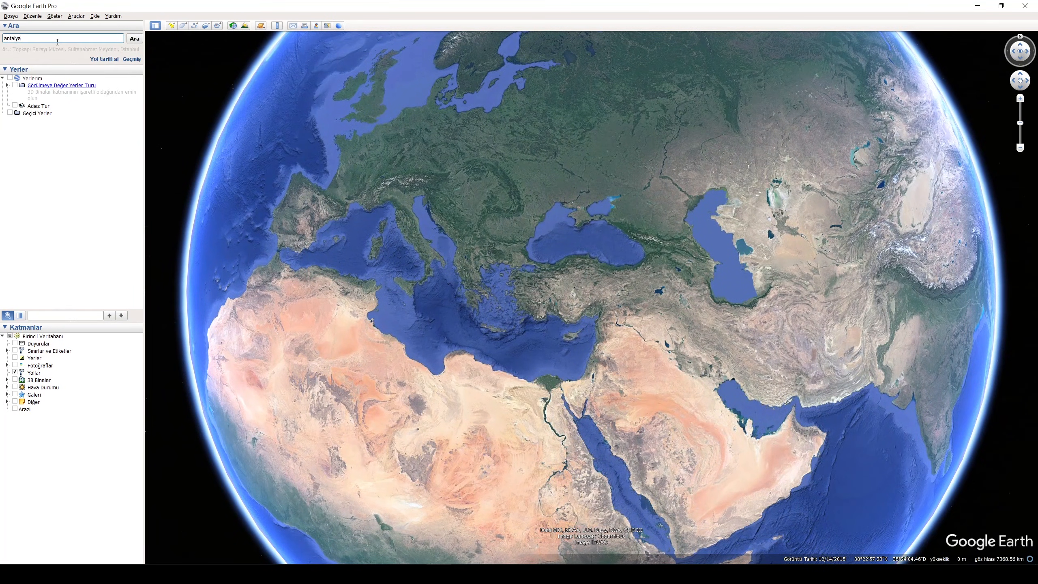
{"action": "left_click", "coordinate": [134, 38]}
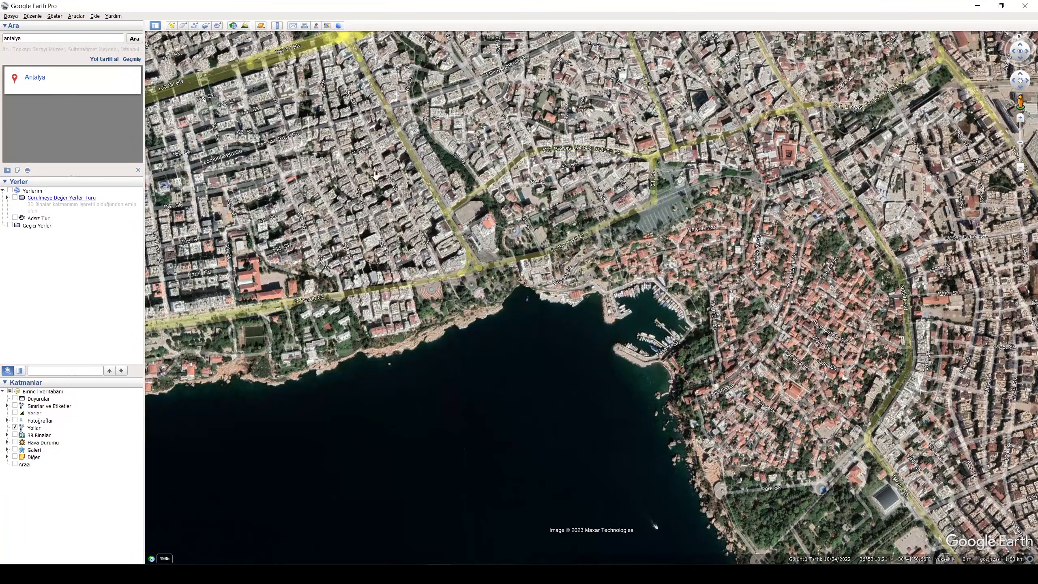
{"action": "left_click", "coordinate": [10, 15]}
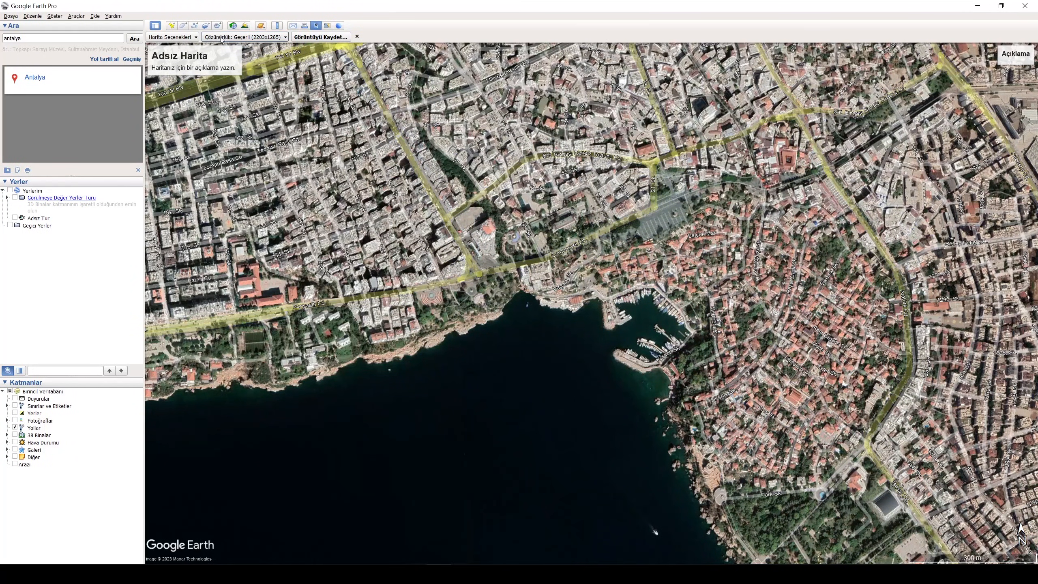
Set 8192x4778 maximum resolution, hide the Roads layer, and turn off the scale overlay
{"action": "left_click", "coordinate": [245, 36]}
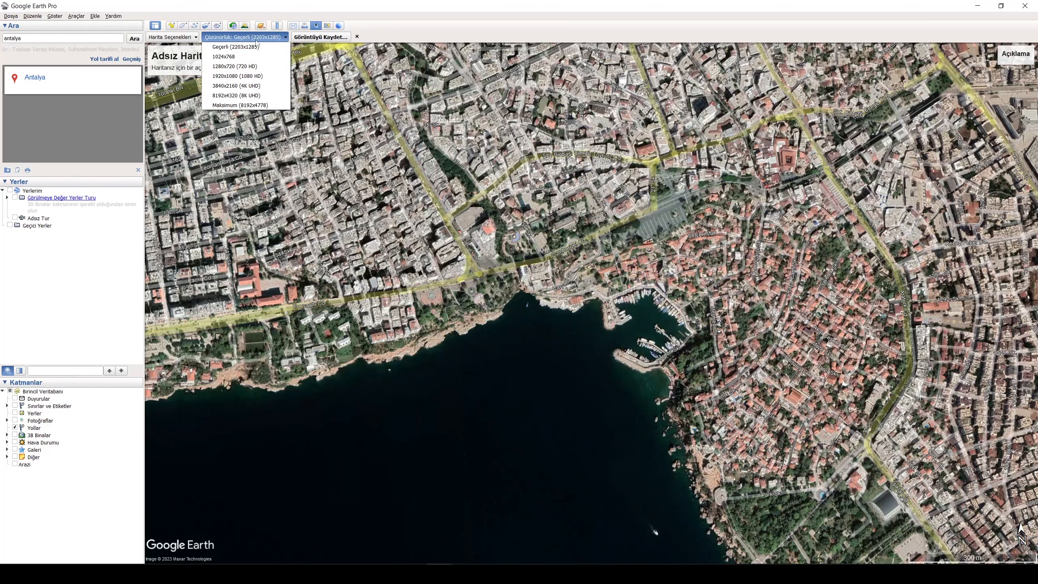
{"action": "mouse_move", "coordinate": [259, 106]}
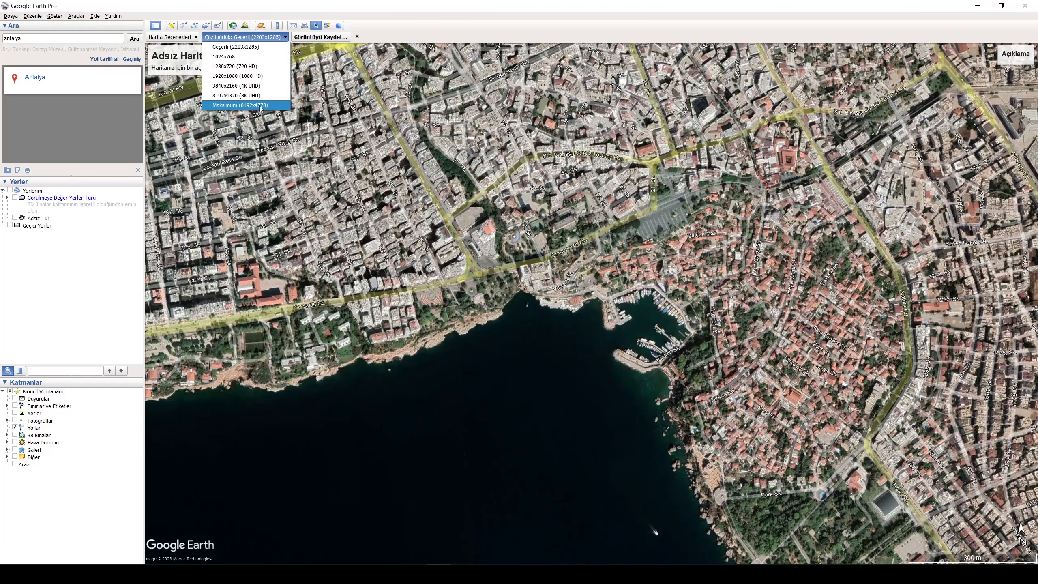
{"action": "left_click", "coordinate": [239, 106]}
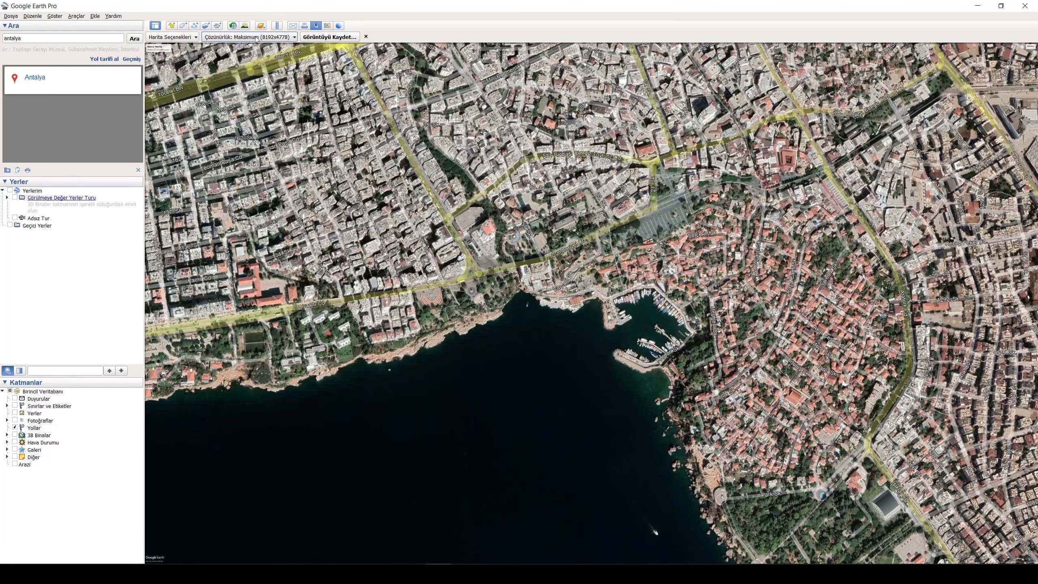
{"action": "mouse_move", "coordinate": [256, 37]}
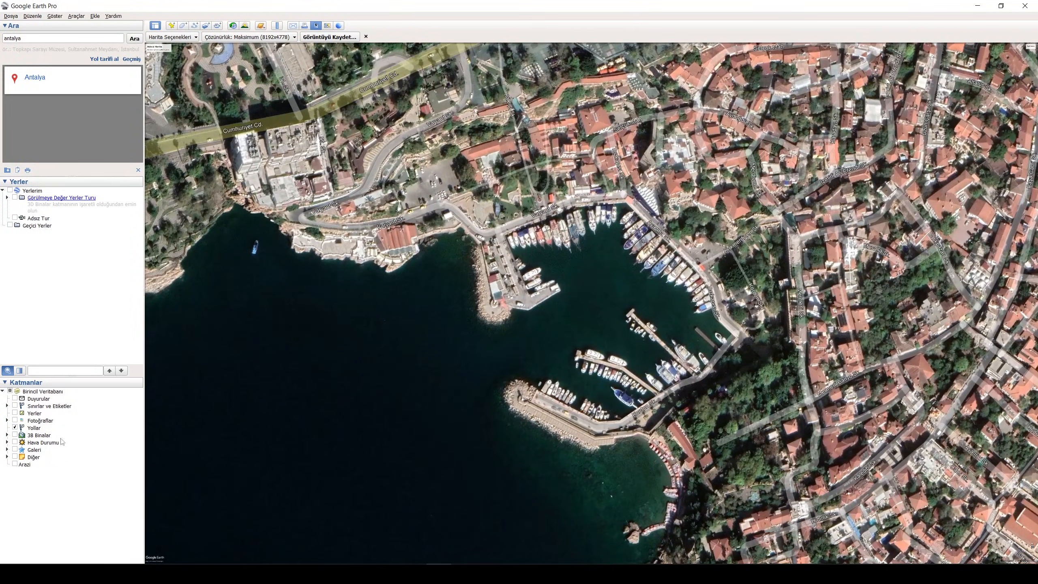
{"action": "left_click", "coordinate": [34, 428]}
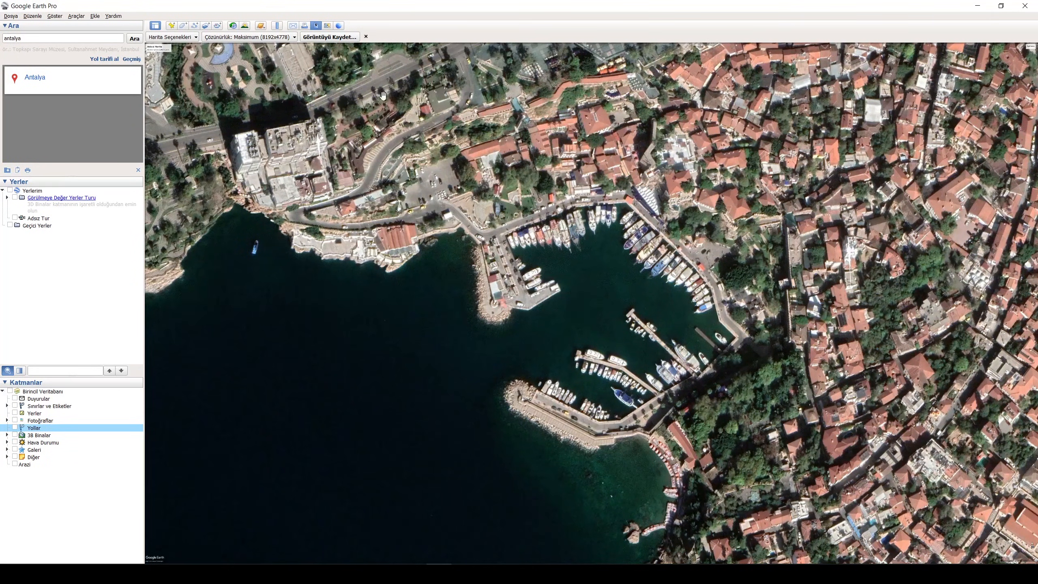
{"action": "left_click", "coordinate": [171, 37]}
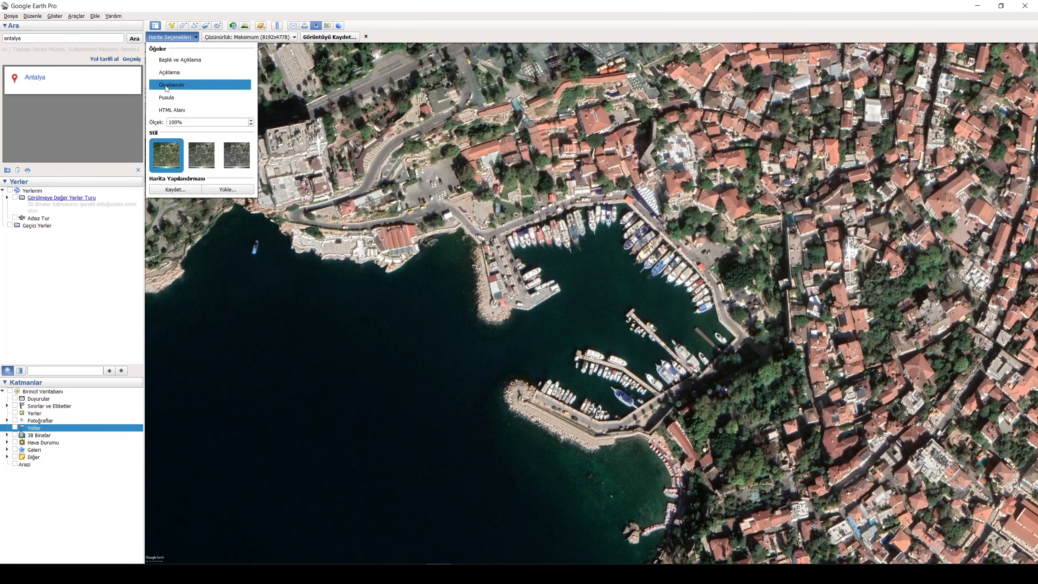
{"action": "left_click", "coordinate": [171, 85]}
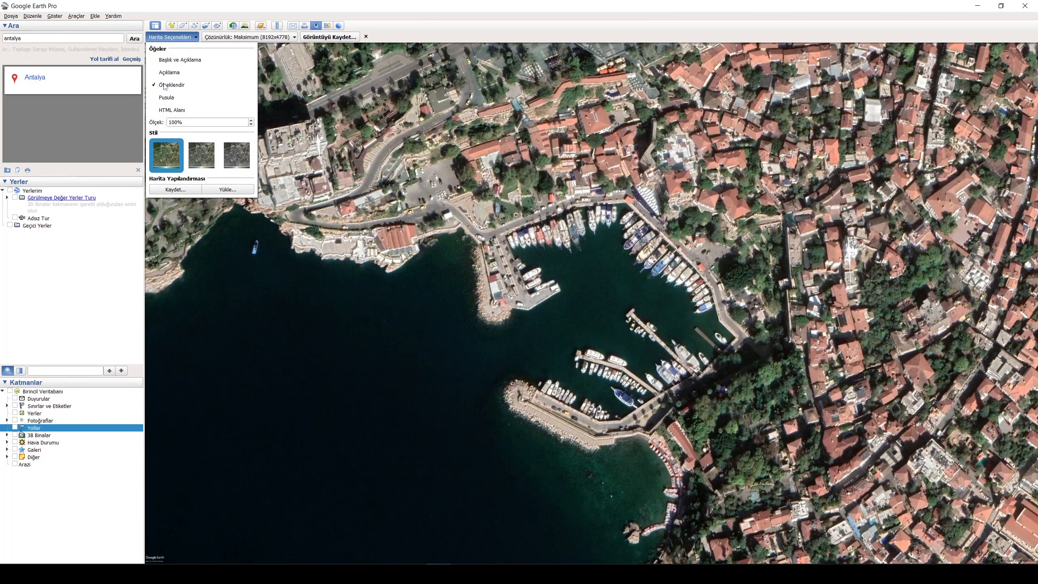
{"action": "left_click", "coordinate": [170, 37]}
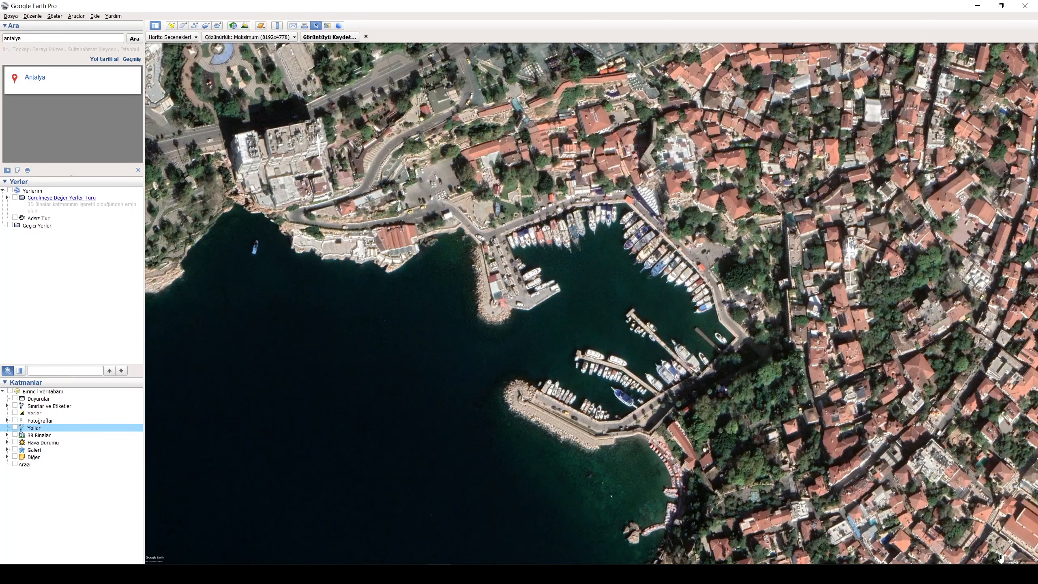
{"action": "mouse_move", "coordinate": [1001, 558]}
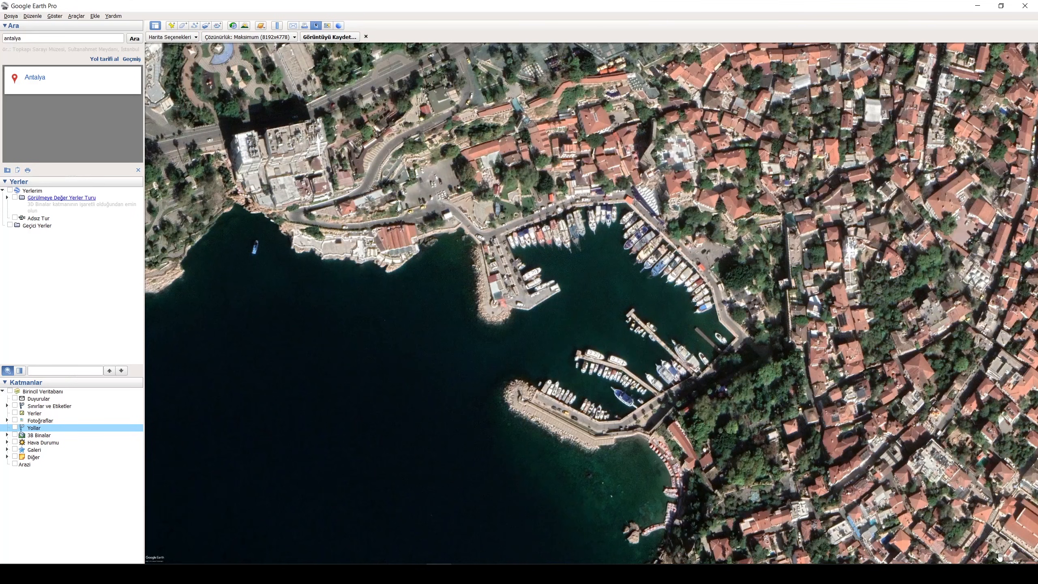
{"action": "mouse_move", "coordinate": [937, 495]}
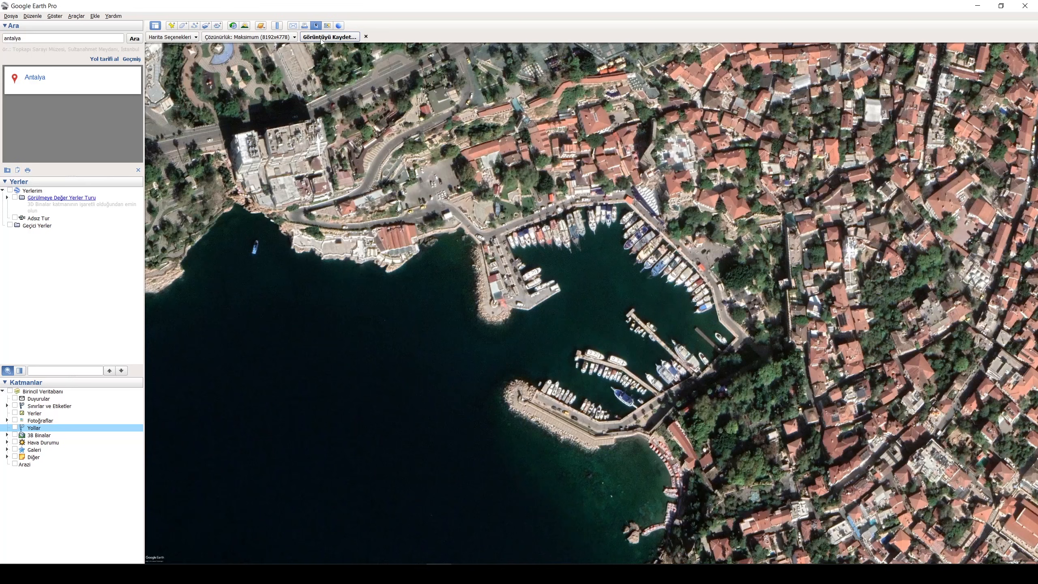
Export the framed harbour view as a maximum-resolution image
{"action": "left_click", "coordinate": [329, 37]}
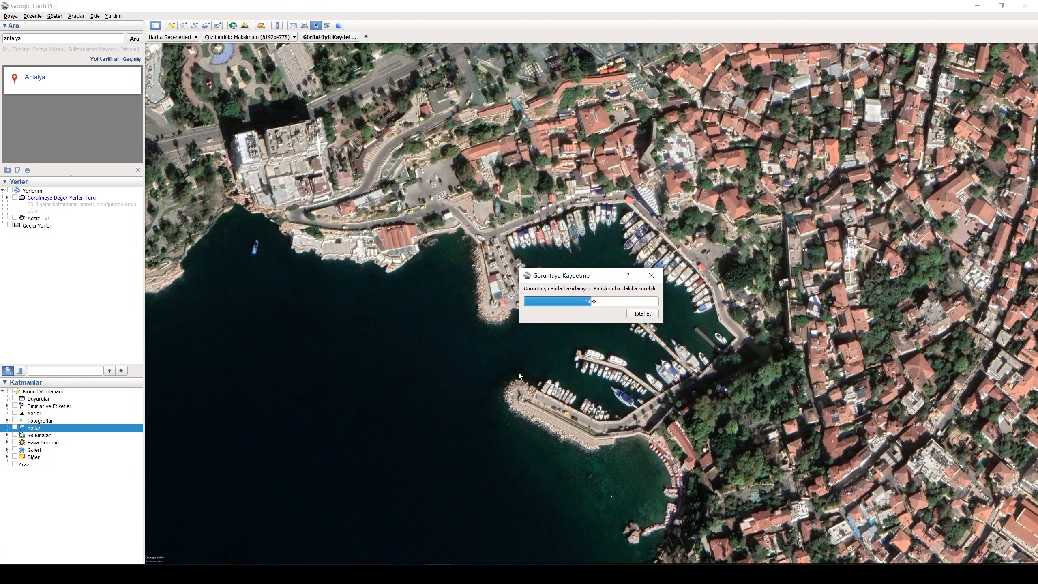
{"action": "mouse_move", "coordinate": [543, 301]}
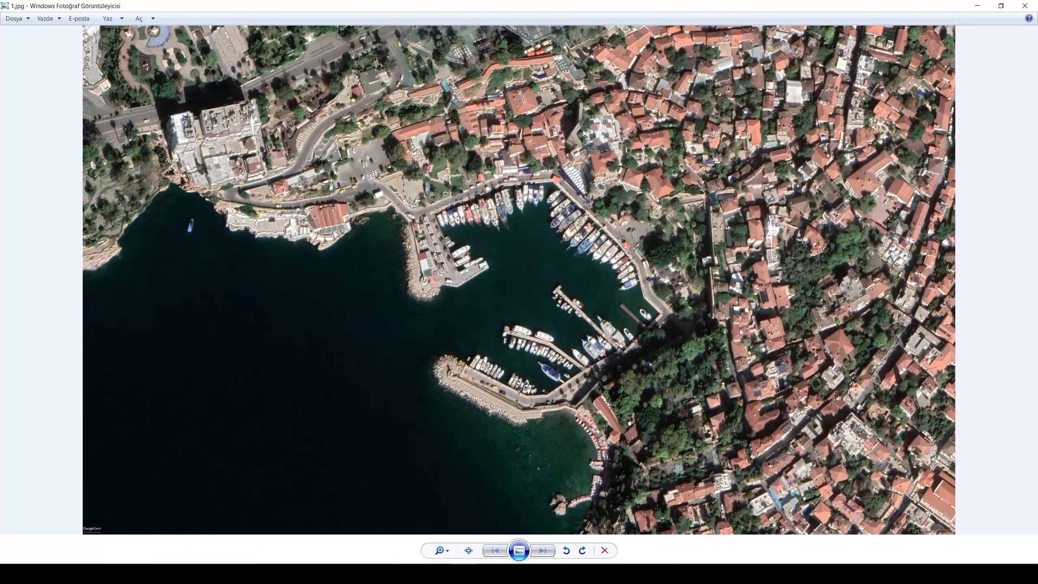
{"action": "left_click", "coordinate": [468, 551]}
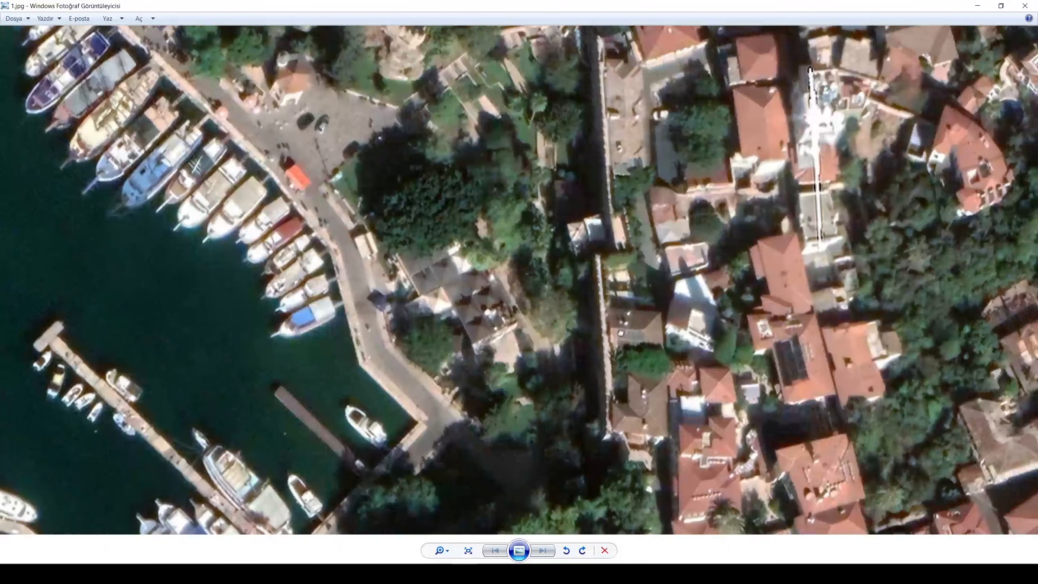
{"action": "left_click", "coordinate": [439, 551]}
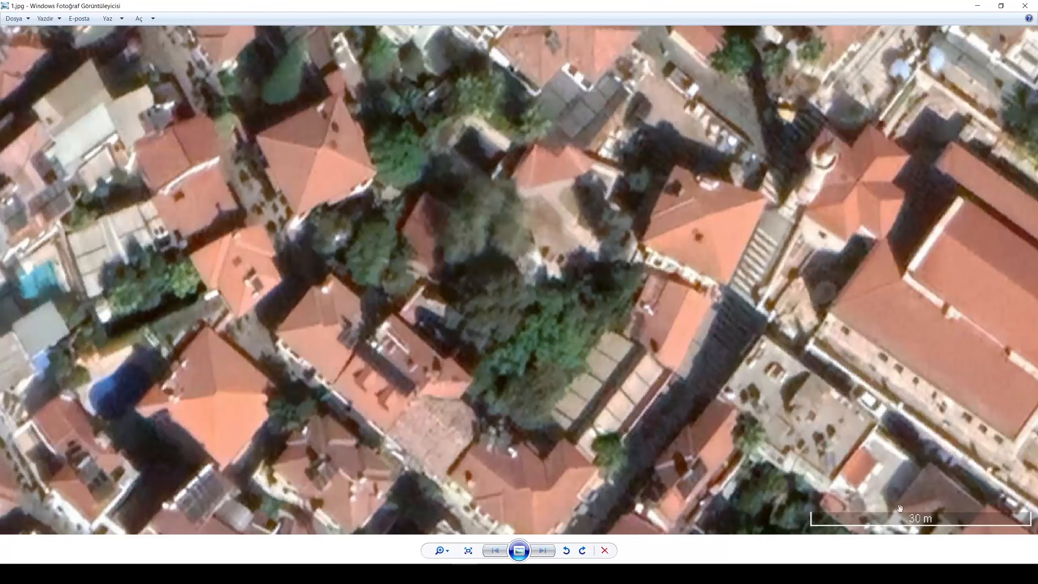
{"action": "mouse_move", "coordinate": [1023, 525]}
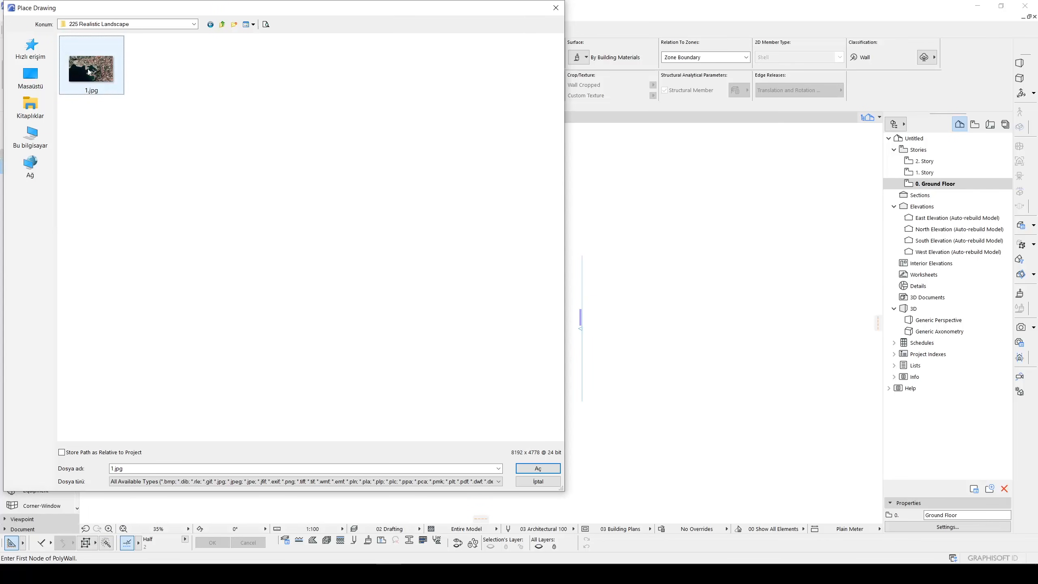
Place 1.jpg as an external drawing, keeping it independent
{"action": "left_click", "coordinate": [537, 468]}
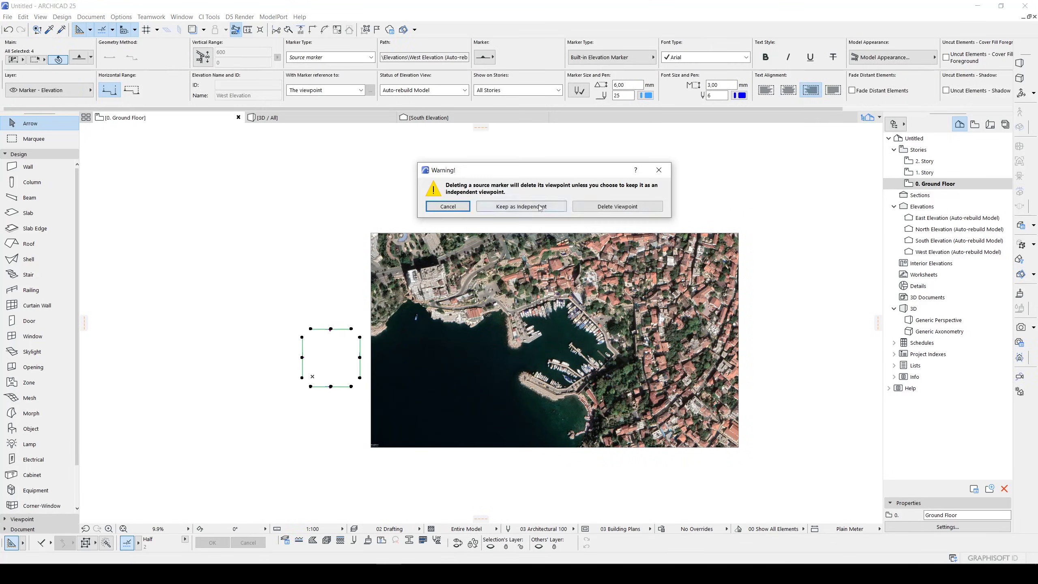
{"action": "left_click", "coordinate": [521, 206]}
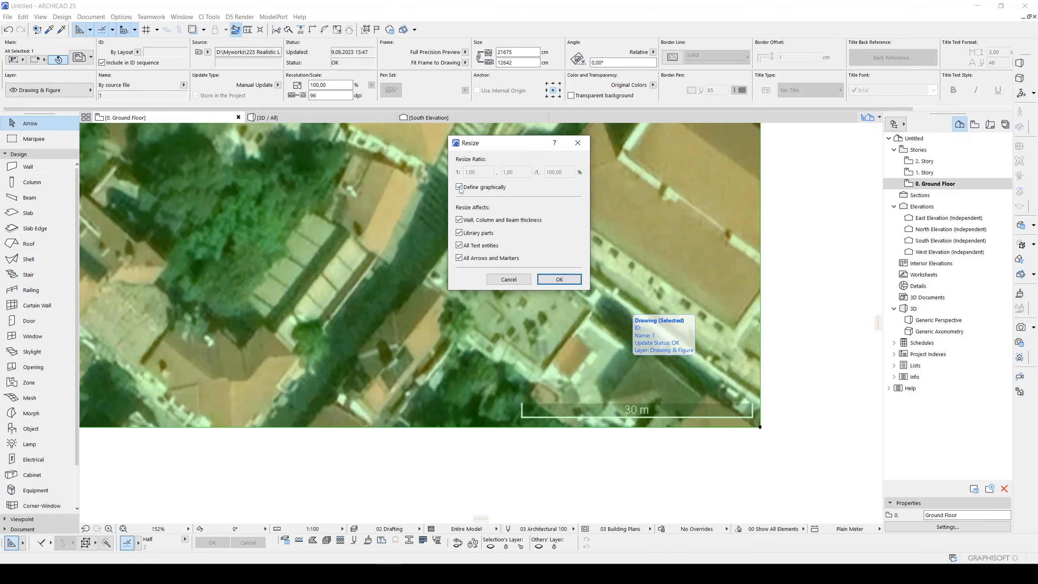
Resize the image graphically so the 30 m scale bar measures 3000 cm
{"action": "left_click", "coordinate": [558, 278]}
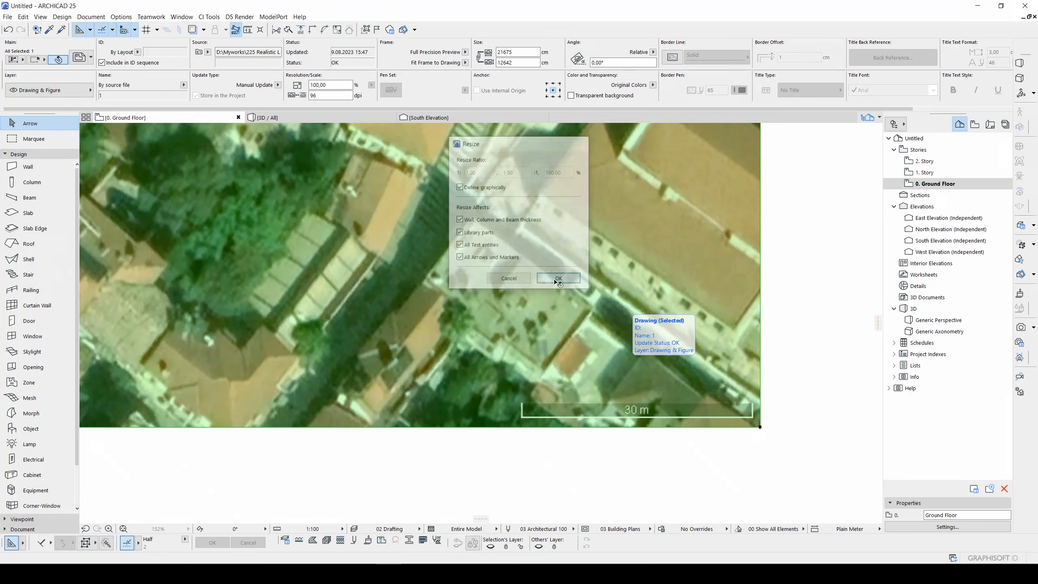
{"action": "left_click", "coordinate": [557, 277]}
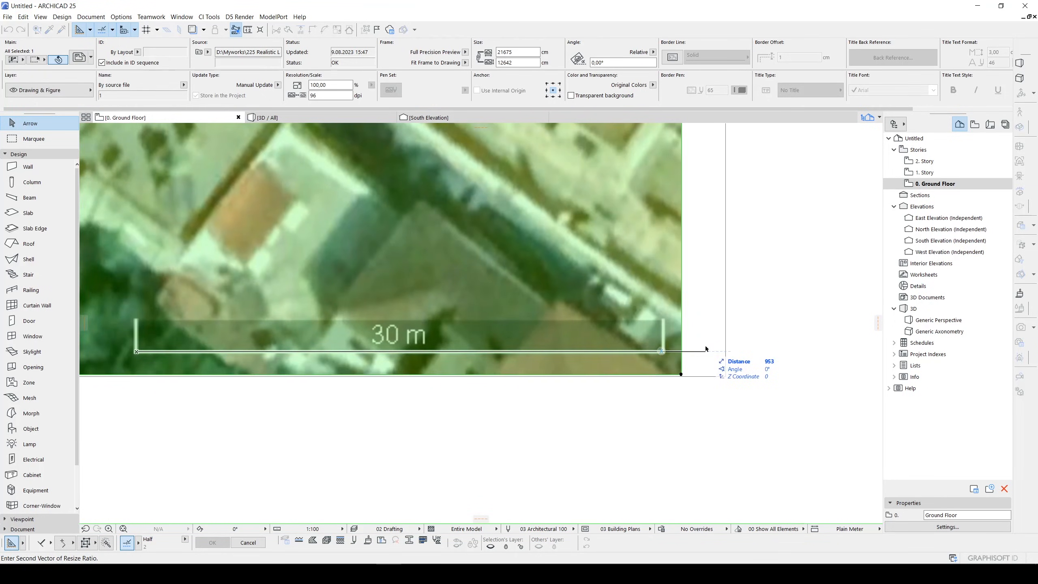
{"action": "type", "text": "30"}
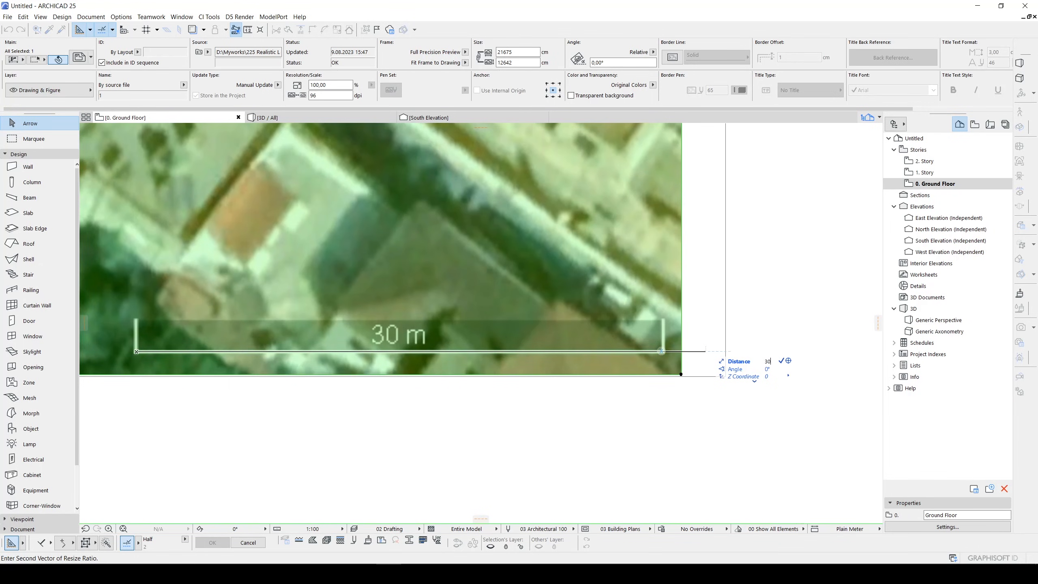
{"action": "type", "text": "3000"}
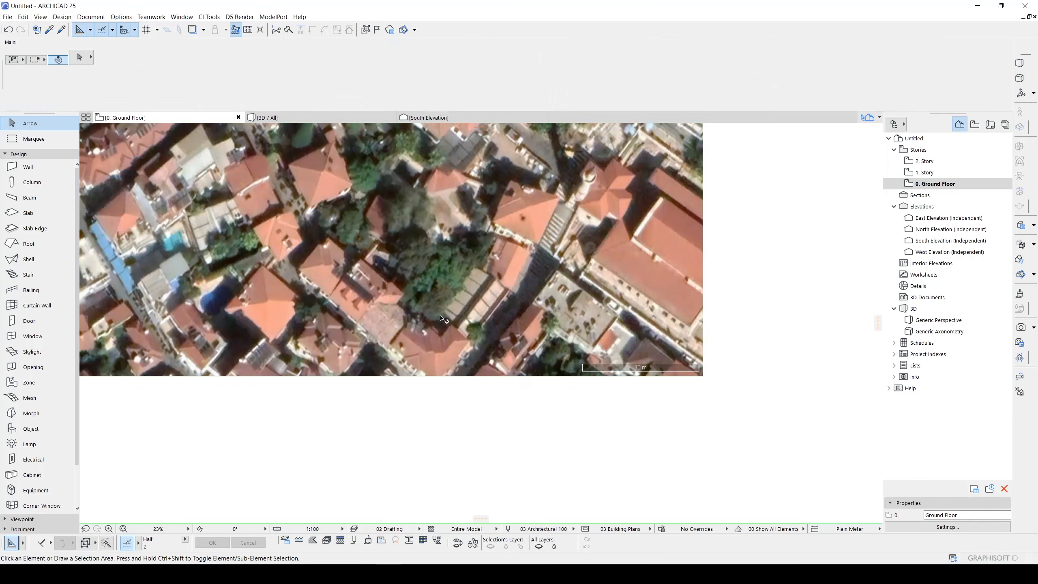
{"action": "scroll", "scroll_direction": "down", "scroll_amount": 3}
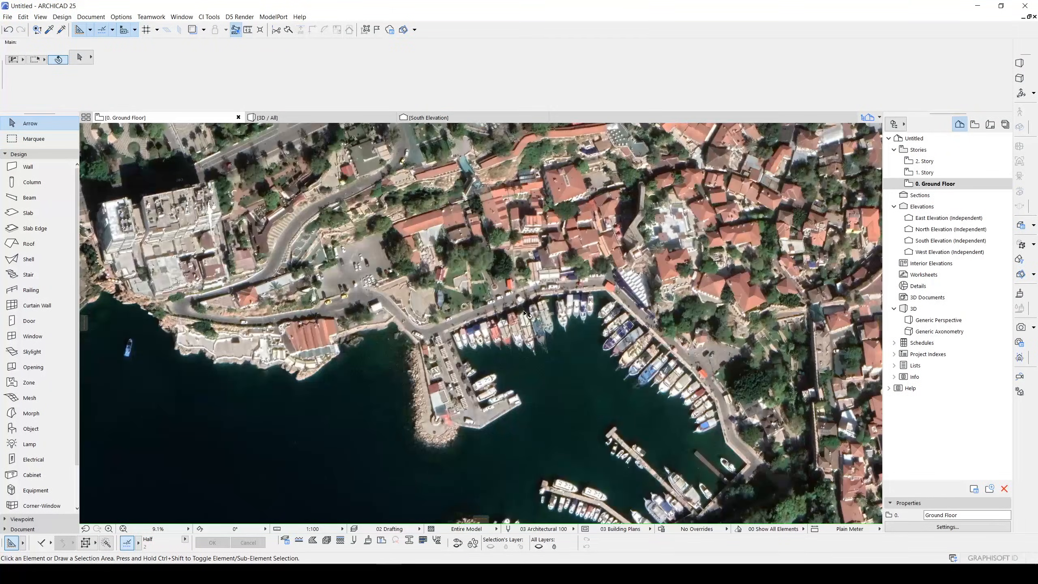
{"action": "left_click", "coordinate": [248, 29]}
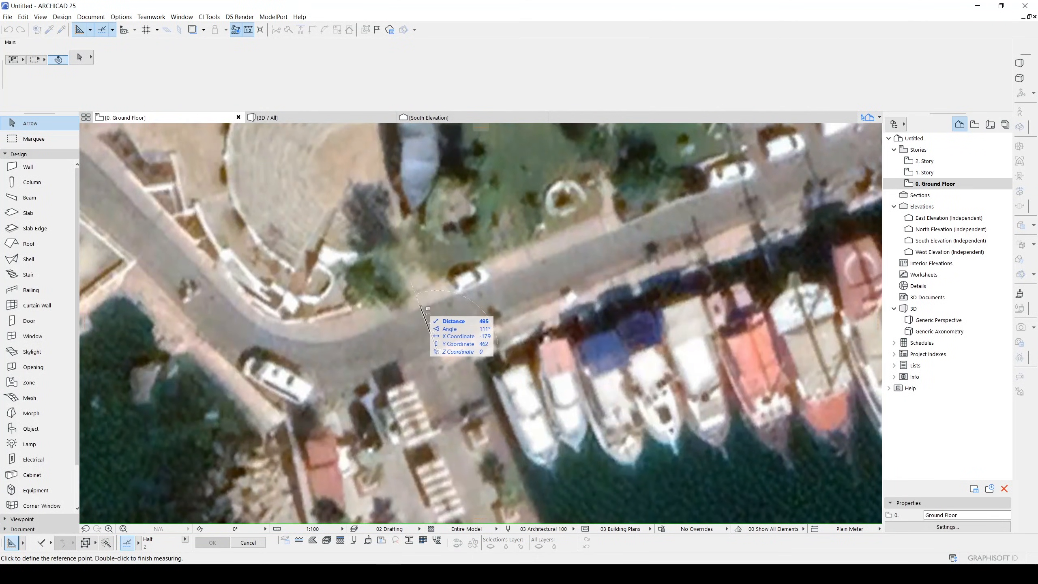
{"action": "left_click", "coordinate": [419, 307]}
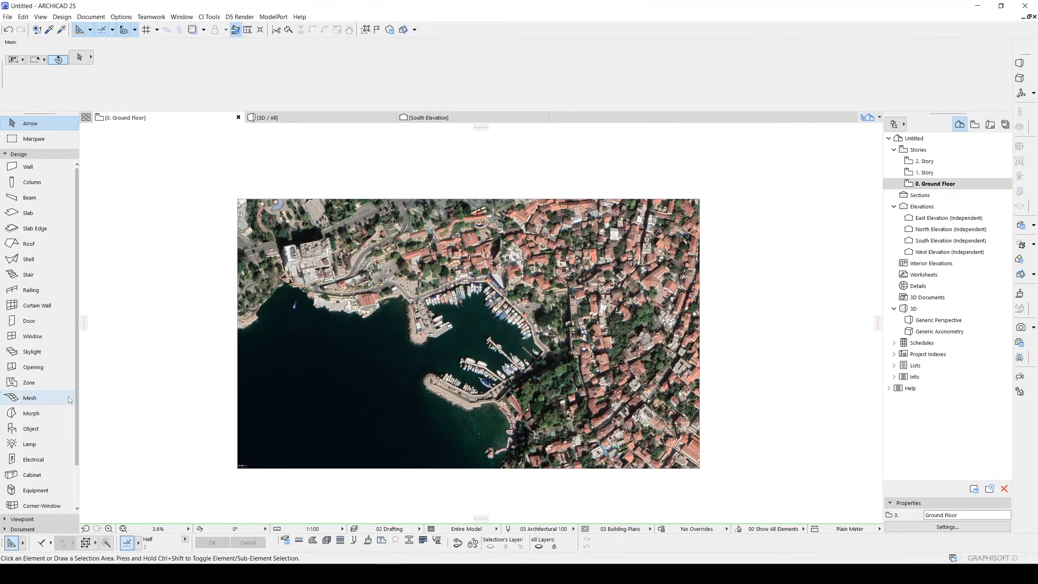
Draw a rectangular flat terrain mesh over the harbour satellite image
{"action": "left_click", "coordinate": [29, 398]}
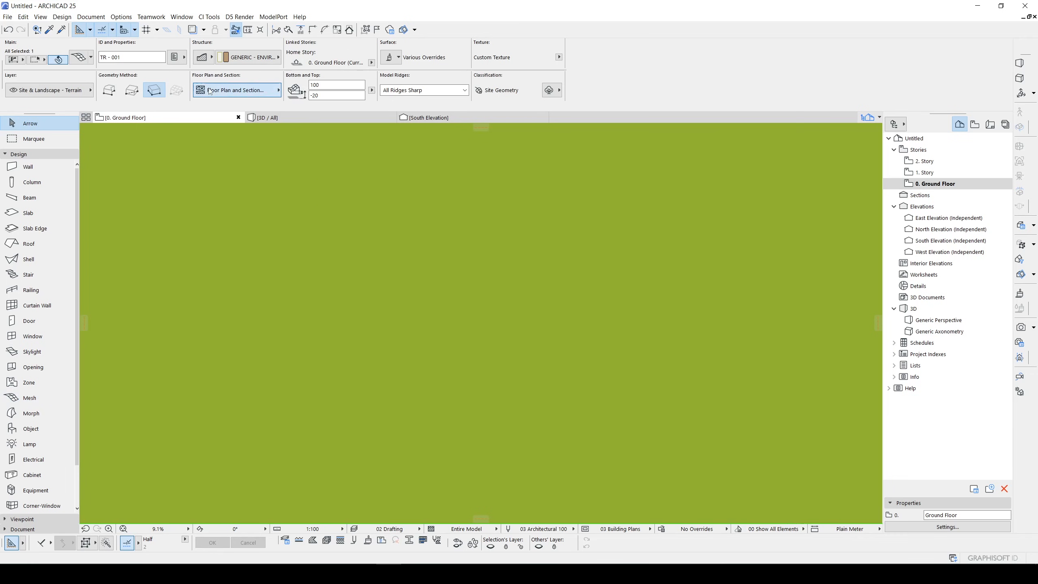
{"action": "left_click", "coordinate": [278, 89]}
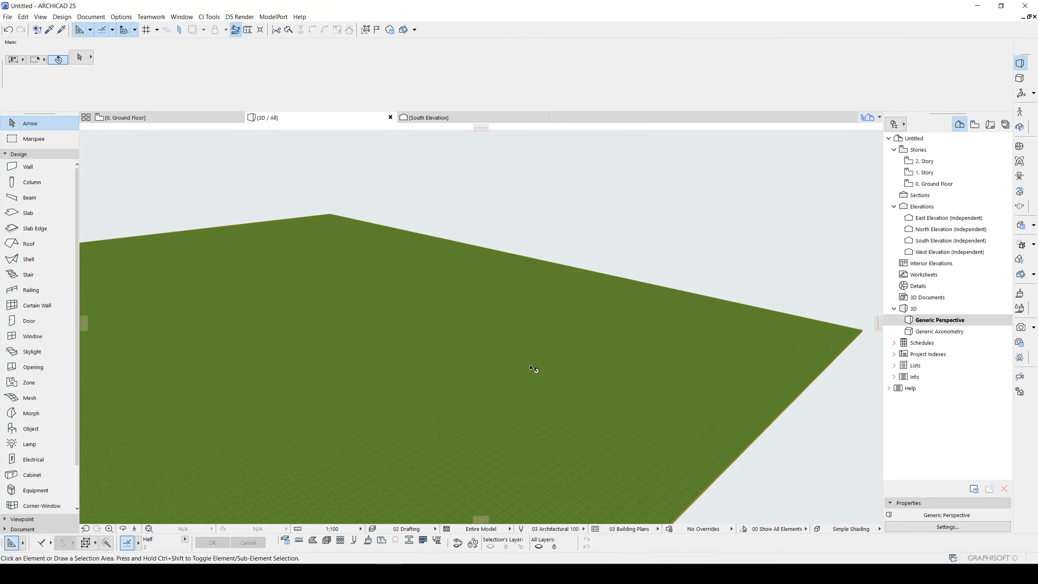
{"action": "mouse_move", "coordinate": [550, 328]}
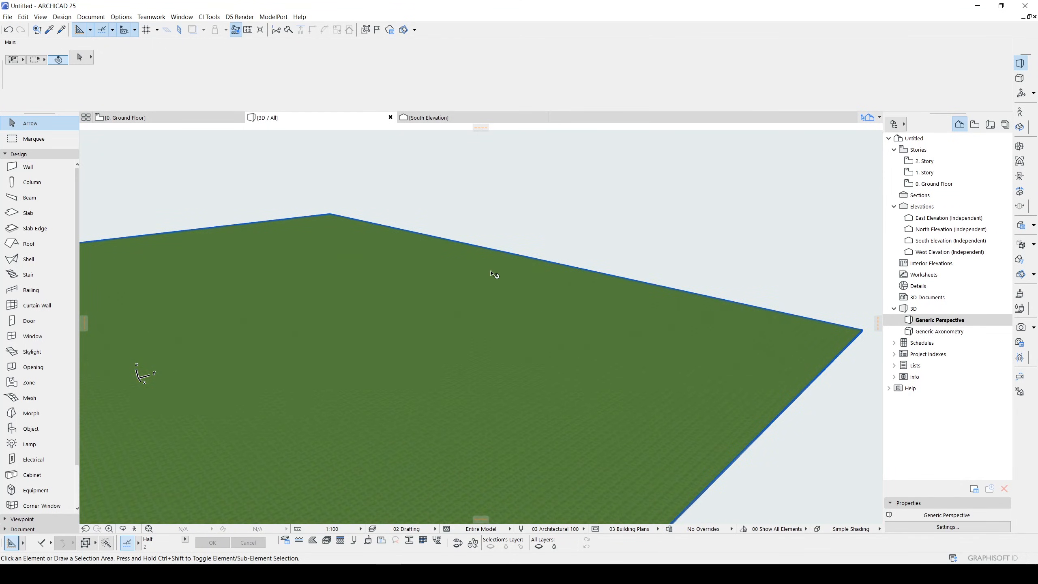
{"action": "mouse_move", "coordinate": [423, 268]}
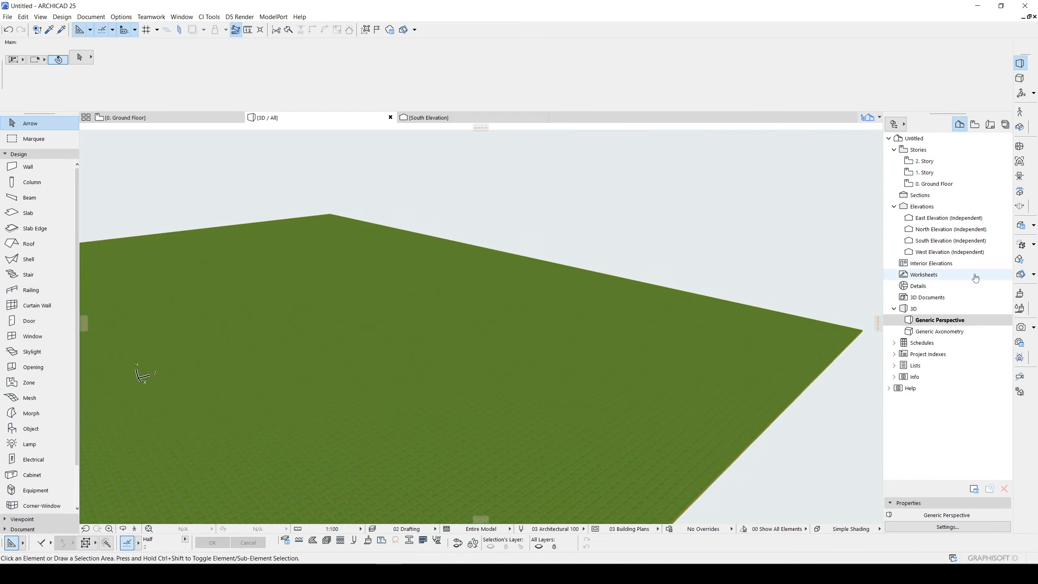
{"action": "mouse_move", "coordinate": [1021, 294]}
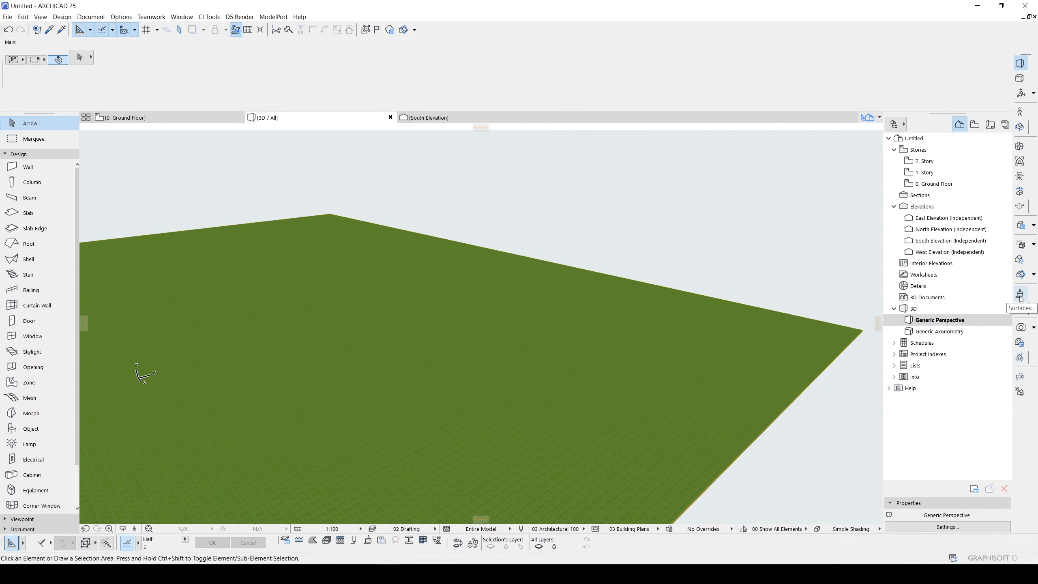
Duplicate the Stucco - Yellow Rough surface and name the copy 'Terrain New Antalya'
{"action": "left_click", "coordinate": [122, 17]}
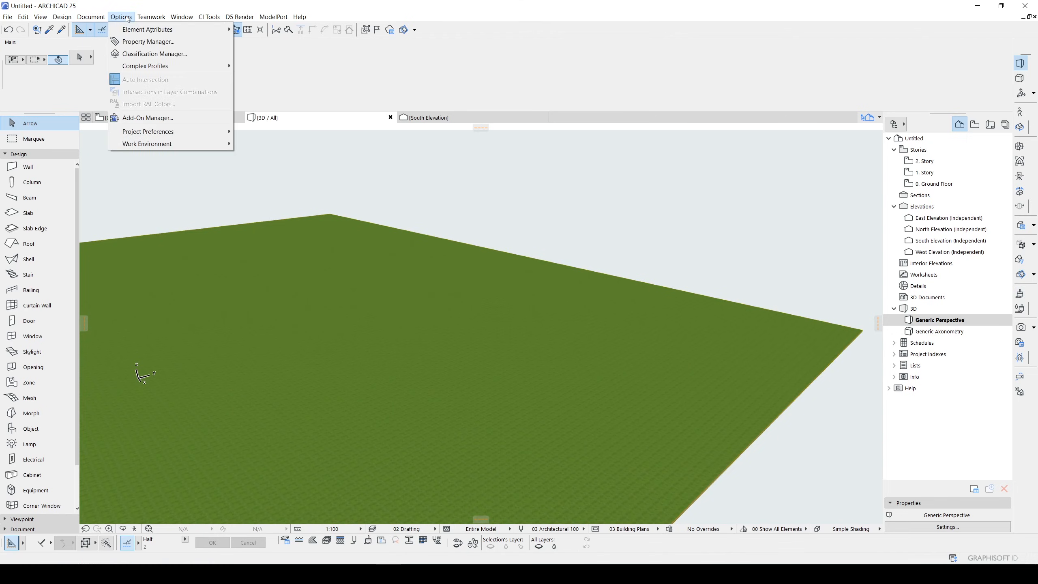
{"action": "mouse_move", "coordinate": [146, 30]}
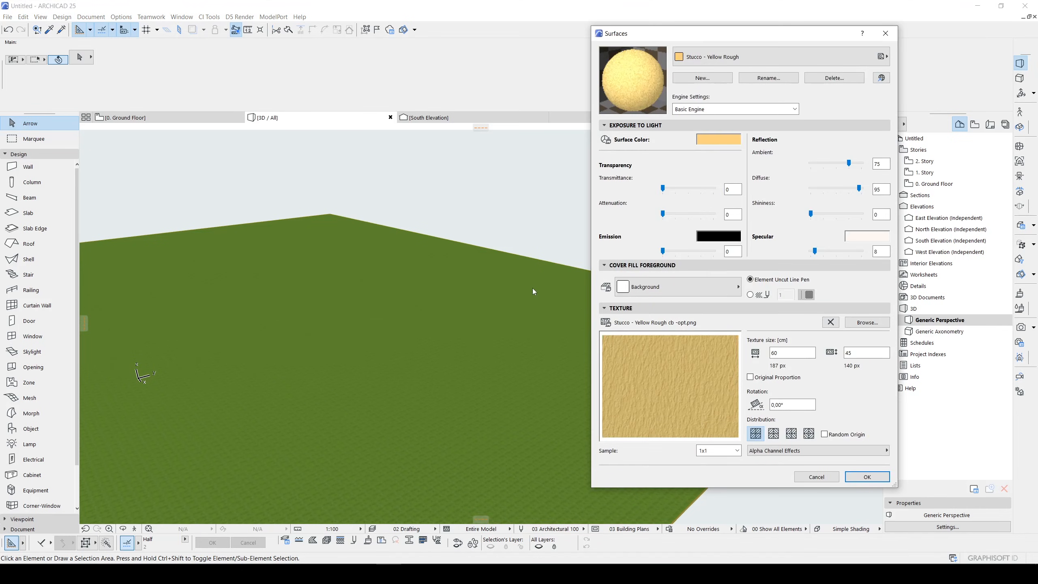
{"action": "left_click", "coordinate": [701, 78]}
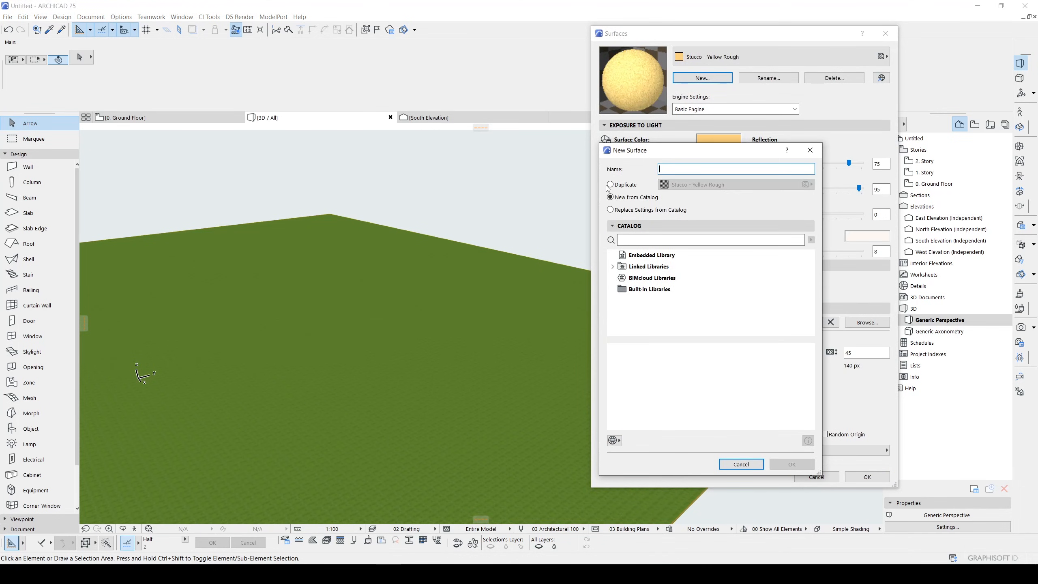
{"action": "left_click", "coordinate": [610, 184]}
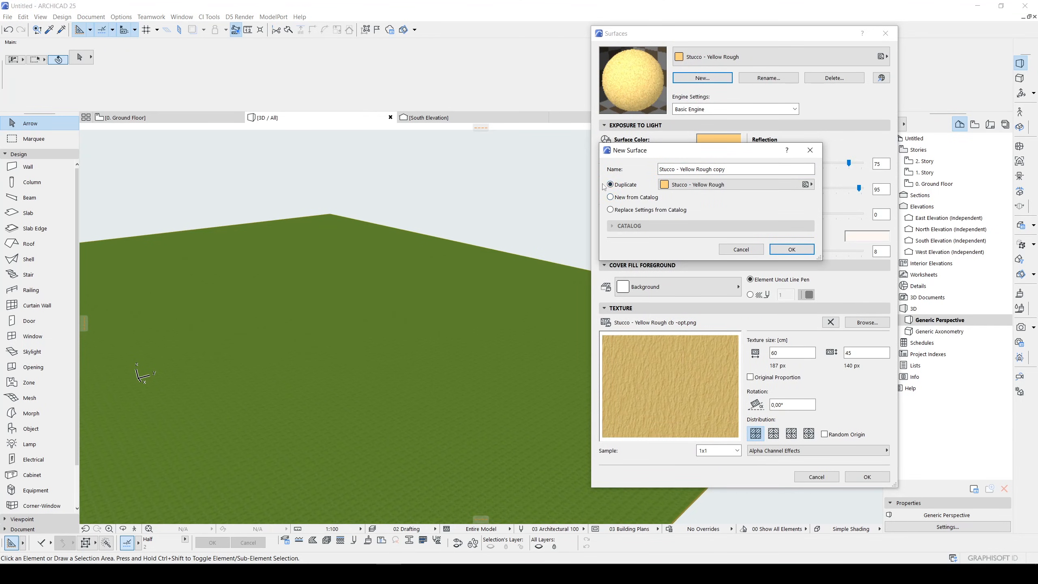
{"action": "double_click", "coordinate": [700, 169]}
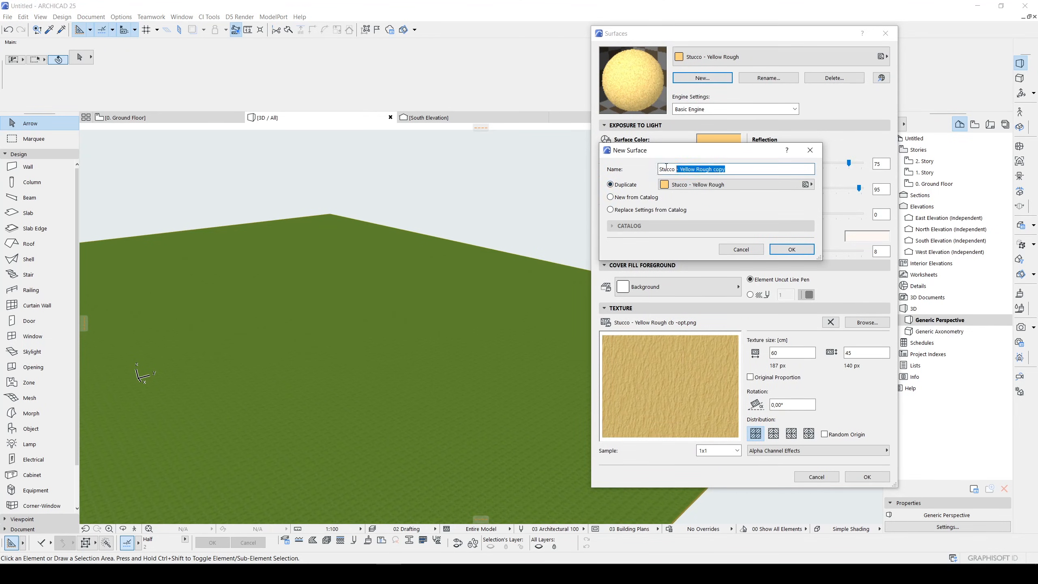
{"action": "type", "text": "Terrain New An"}
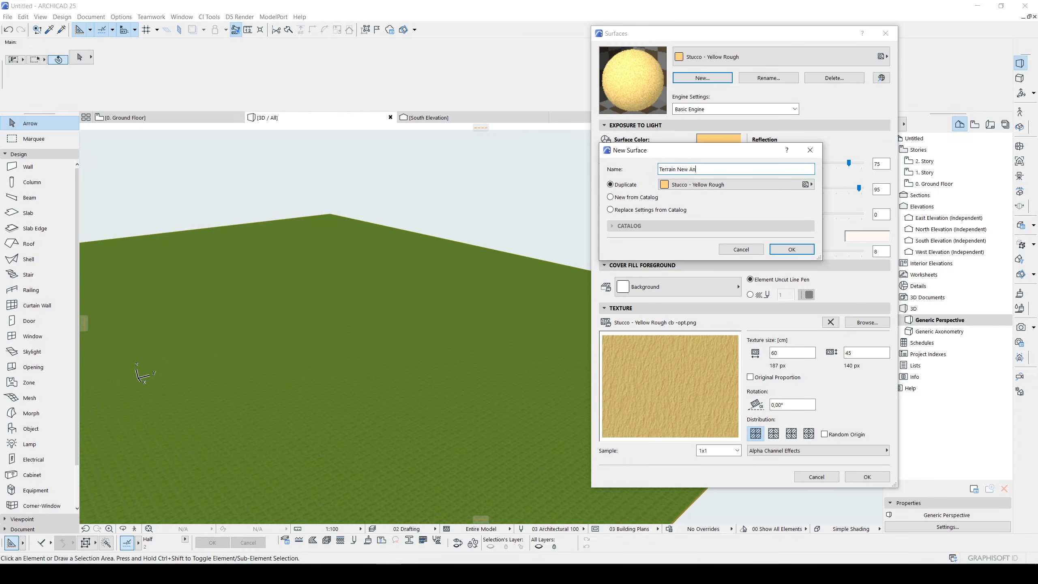
{"action": "left_click", "coordinate": [790, 249]}
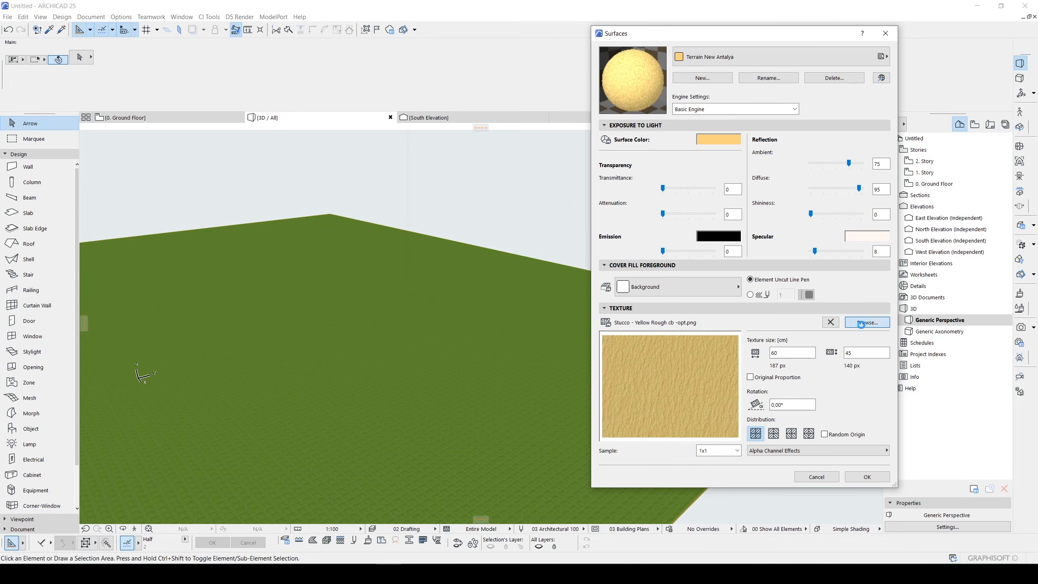
Load 1.jpg from the Embedded Library as the Terrain New Antalya texture and apply it
{"action": "left_click", "coordinate": [866, 322]}
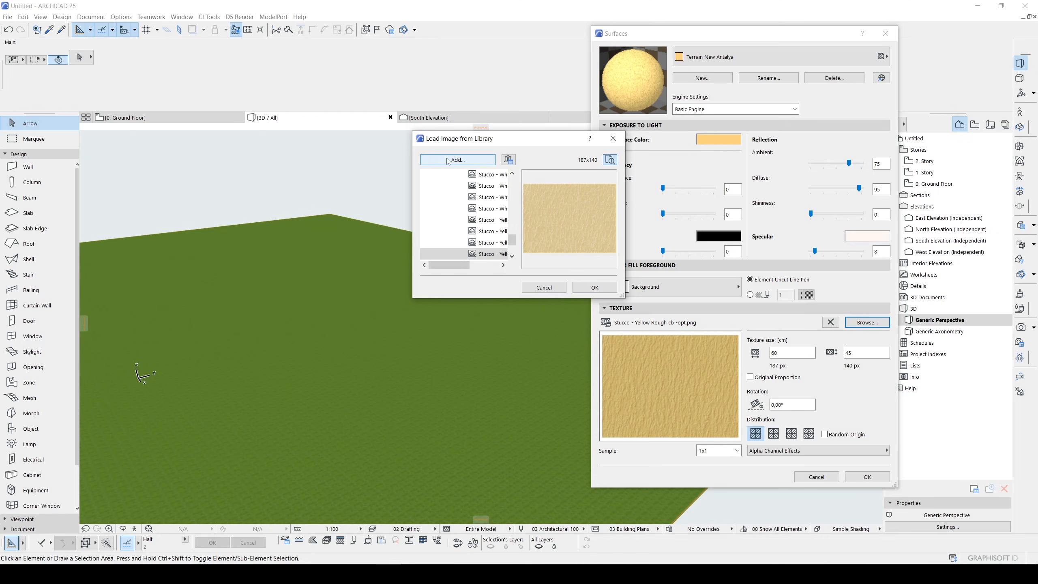
{"action": "left_click", "coordinate": [456, 159]}
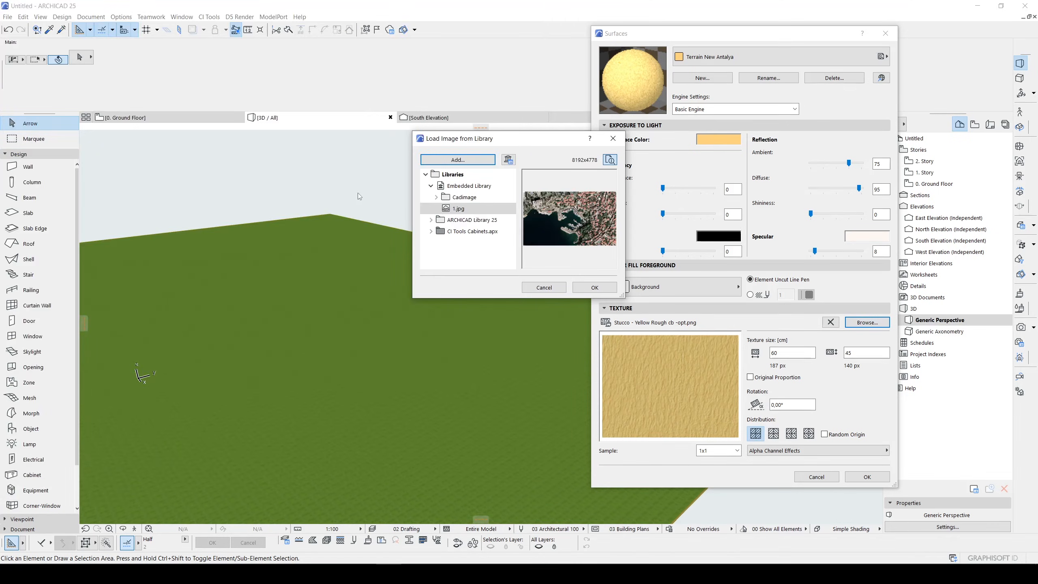
{"action": "left_click", "coordinate": [458, 208]}
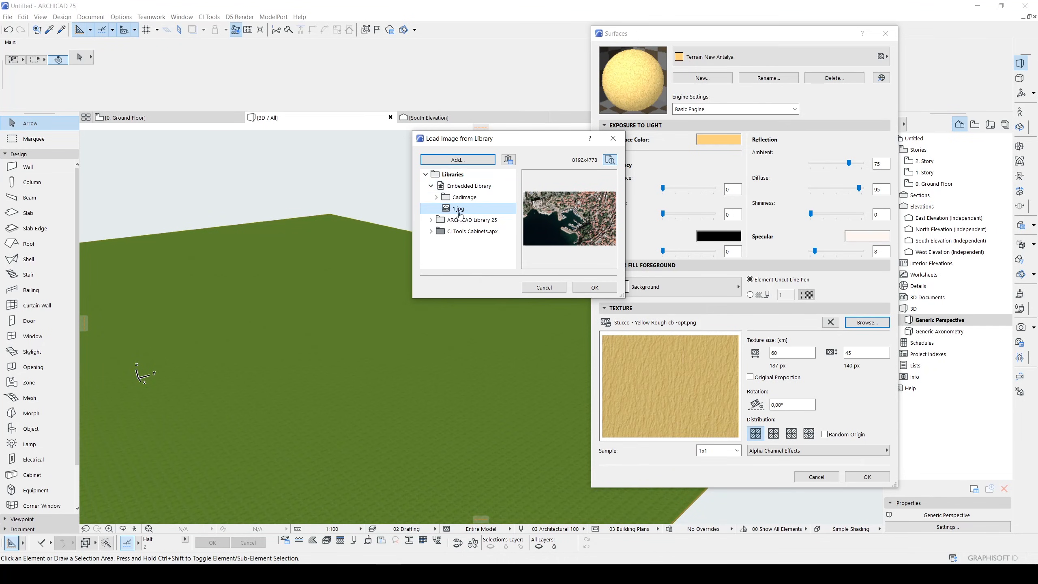
{"action": "left_click", "coordinate": [470, 186]}
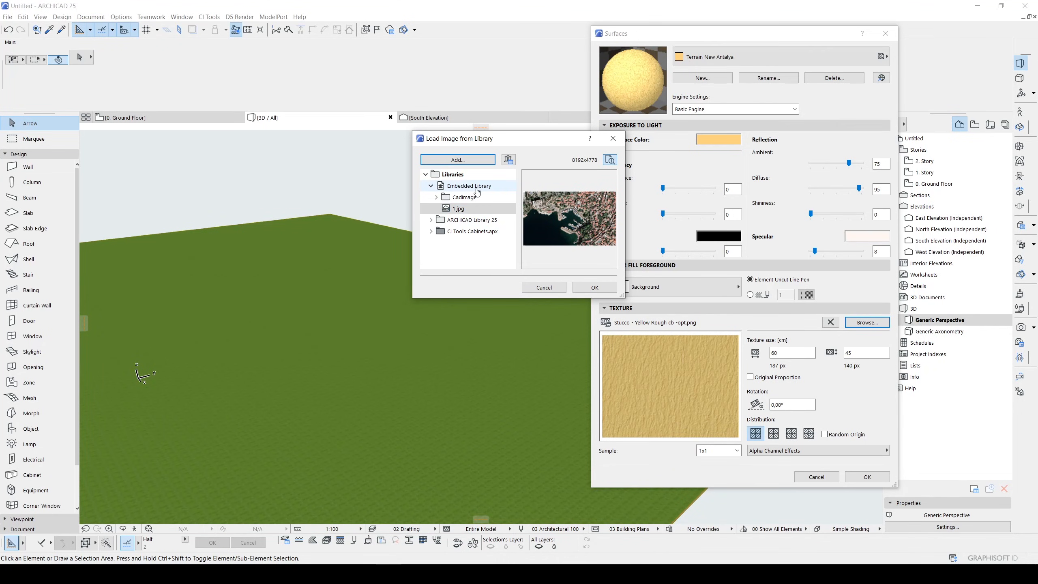
{"action": "left_click", "coordinate": [543, 288]}
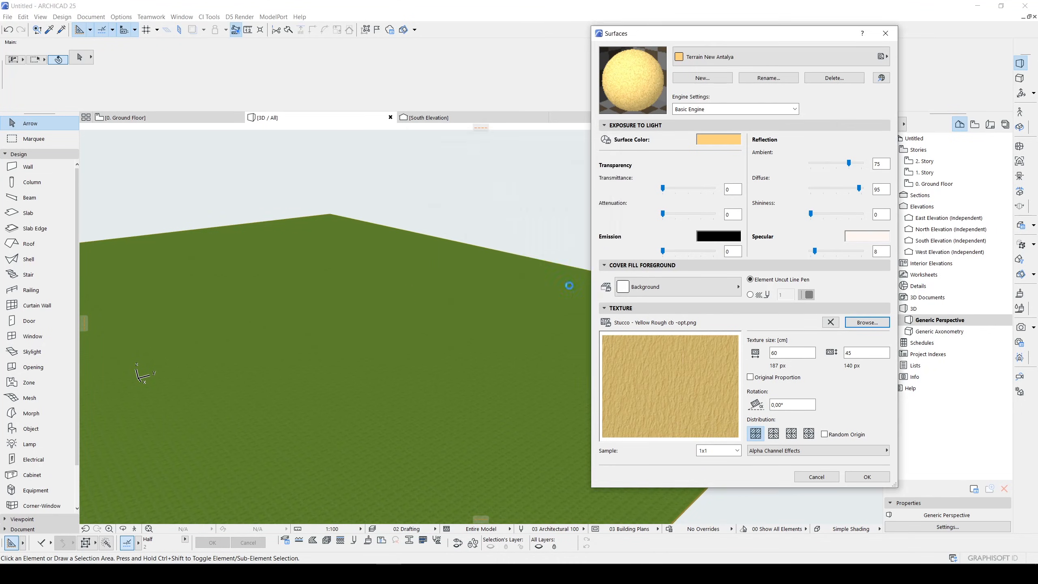
{"action": "left_click", "coordinate": [867, 323]}
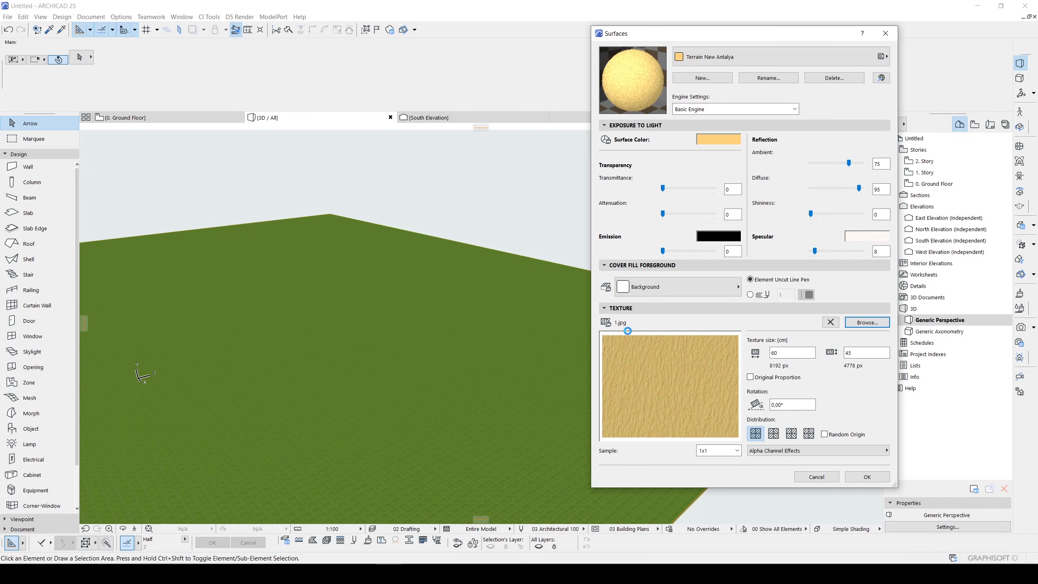
{"action": "left_click", "coordinate": [866, 477]}
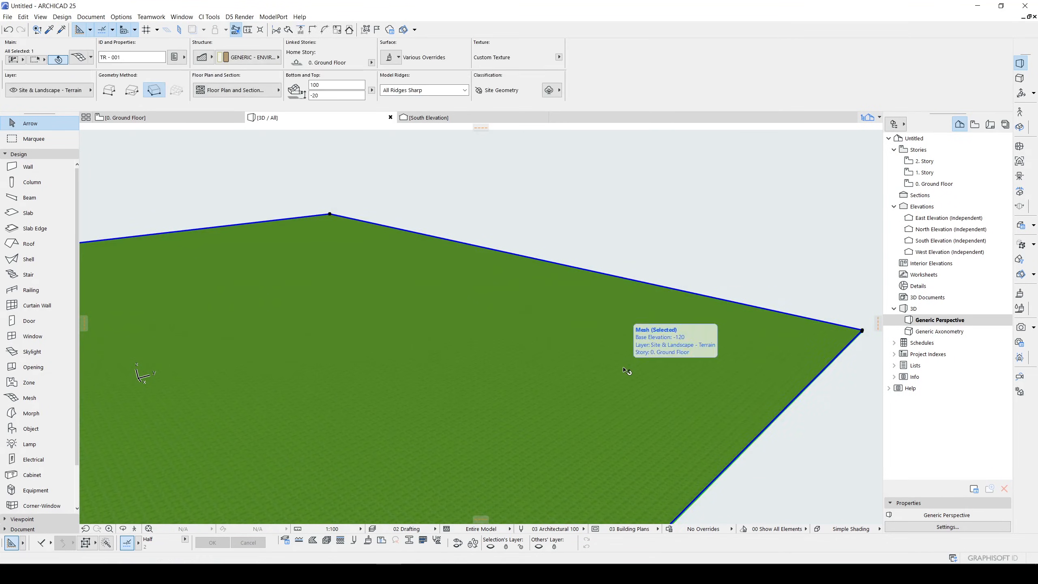
{"action": "mouse_move", "coordinate": [443, 252]}
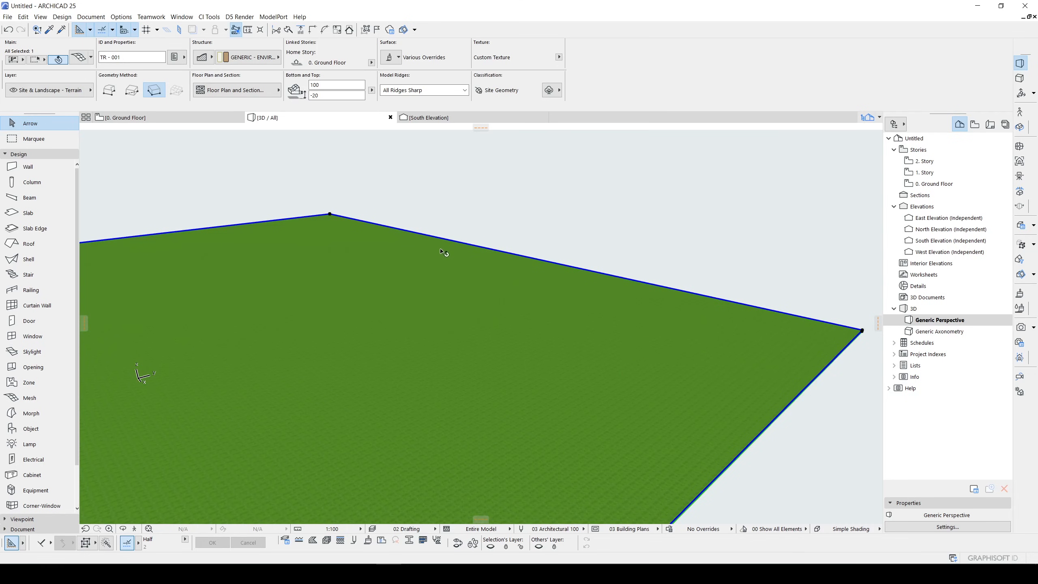
Override the selected terrain mesh's surface with Terrain New Antalya in the Info Box
{"action": "left_click", "coordinate": [391, 56]}
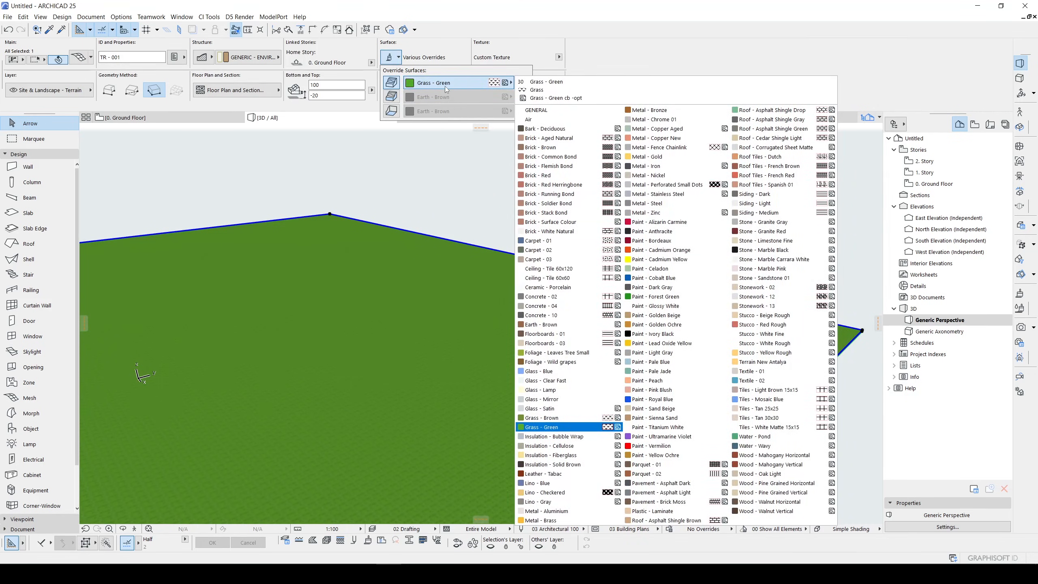
{"action": "left_click", "coordinate": [765, 361]}
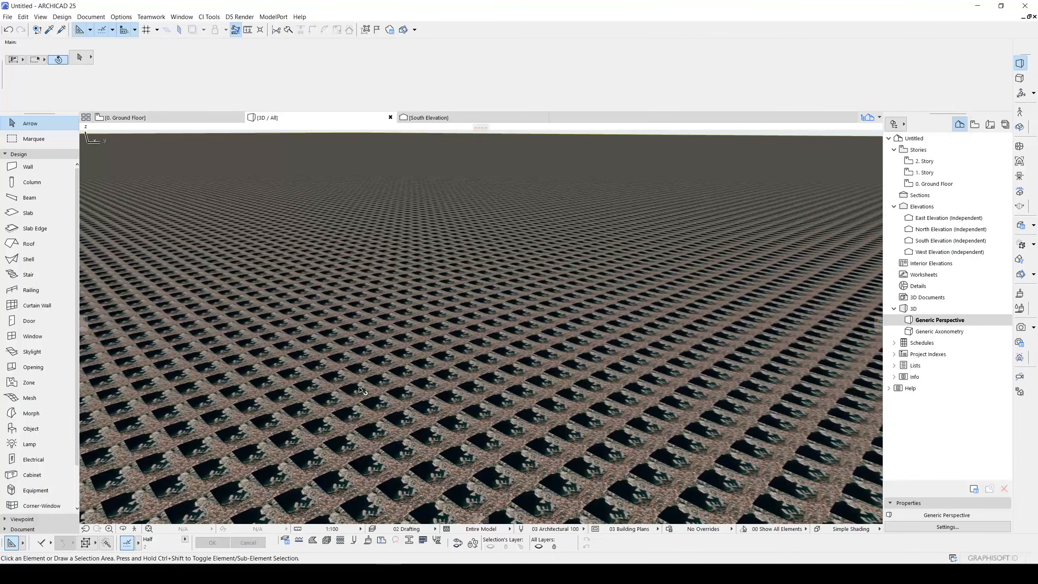
Return to the ground floor plan and measure the satellite image's full width
{"action": "left_click", "coordinate": [122, 118]}
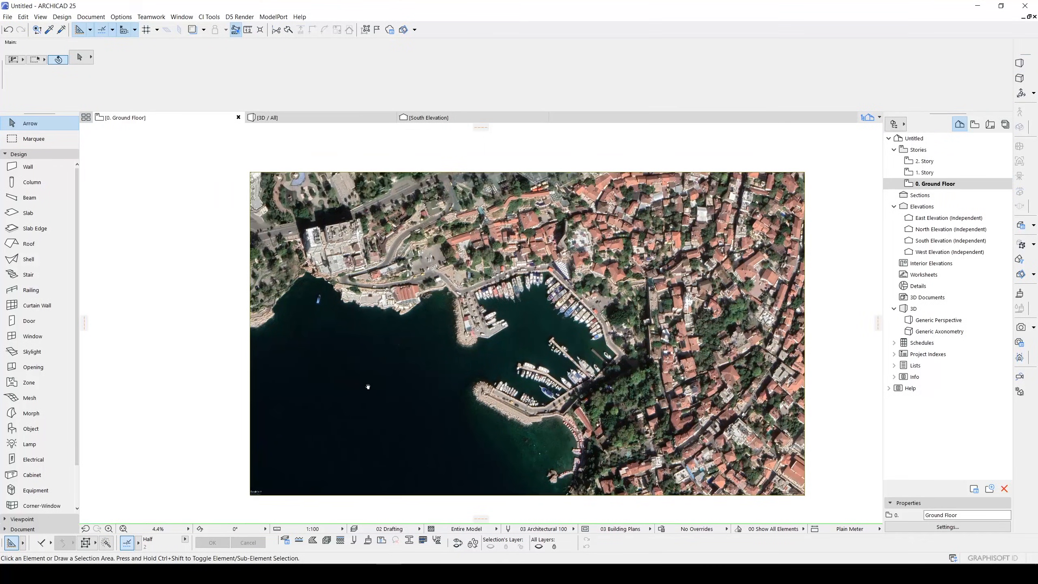
{"action": "left_click", "coordinate": [247, 29]}
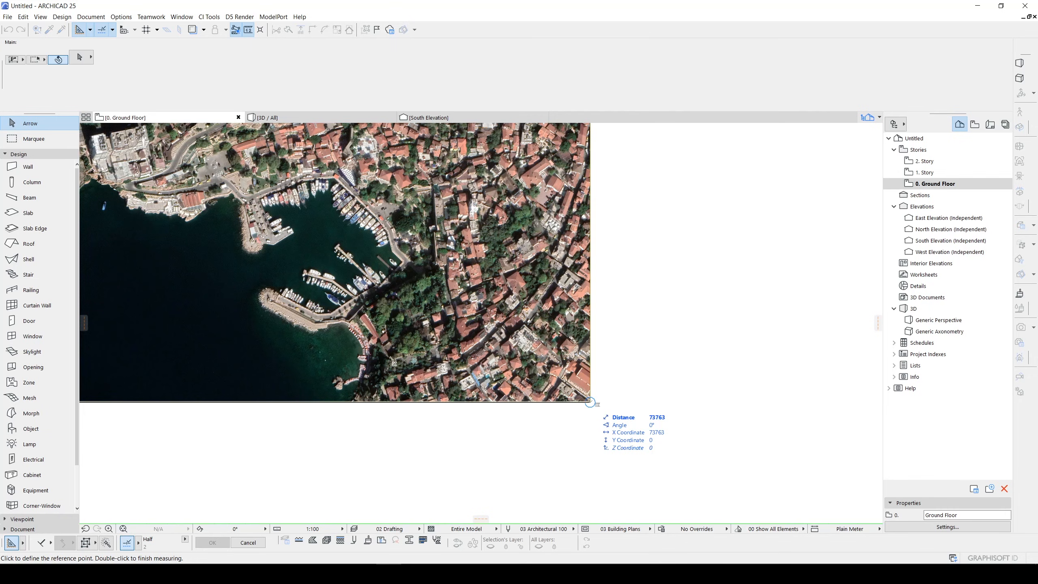
{"action": "left_click", "coordinate": [589, 402]}
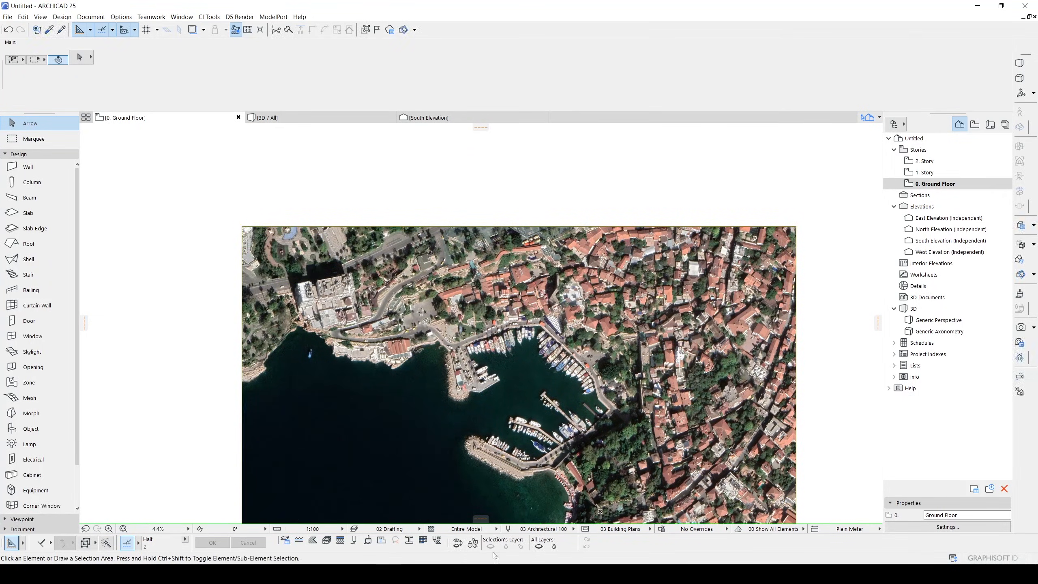
{"action": "type", "text": "43022"}
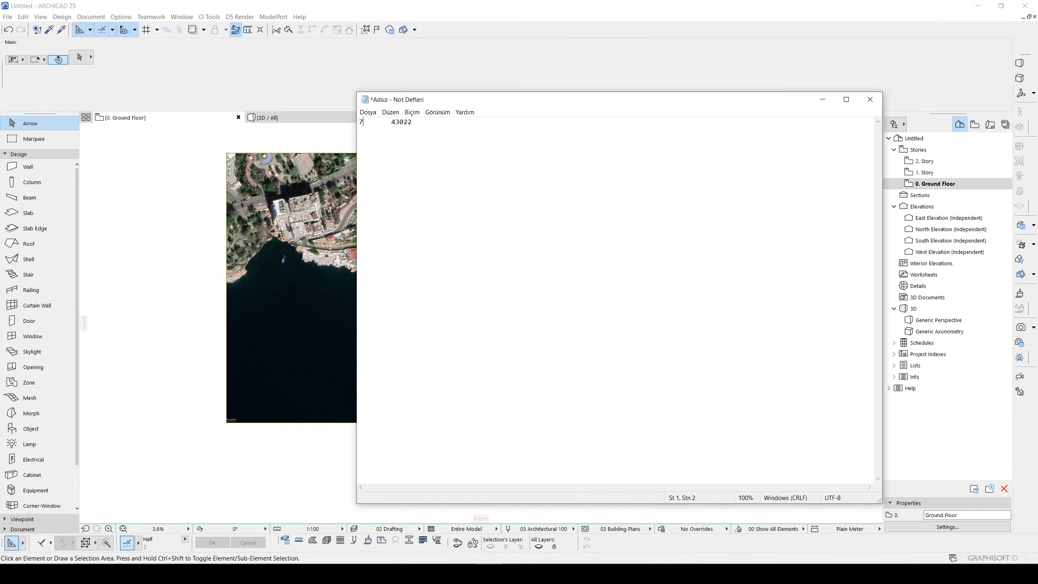
Note the measured image dimension figures (…3763) in Notepad
{"action": "type", "text": "3763"}
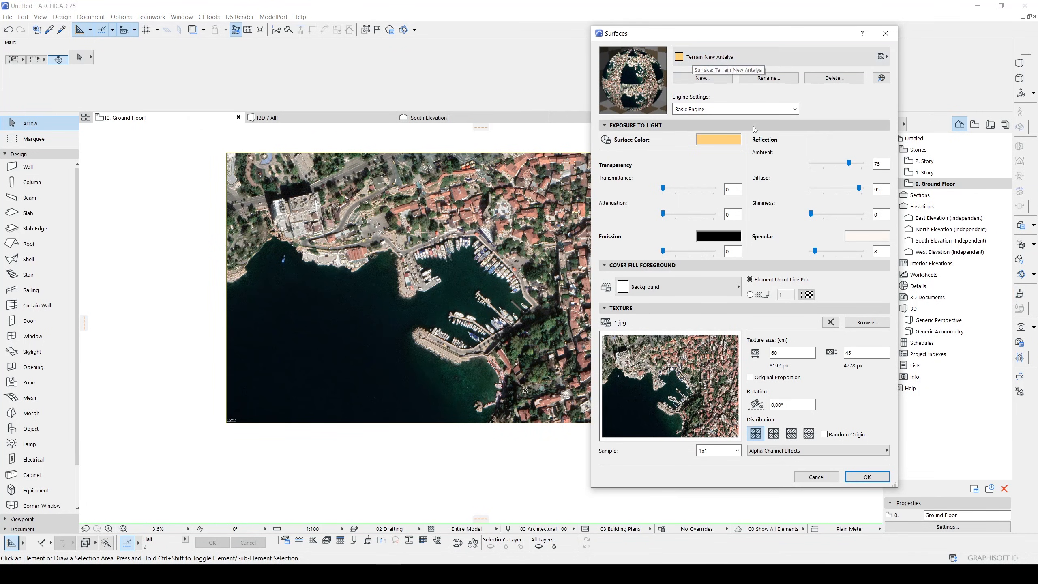
Copy the Notepad values into the texture size fields, 73763 × 43022, and confirm
{"action": "left_click", "coordinate": [792, 352]}
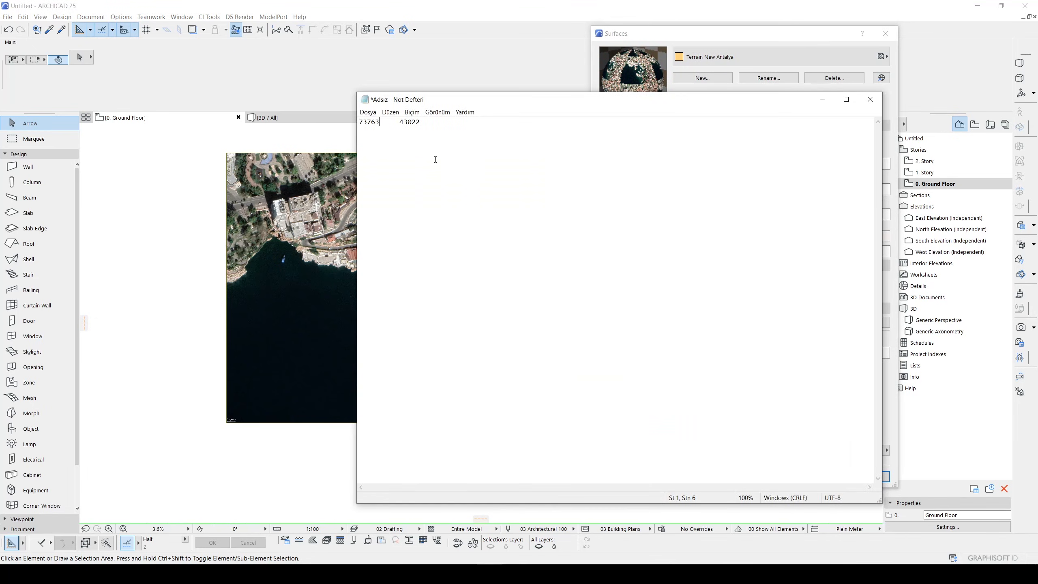
{"action": "double_click", "coordinate": [369, 122]}
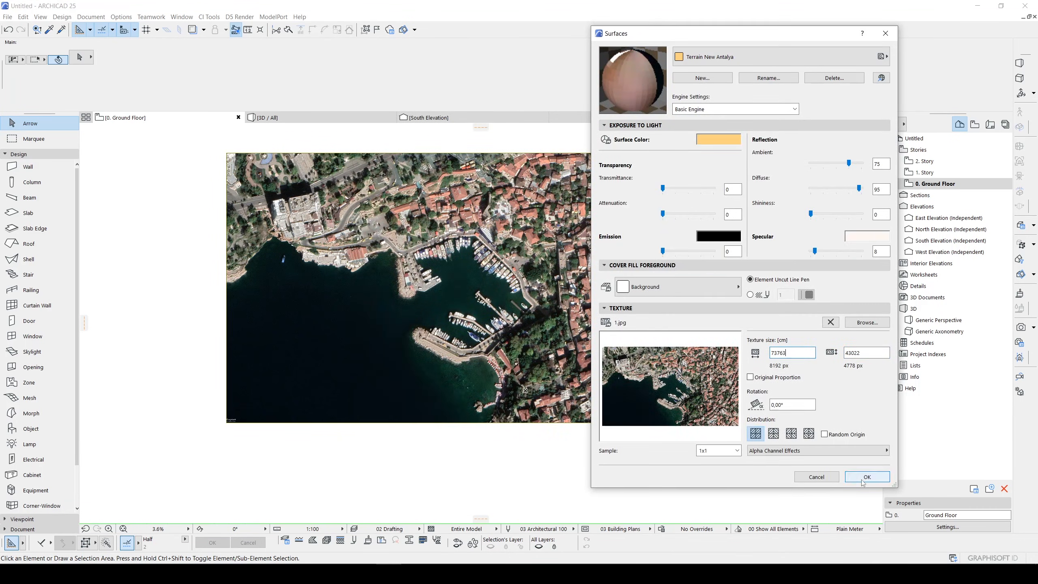
{"action": "left_click", "coordinate": [867, 477]}
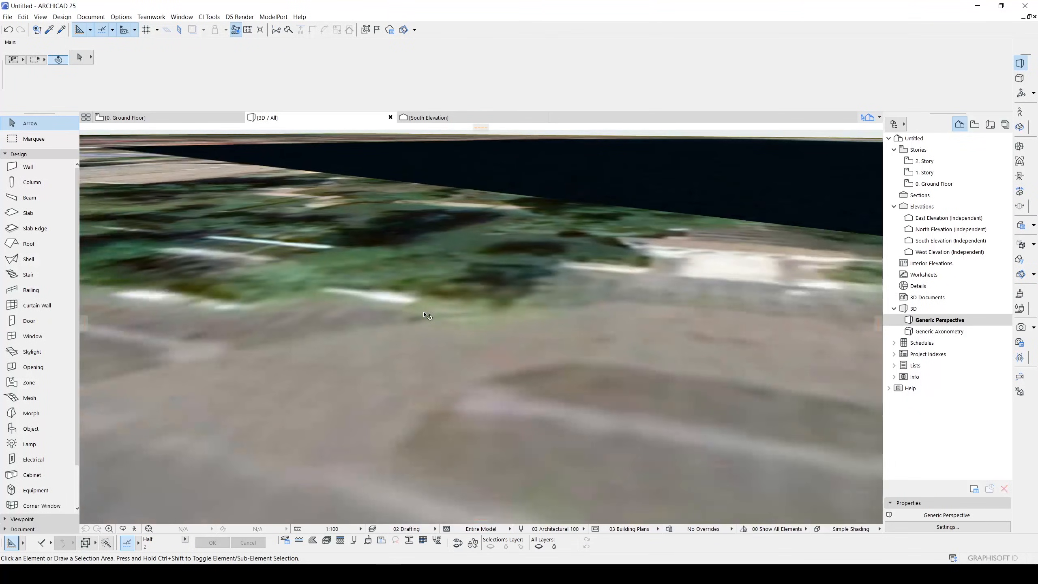
Zoom out to the whole textured terrain and open the texture alignment commands
{"action": "left_click_drag", "start_coordinate": [423, 315], "coordinate": [523, 332]}
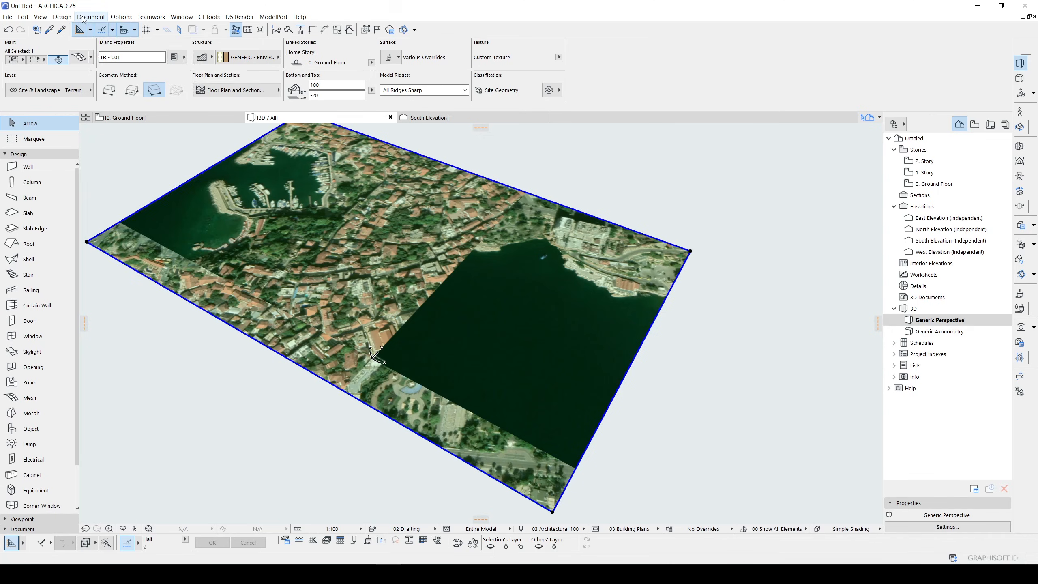
{"action": "left_click", "coordinate": [91, 17]}
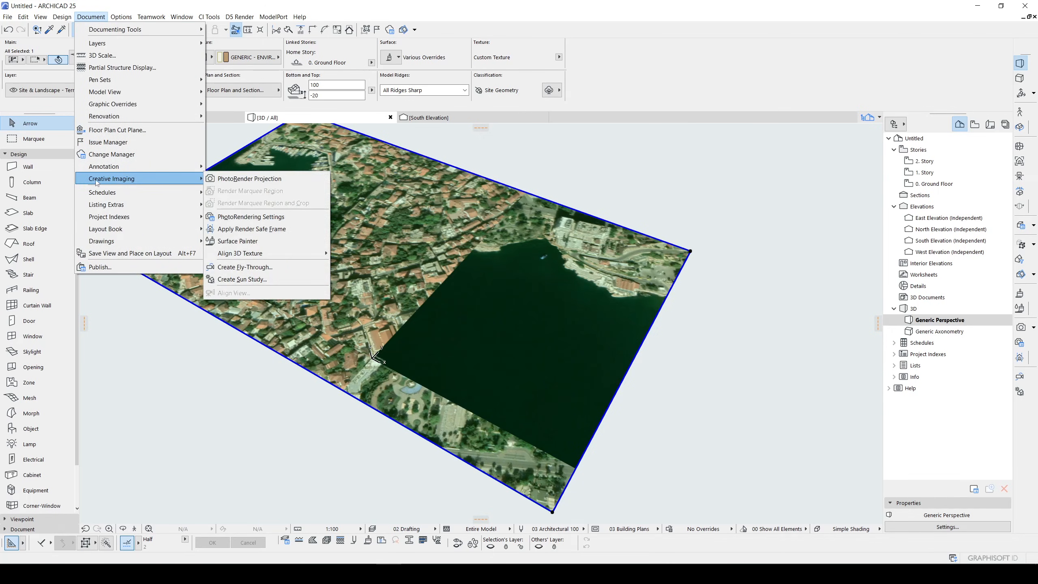
{"action": "mouse_move", "coordinate": [241, 253]}
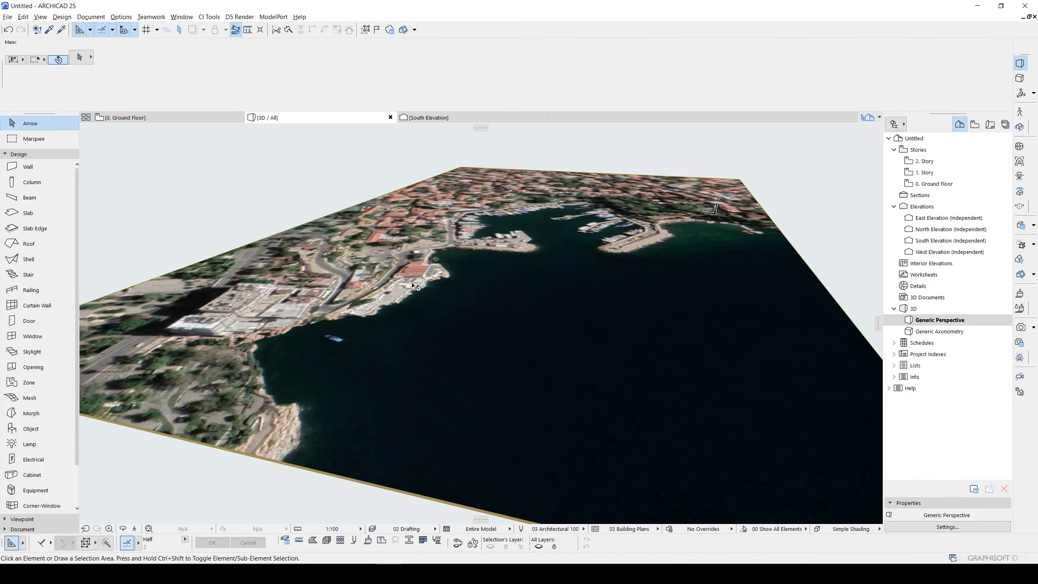
{"action": "mouse_move", "coordinate": [525, 223]}
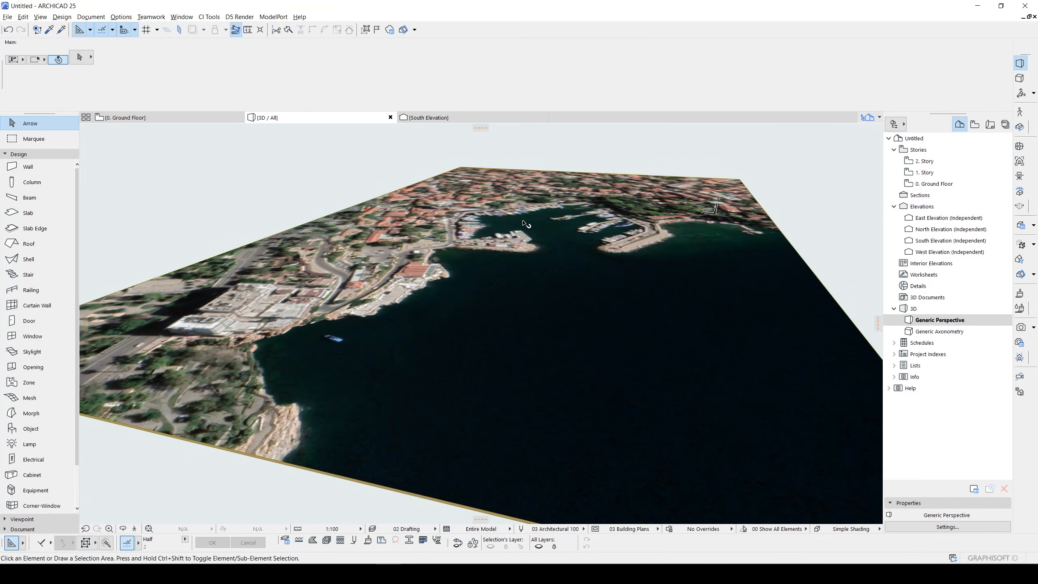
{"action": "mouse_move", "coordinate": [578, 210]}
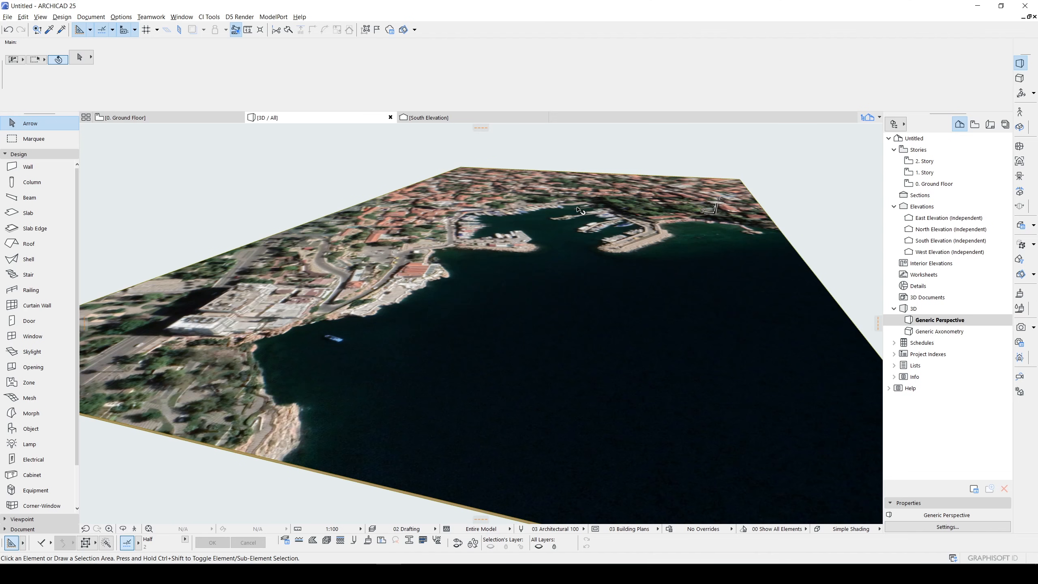
Switch to the 0. Ground Floor plan and expand the Toolbox's Document drafting tools
{"action": "left_click", "coordinate": [124, 117]}
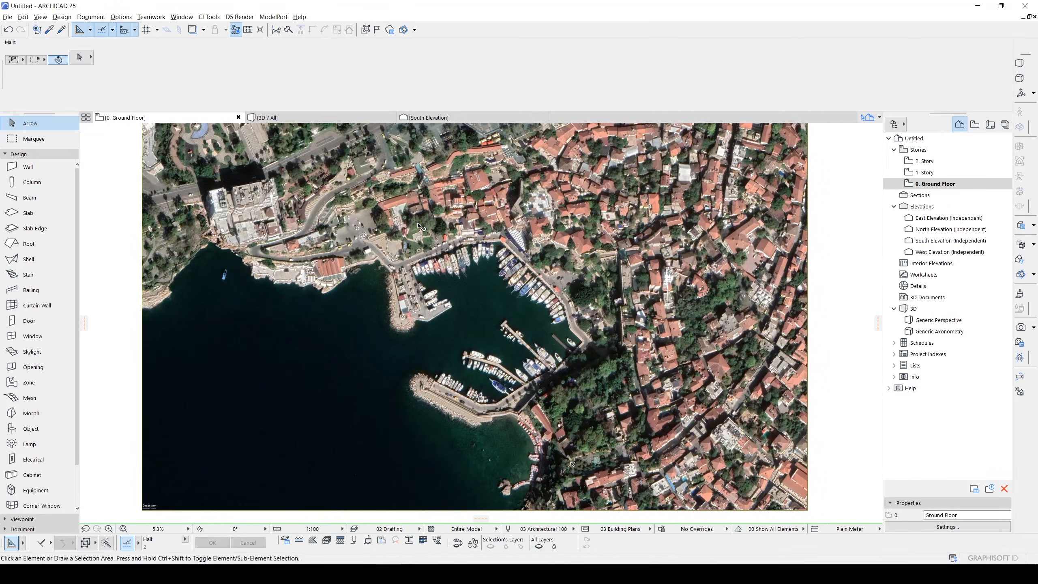
{"action": "mouse_move", "coordinate": [420, 227]}
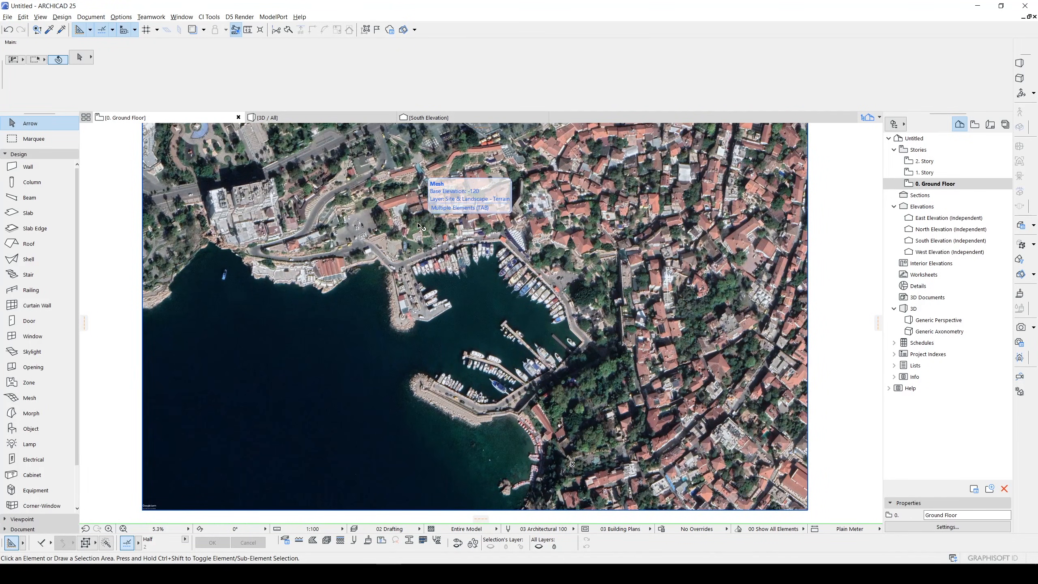
{"action": "mouse_move", "coordinate": [418, 230]}
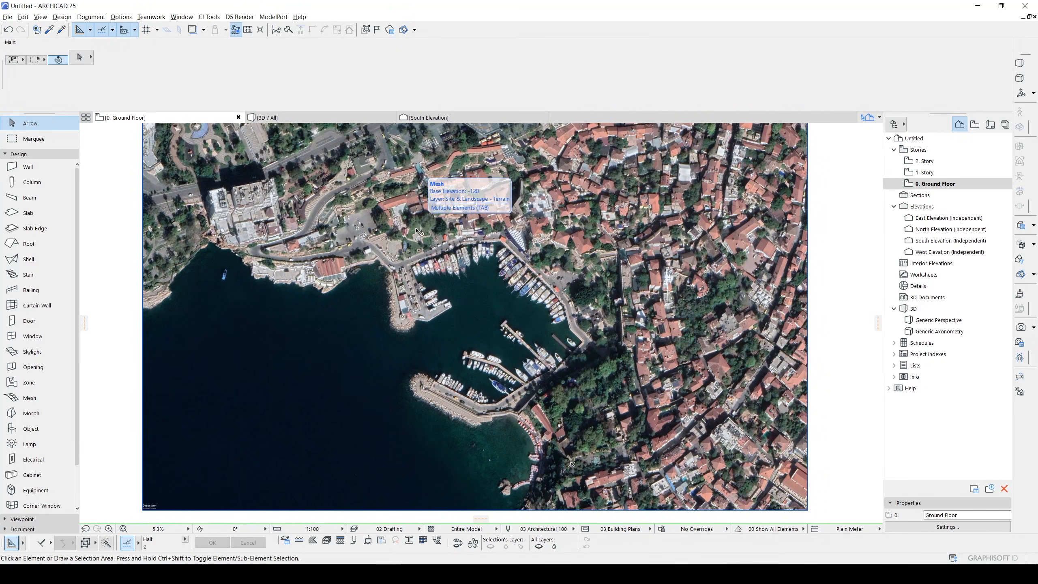
{"action": "left_click", "coordinate": [22, 174]}
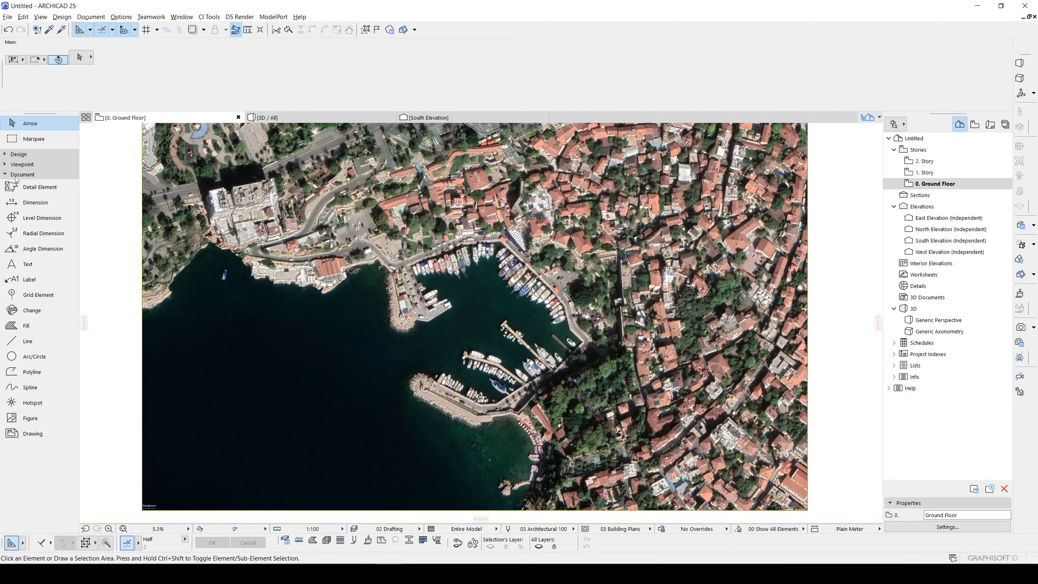
Place spline nodes along the western shore, rocky point and breakwater
{"action": "left_click", "coordinate": [29, 386]}
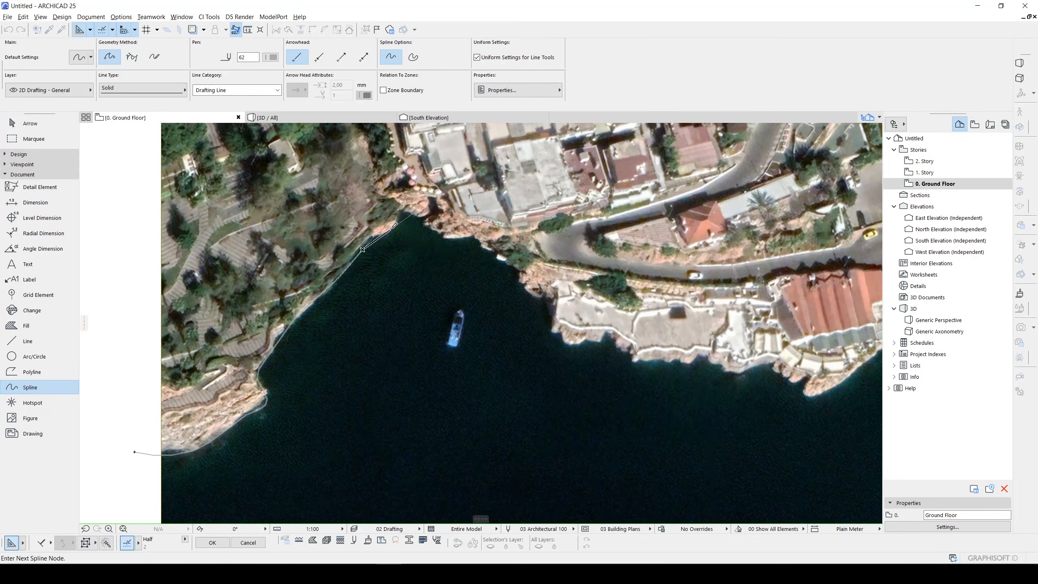
{"action": "left_click", "coordinate": [473, 235]}
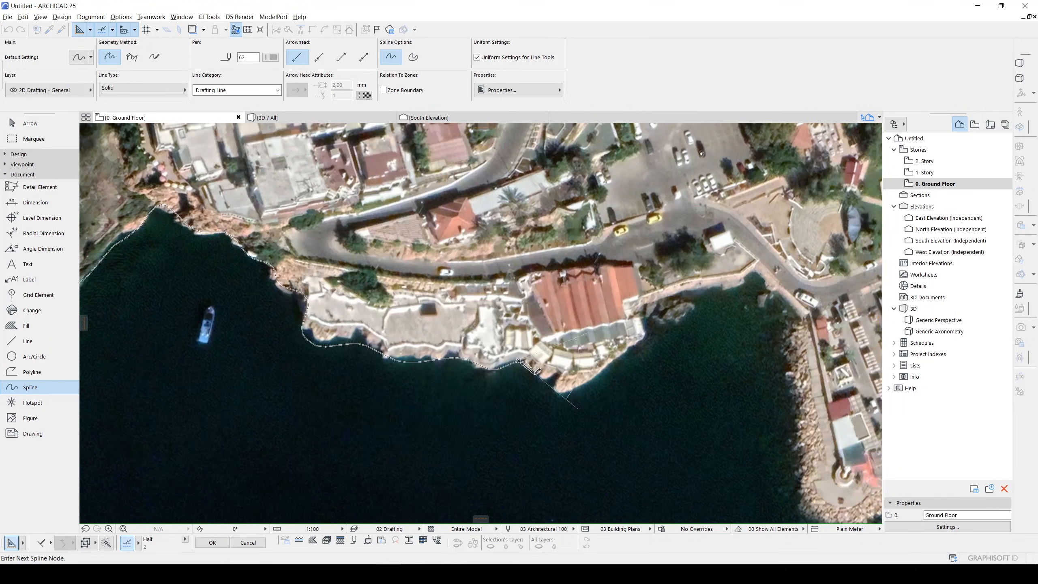
{"action": "left_click", "coordinate": [623, 357]}
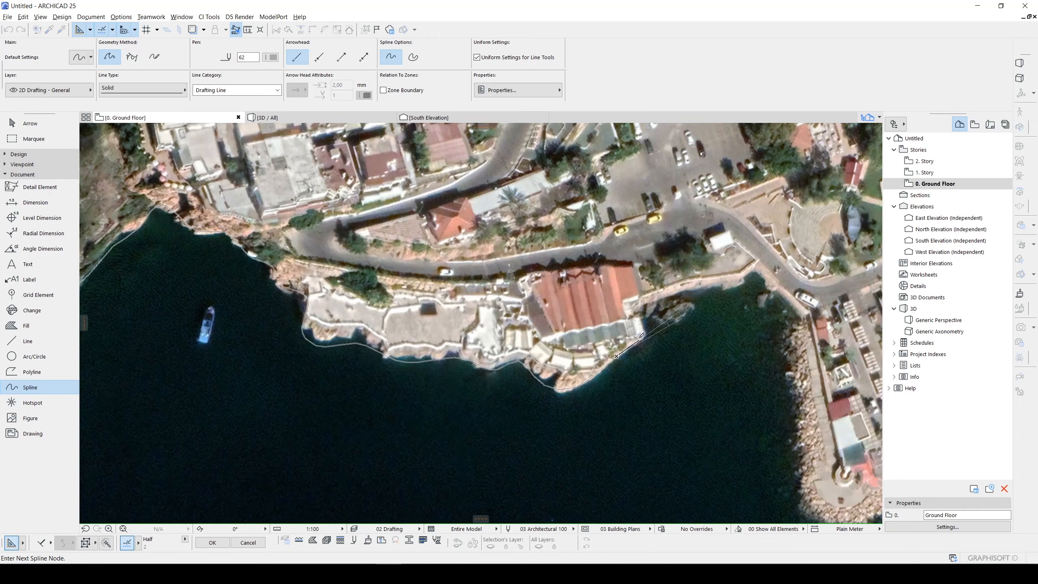
{"action": "left_click", "coordinate": [751, 283]}
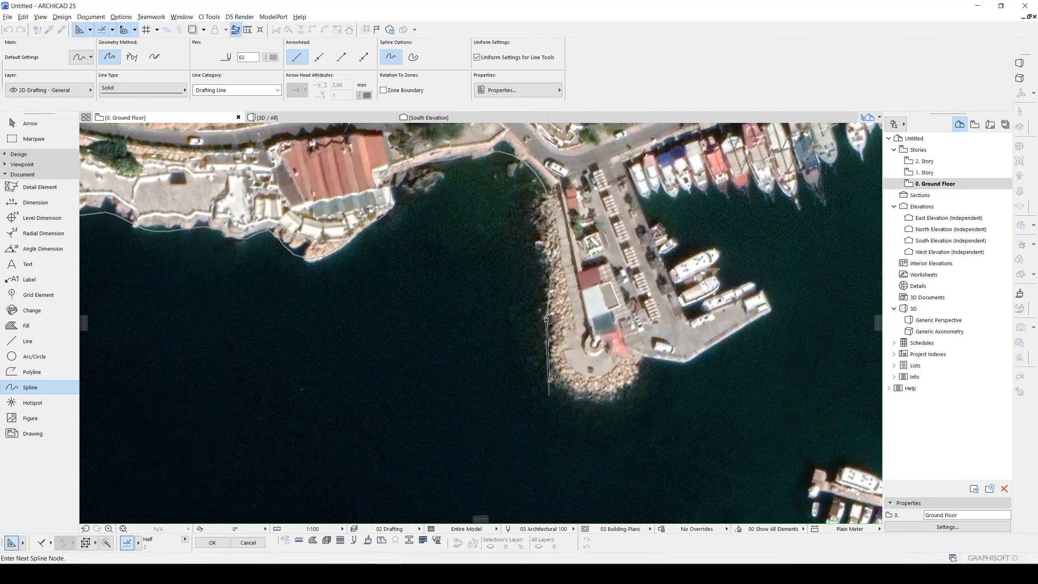
{"action": "left_click", "coordinate": [677, 365]}
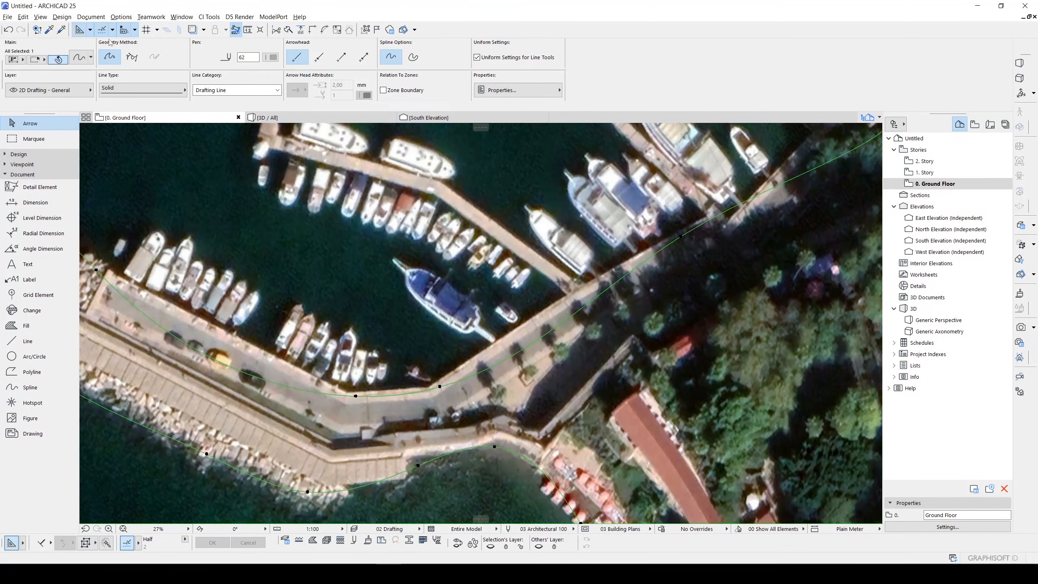
{"action": "mouse_move", "coordinate": [132, 57]}
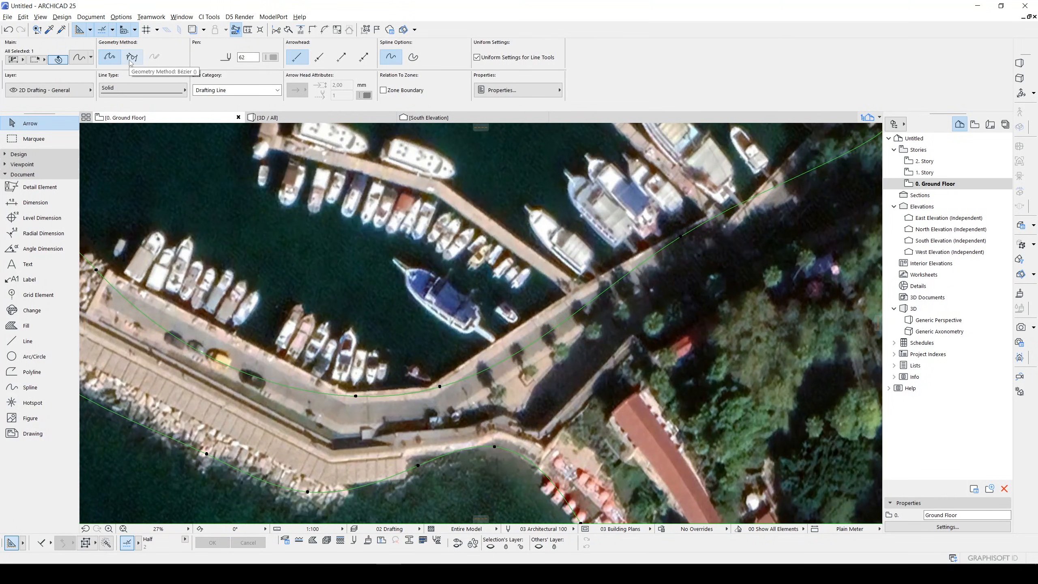
Convert the spline to Bézier and reshape its nodes to fit the quay corners
{"action": "left_click", "coordinate": [132, 57]}
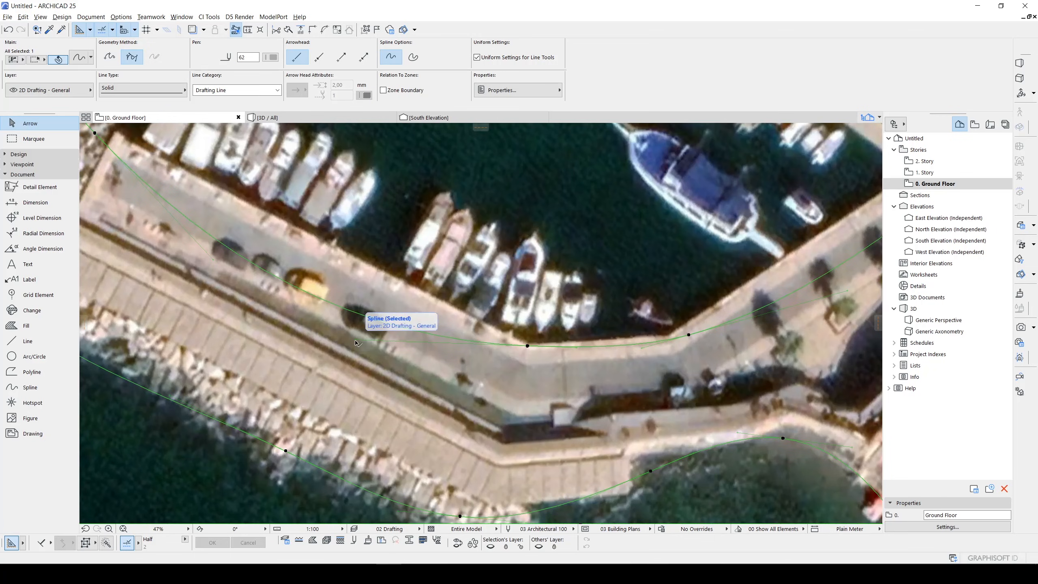
{"action": "left_click", "coordinate": [527, 345]}
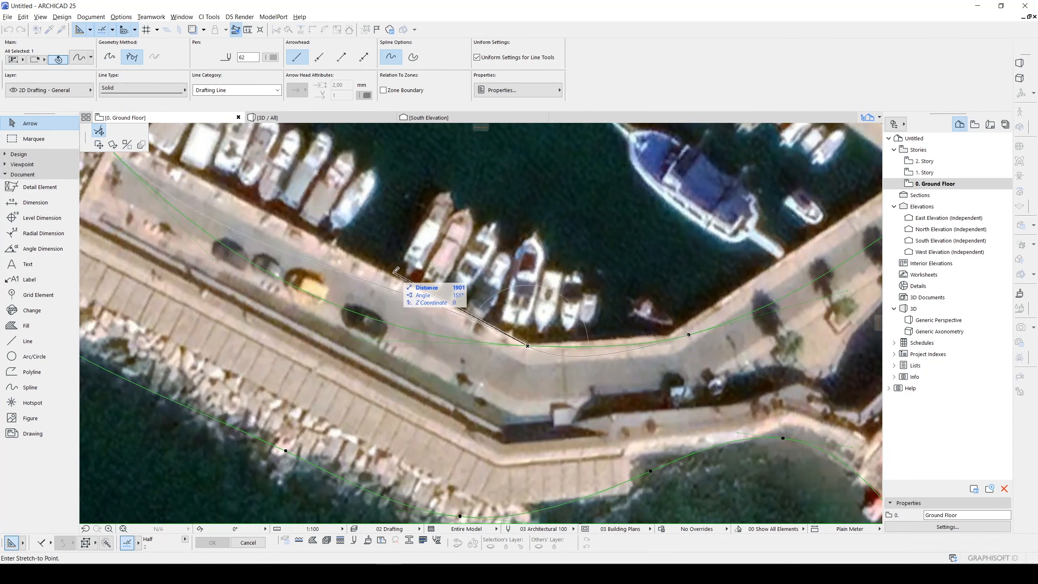
{"action": "scroll", "scroll_direction": "down", "scroll_amount": 3}
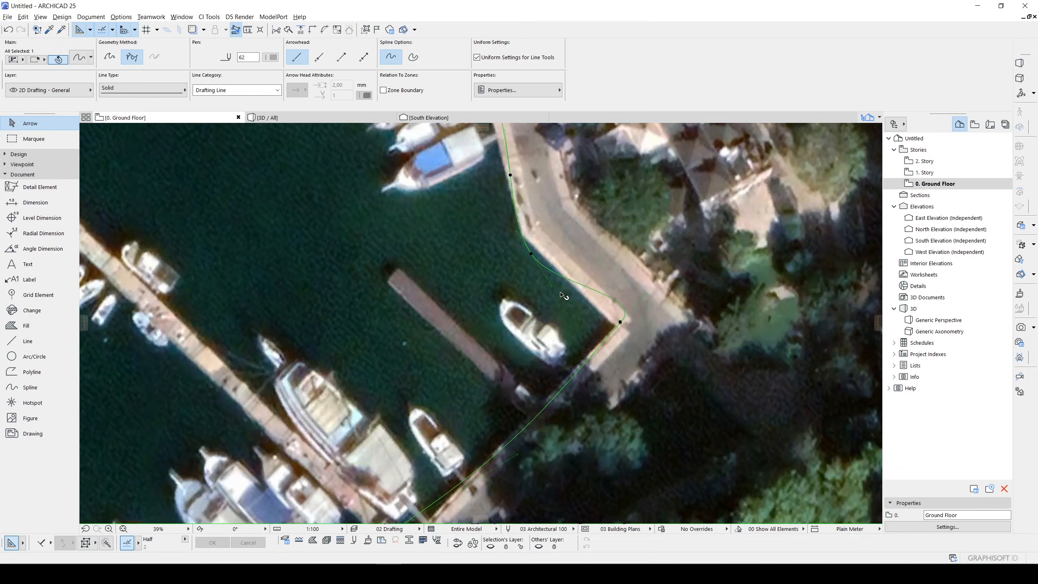
{"action": "left_click", "coordinate": [529, 254]}
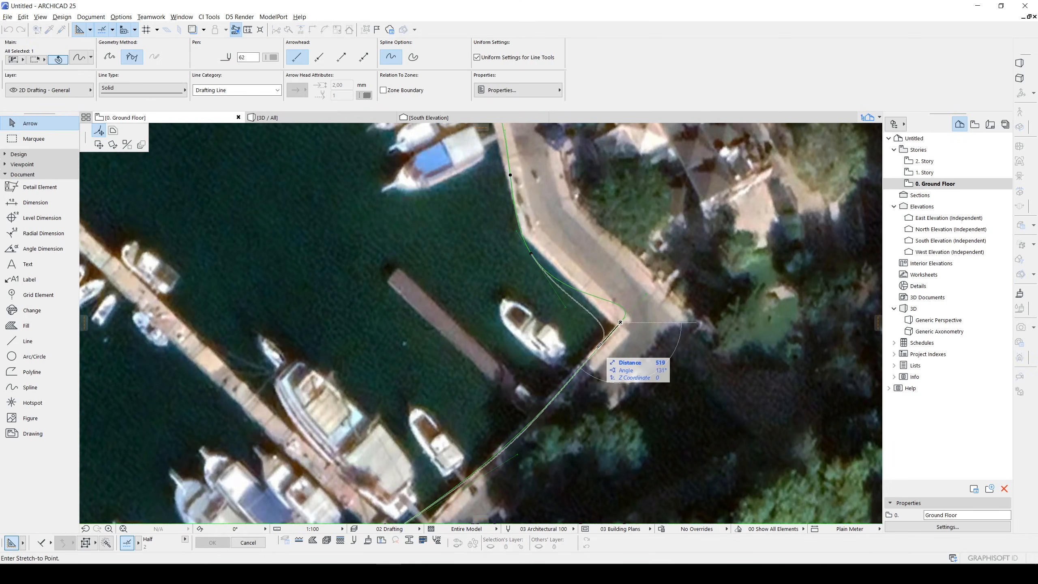
{"action": "scroll", "scroll_direction": "down", "scroll_amount": 3}
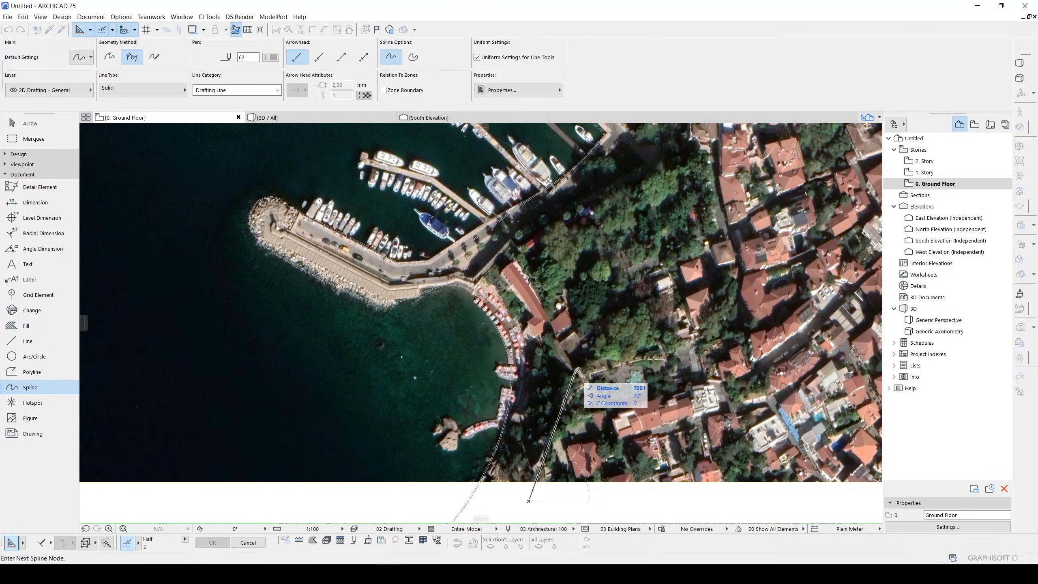
Continue the coastline spline with a node below the terrain mesh's lower edge
{"action": "left_click", "coordinate": [578, 372]}
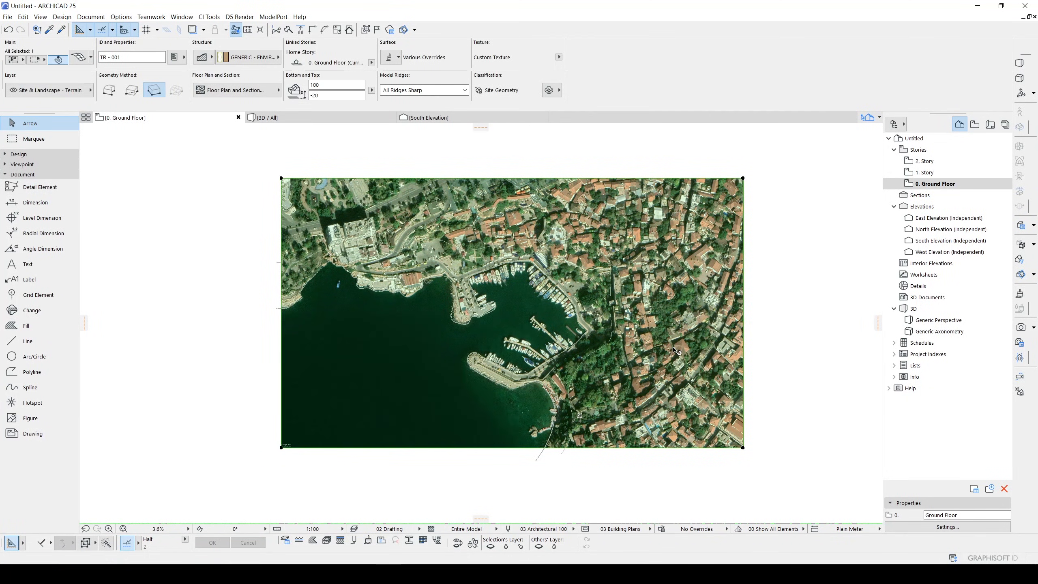
Add new mesh points along both traced coastline splines
{"action": "left_click", "coordinate": [19, 154]}
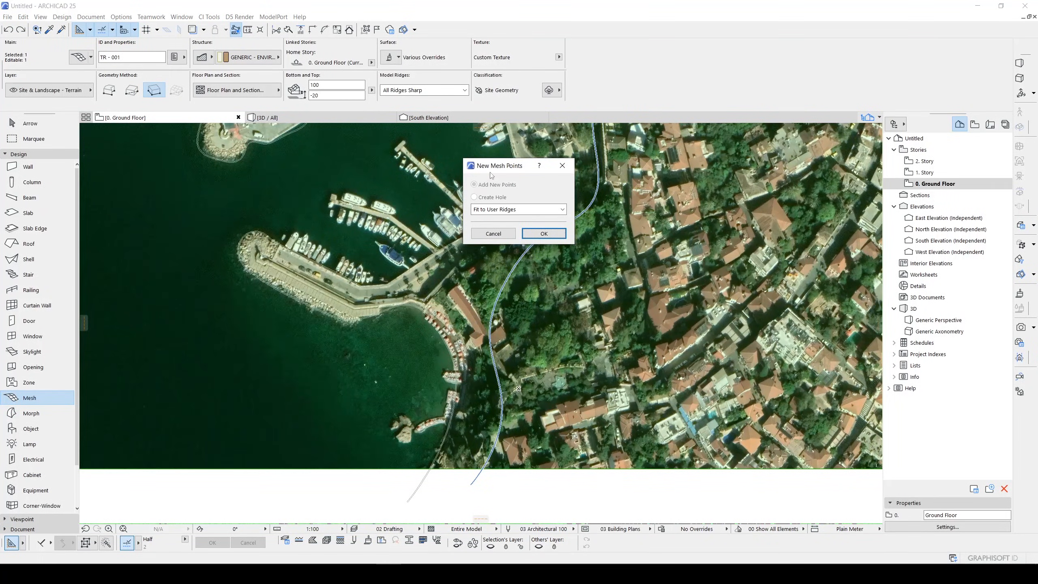
{"action": "mouse_move", "coordinate": [516, 170]}
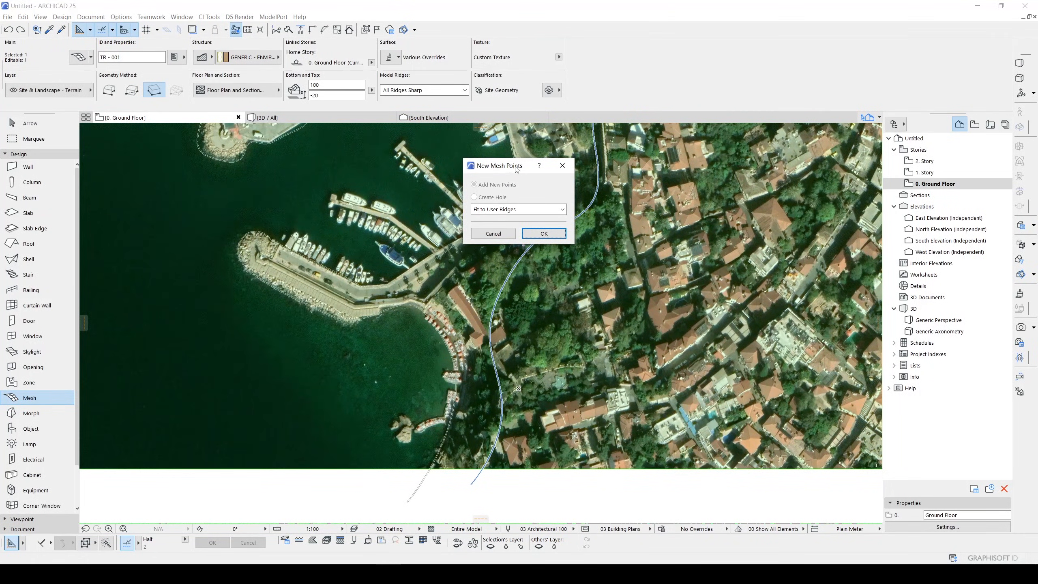
{"action": "left_click", "coordinate": [543, 233]}
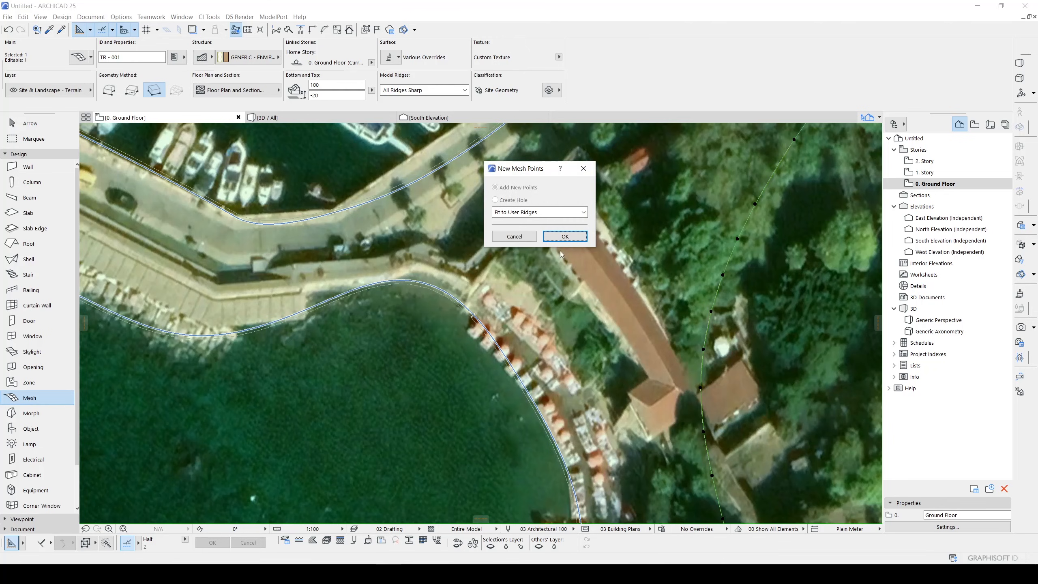
{"action": "left_click", "coordinate": [564, 236]}
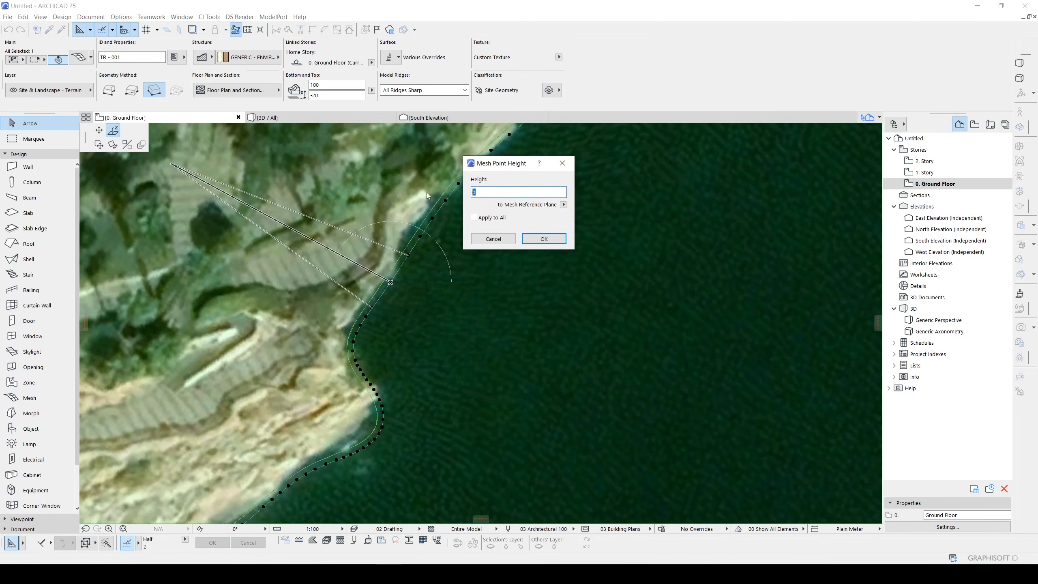
Elevate the seaward coastline's mesh points to -200 and confirm the shoreline point height
{"action": "type", "text": "-200"}
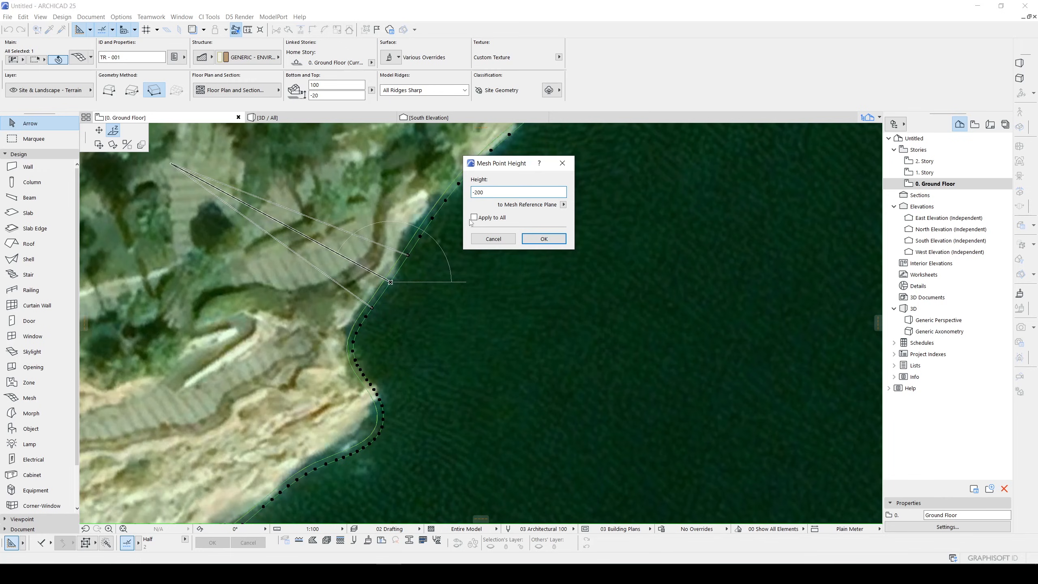
{"action": "left_click", "coordinate": [474, 217]}
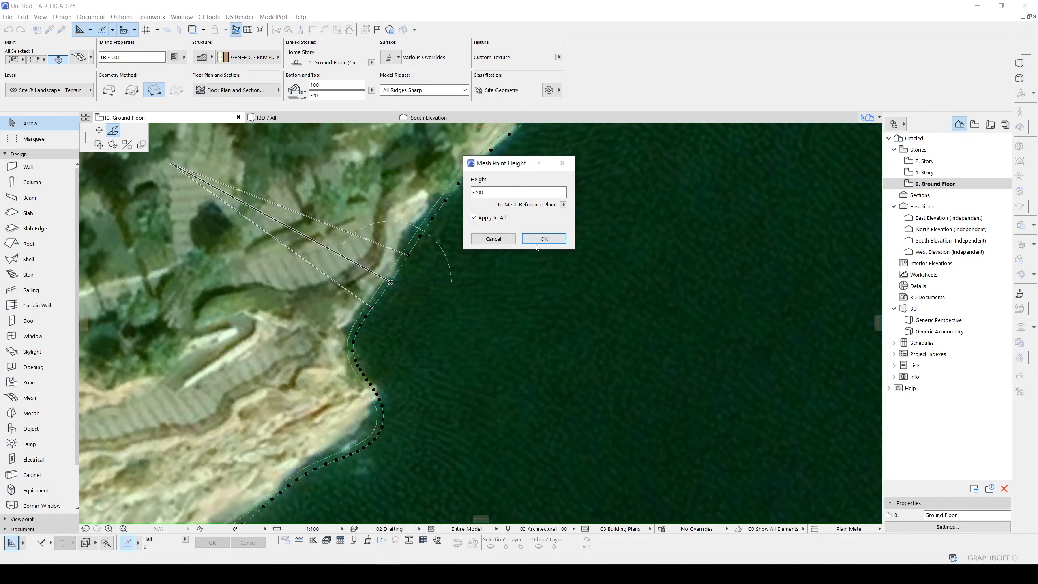
{"action": "left_click", "coordinate": [543, 238]}
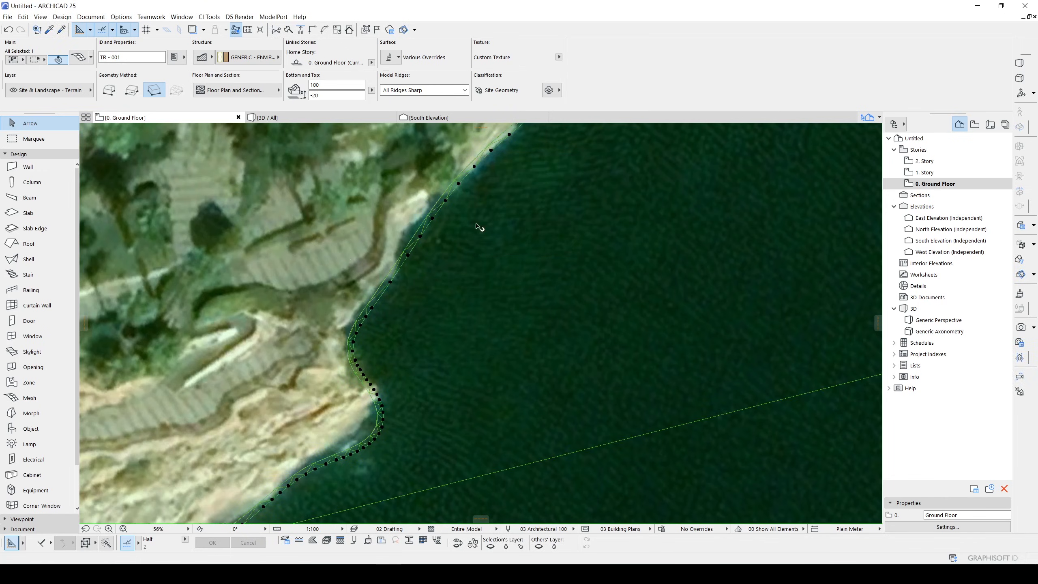
{"action": "left_click", "coordinate": [456, 183]}
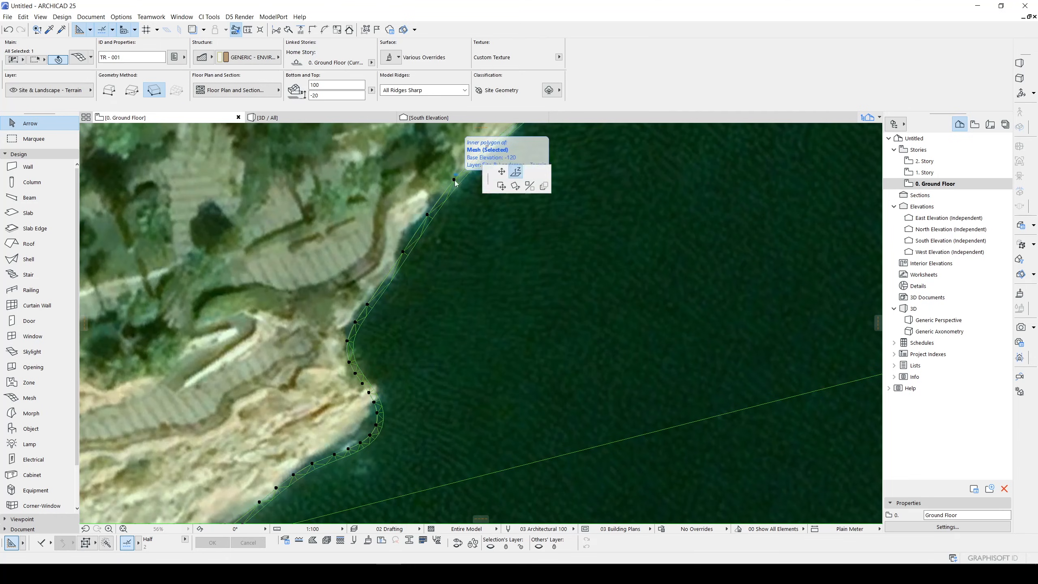
{"action": "left_click", "coordinate": [530, 171]}
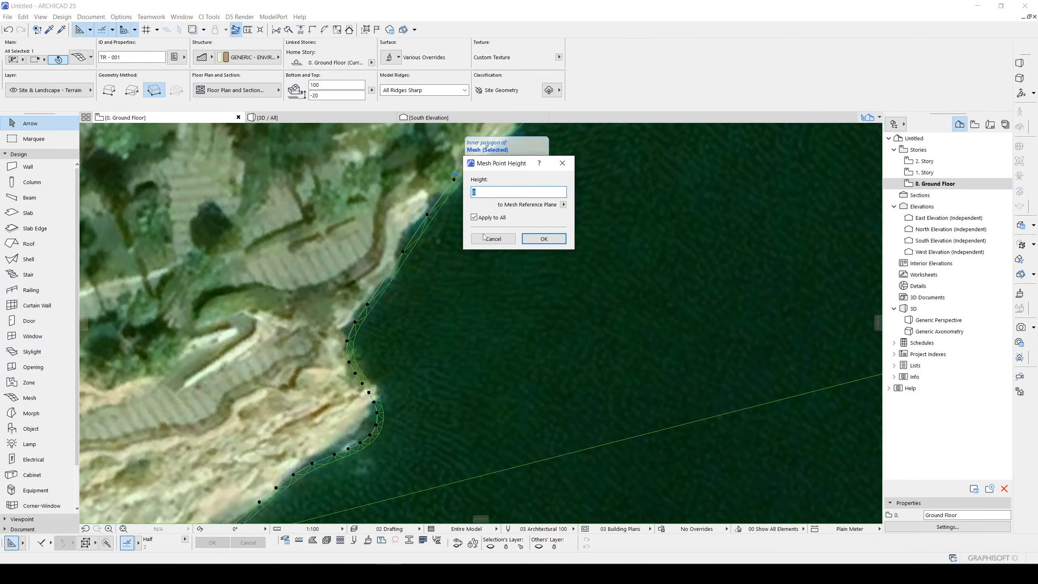
{"action": "left_click", "coordinate": [492, 238]}
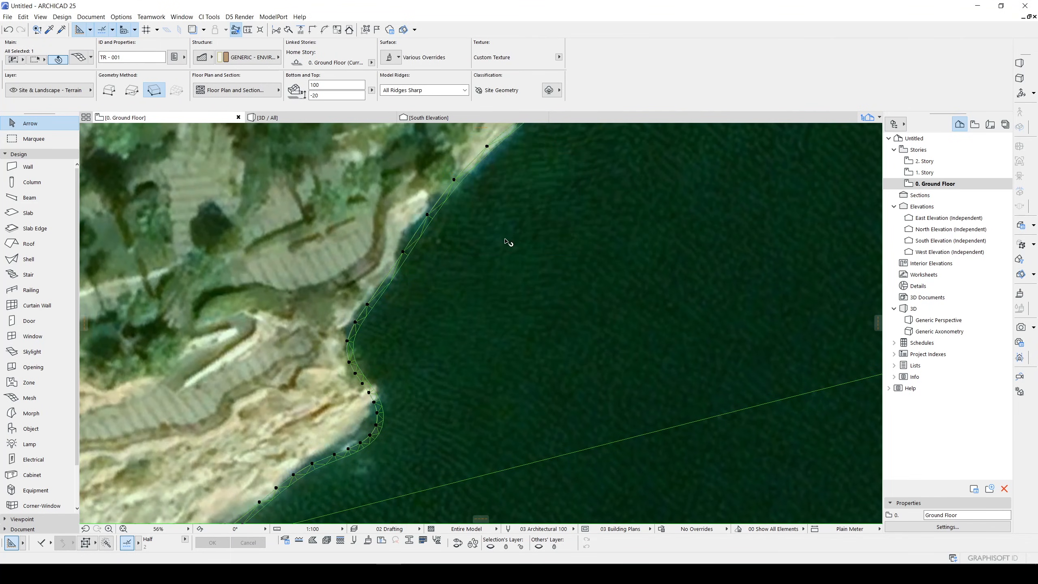
Raise the inland contour line's mesh points to 1500
{"action": "scroll", "scroll_direction": "down", "scroll_amount": 3}
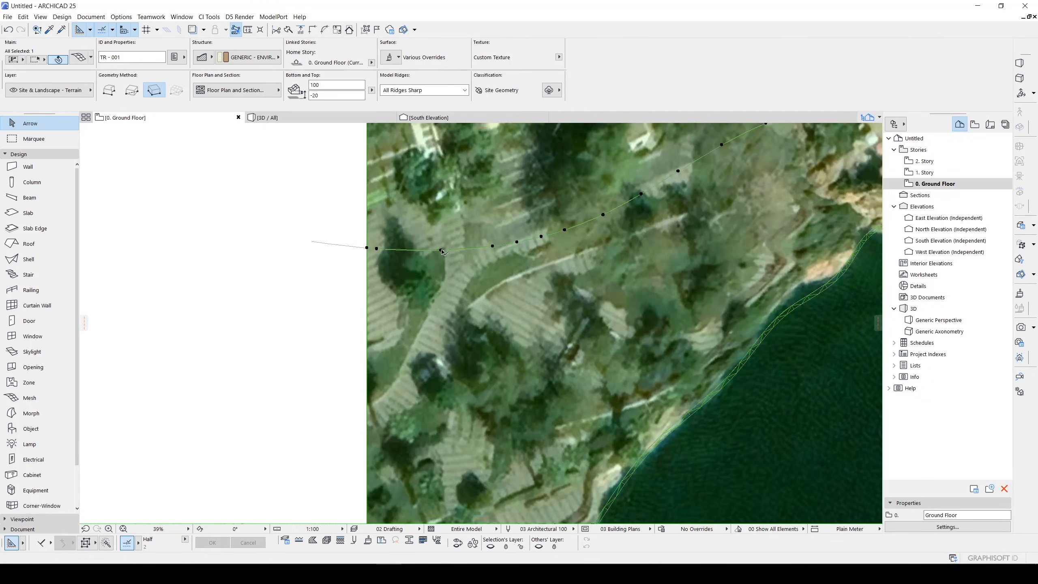
{"action": "left_click", "coordinate": [441, 248]}
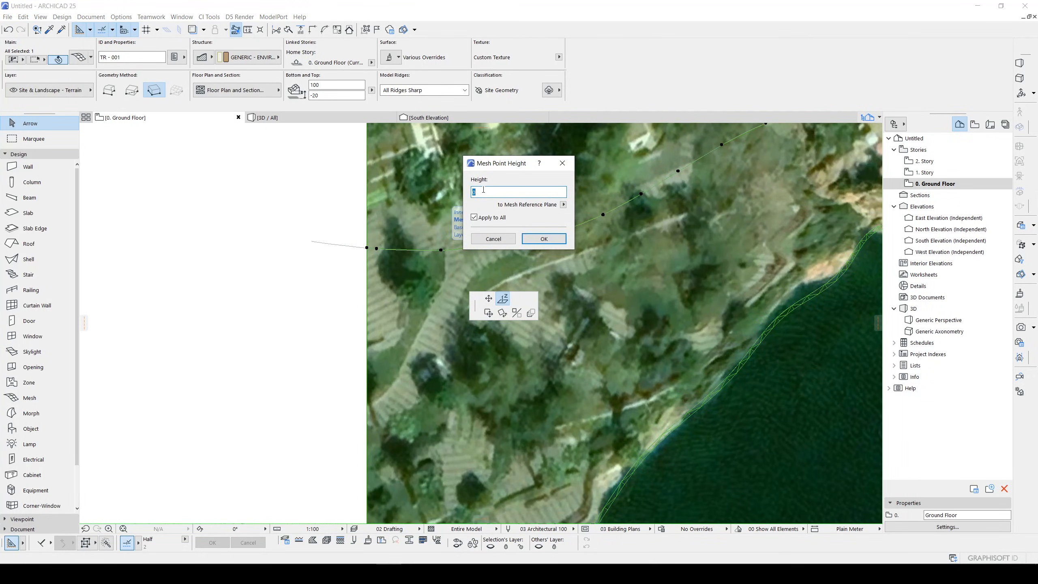
{"action": "type", "text": "1"}
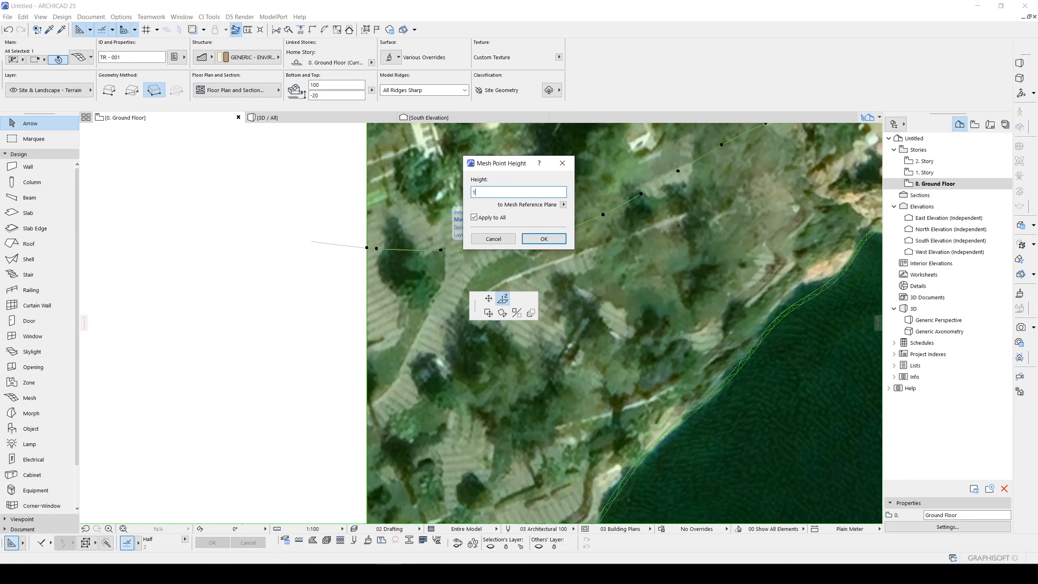
{"action": "type", "text": "1500"}
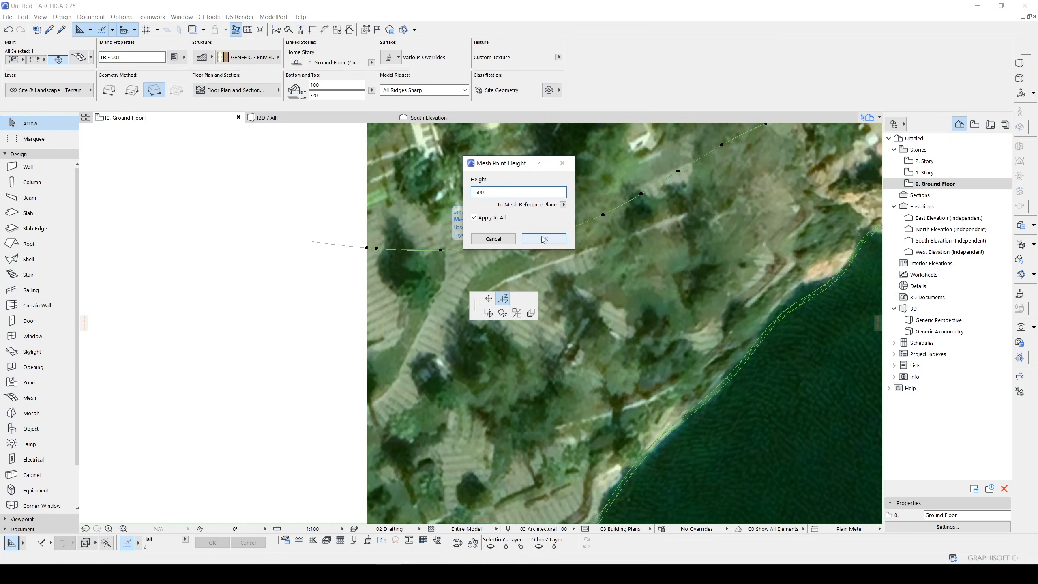
{"action": "left_click", "coordinate": [542, 238]}
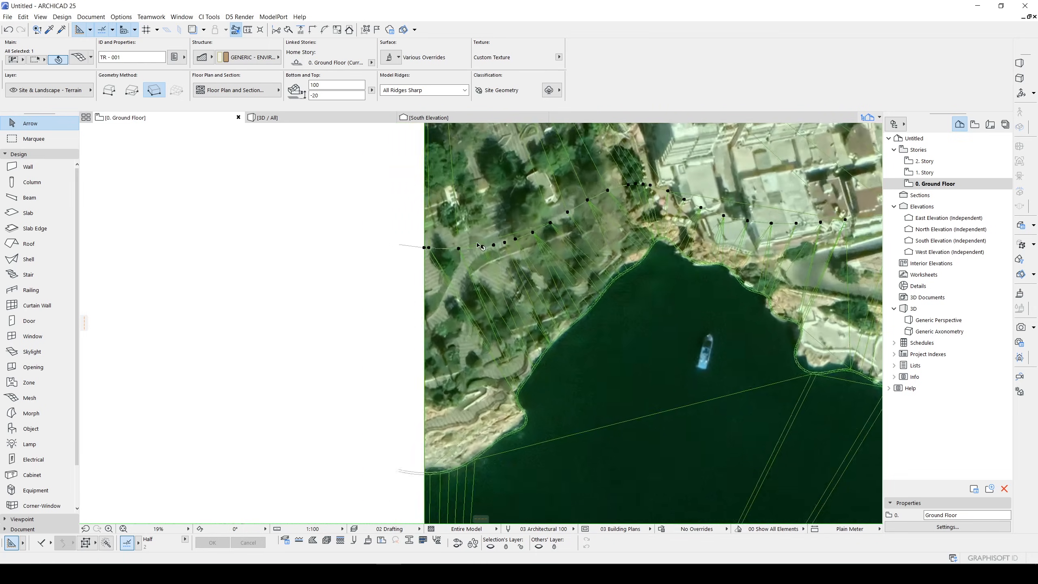
{"action": "scroll", "scroll_direction": "down", "scroll_amount": 3}
{"action": "type", "text": "17"}
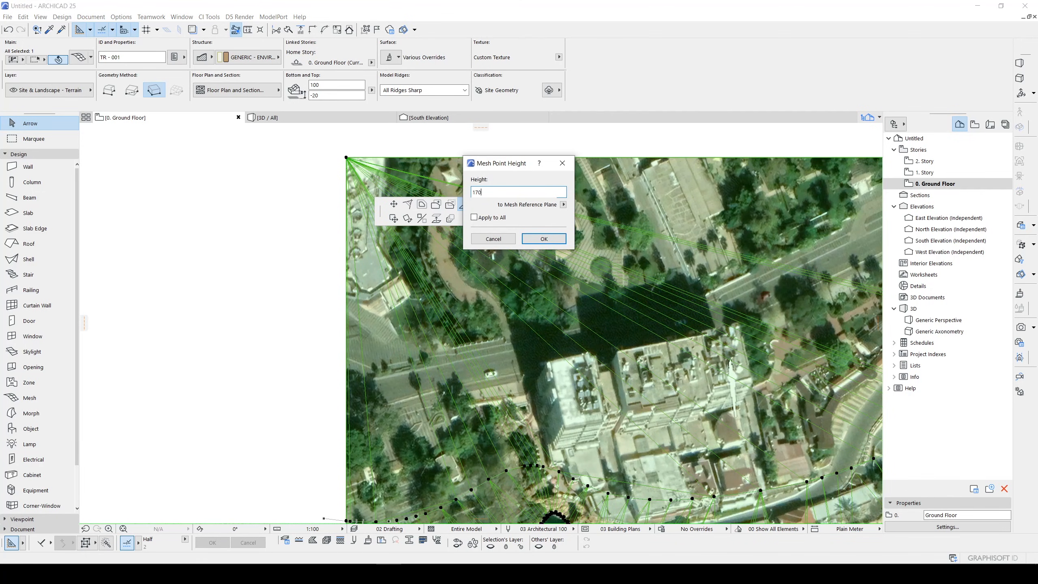
Elevate two inland terrain mesh corner points to 1700 and 1600
{"action": "type", "text": "0"}
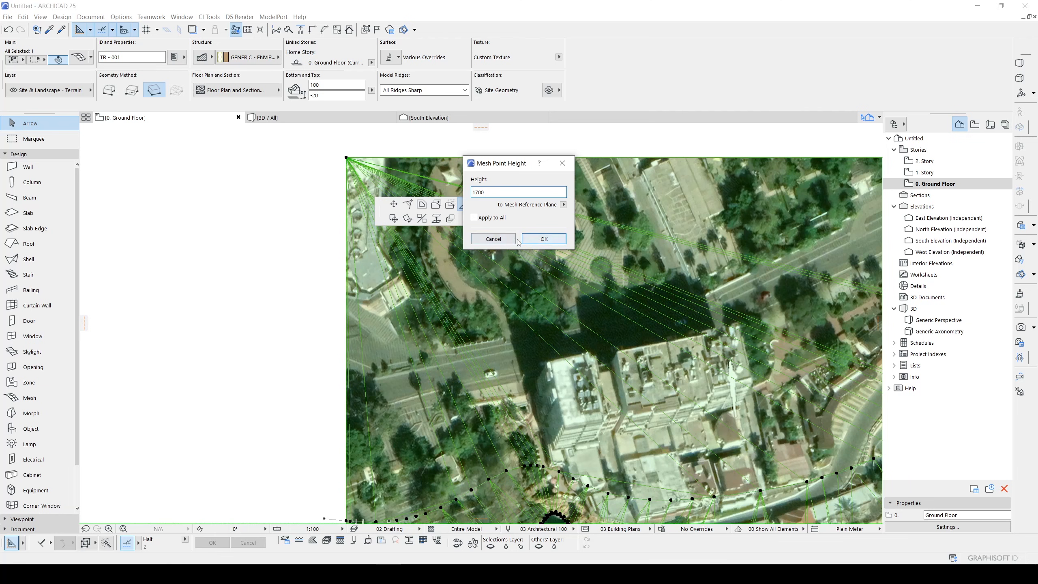
{"action": "left_click", "coordinate": [543, 238]}
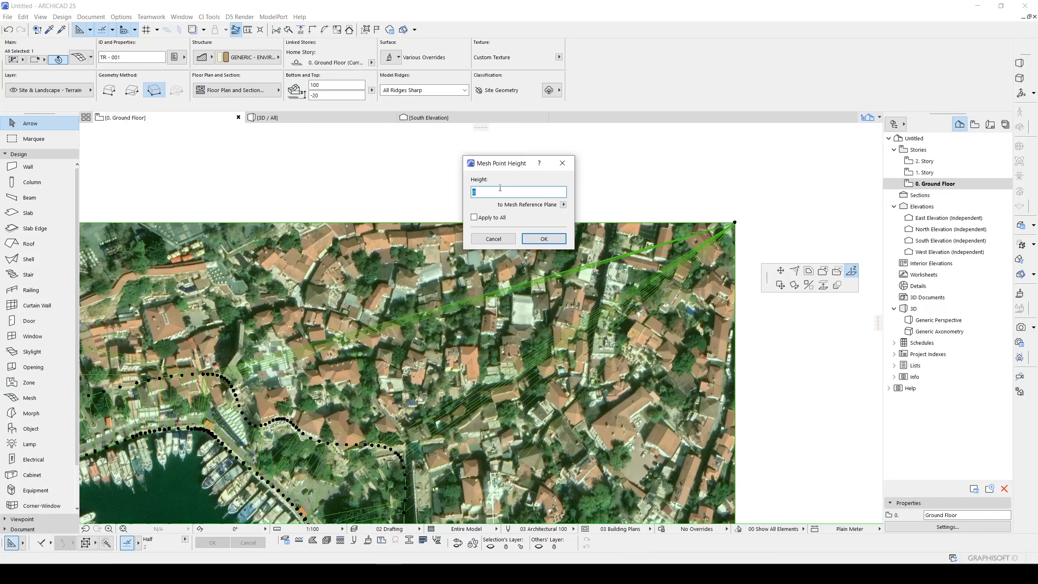
{"action": "type", "text": "1700"}
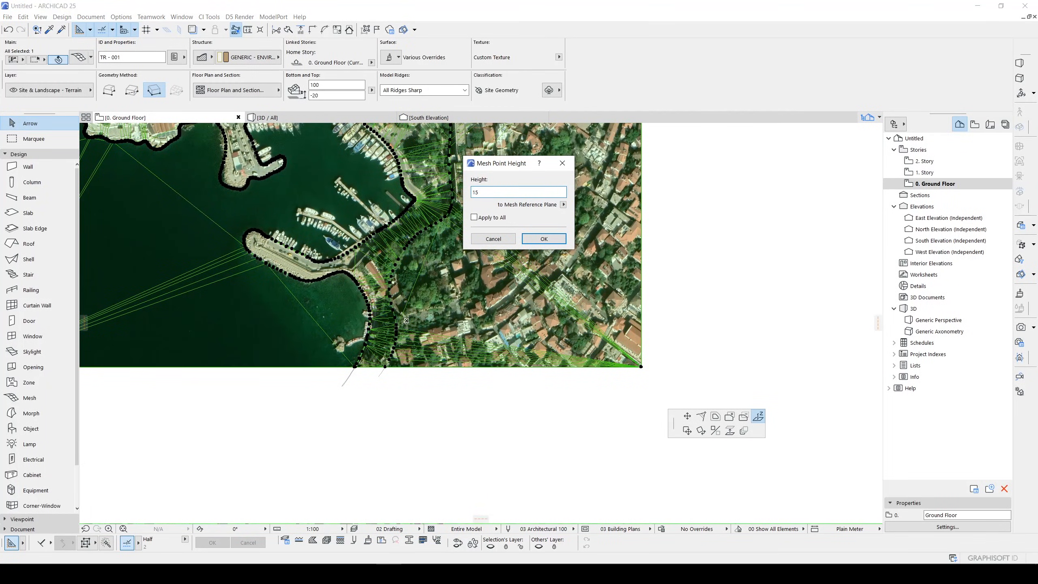
{"action": "type", "text": "1600"}
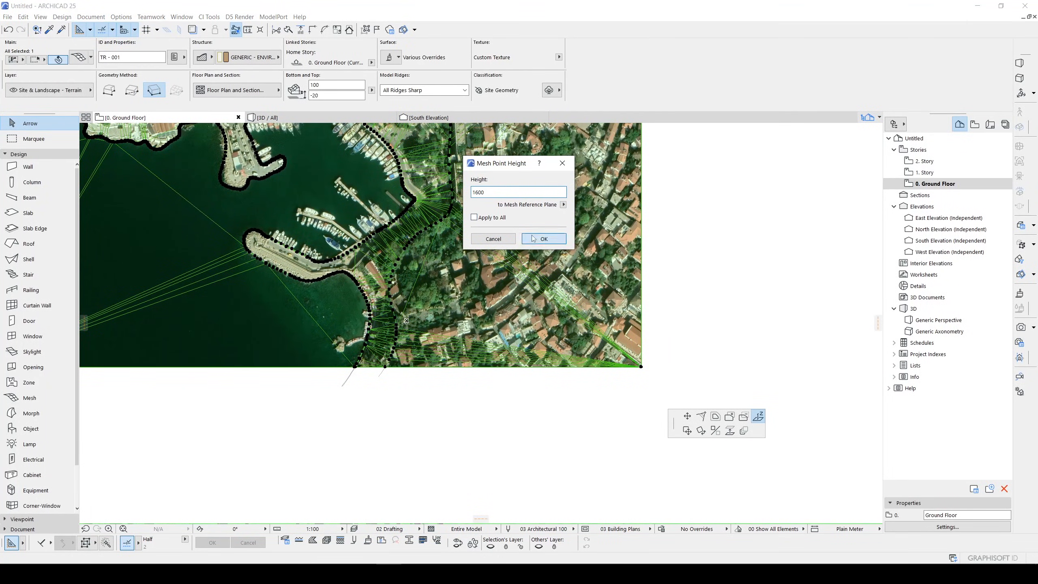
{"action": "left_click", "coordinate": [543, 238]}
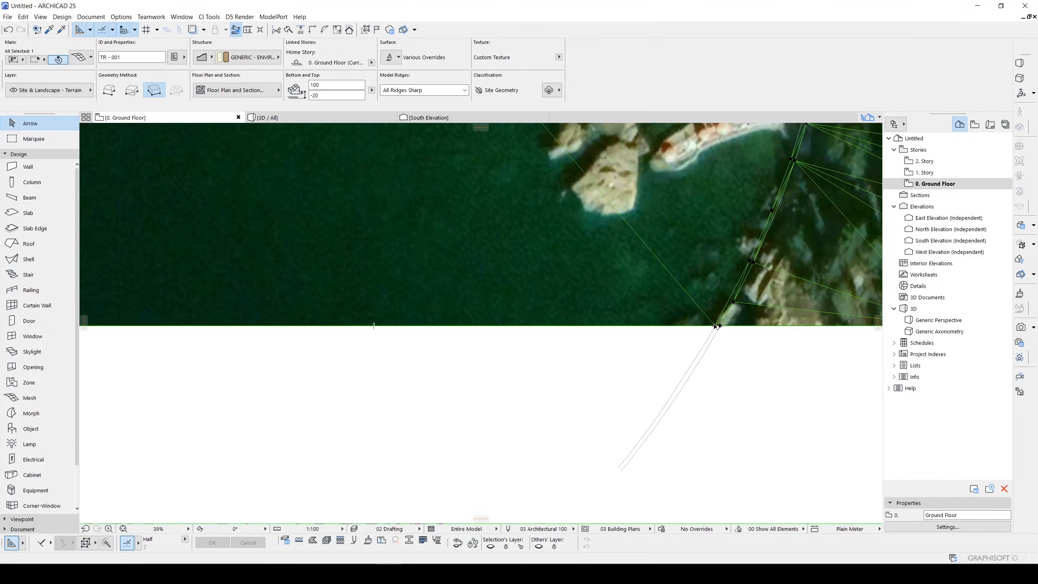
{"action": "scroll", "scroll_direction": "down", "scroll_amount": 3}
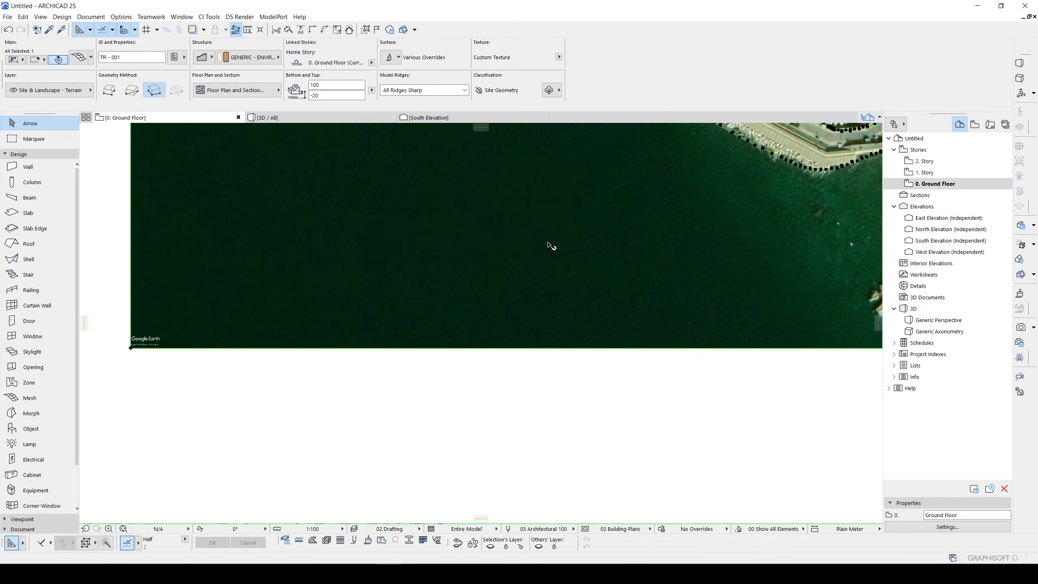
Pan down the floor plan over the shaped terrain mesh
{"action": "scroll", "scroll_direction": "down", "scroll_amount": 3}
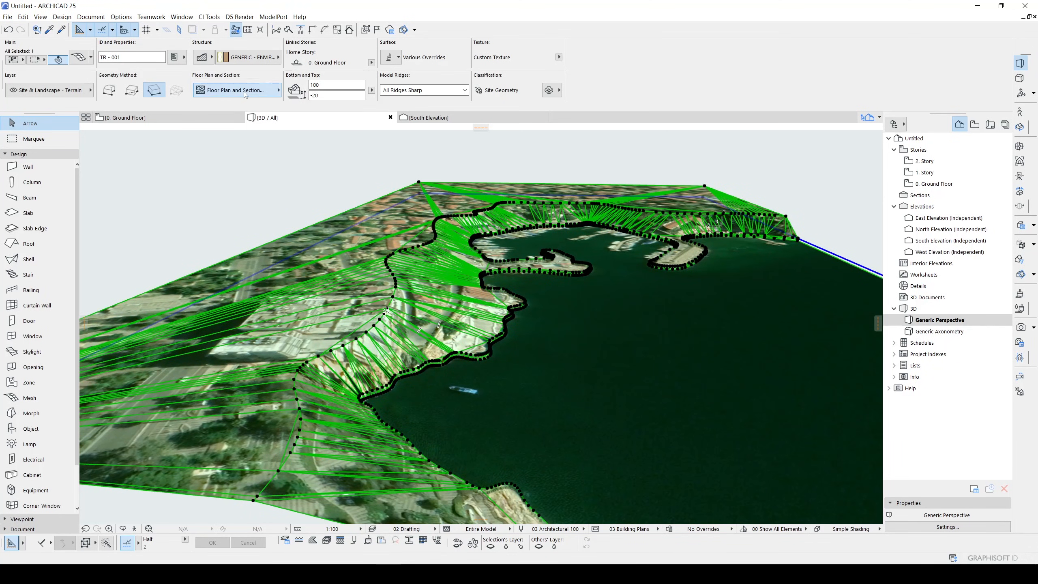
Set the terrain mesh's ridges to User Defined Sharp in Mesh Selection Settings
{"action": "left_click", "coordinate": [237, 89]}
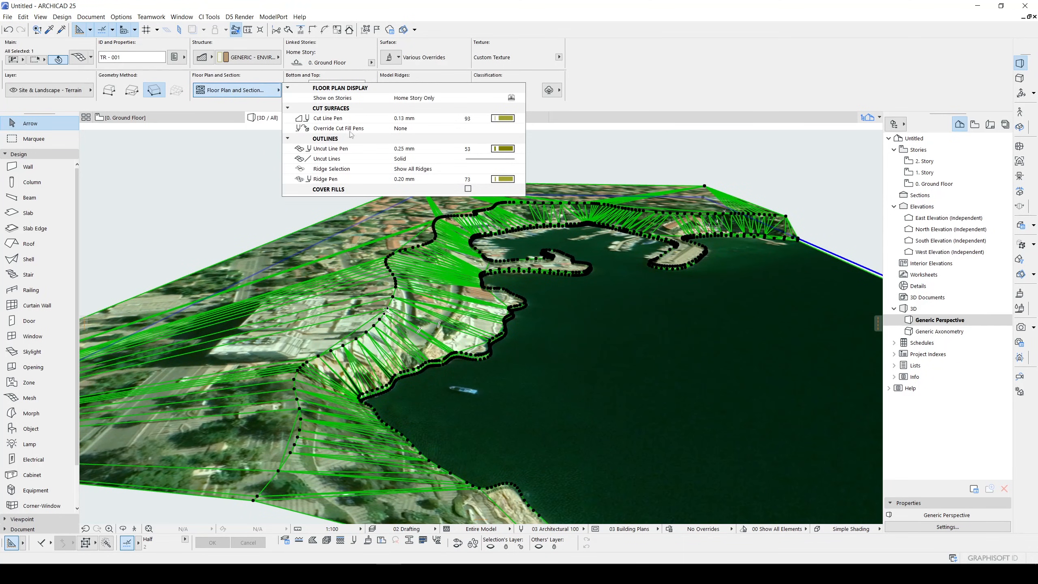
{"action": "left_click", "coordinate": [332, 169]}
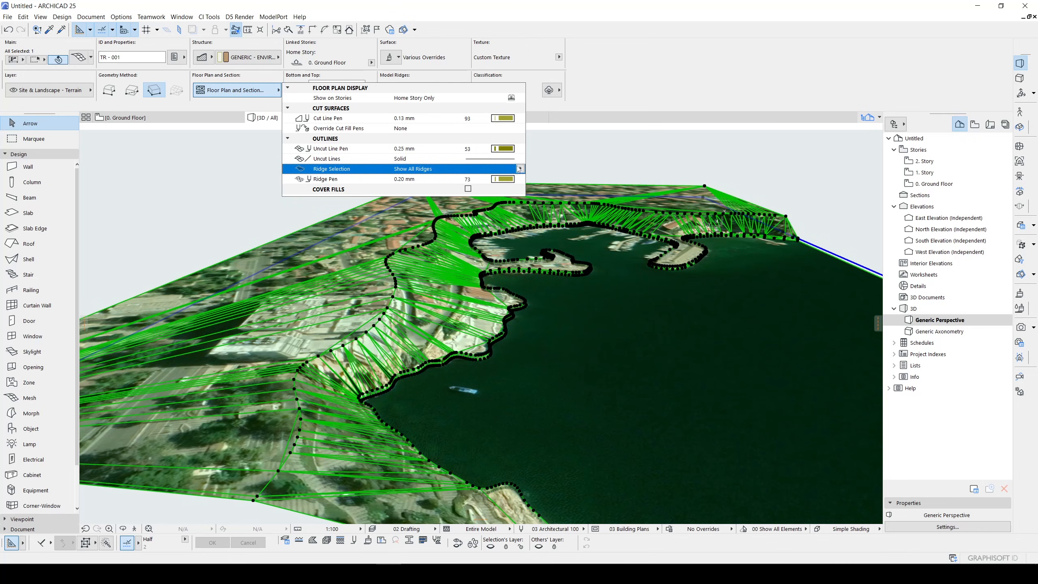
{"action": "left_click", "coordinate": [520, 168]}
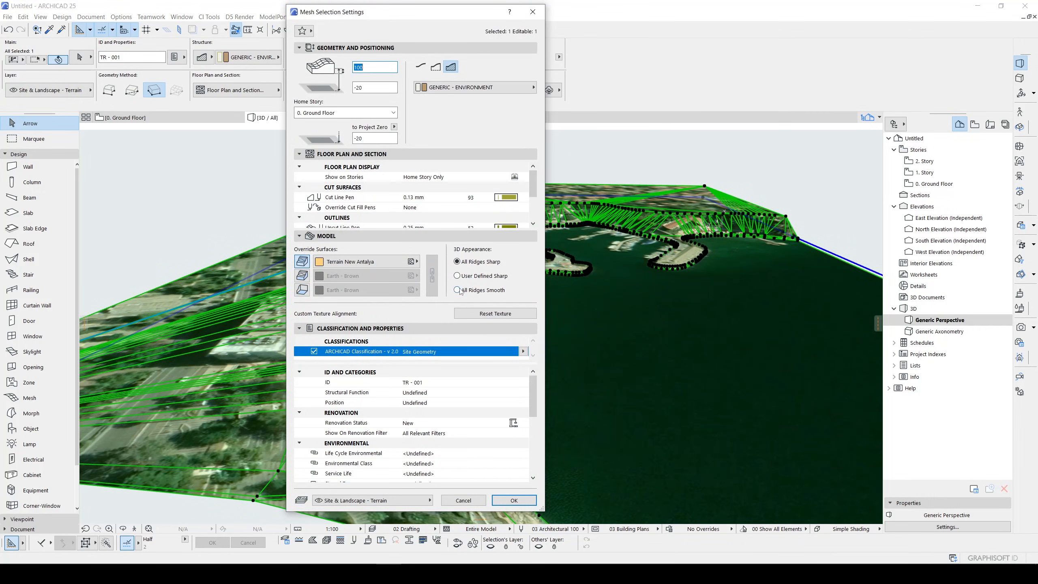
{"action": "left_click", "coordinate": [457, 290]}
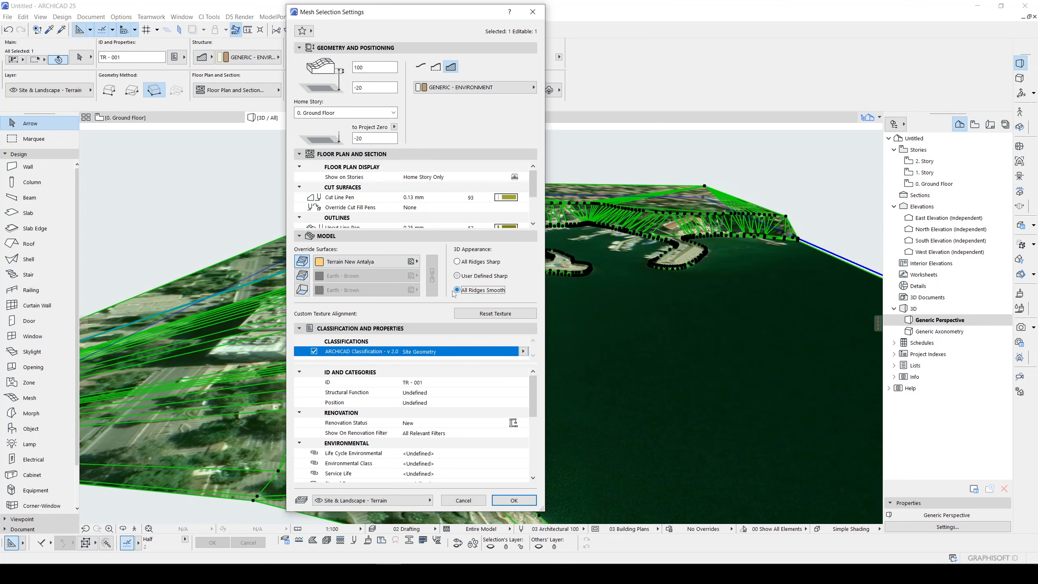
{"action": "left_click", "coordinate": [457, 275]}
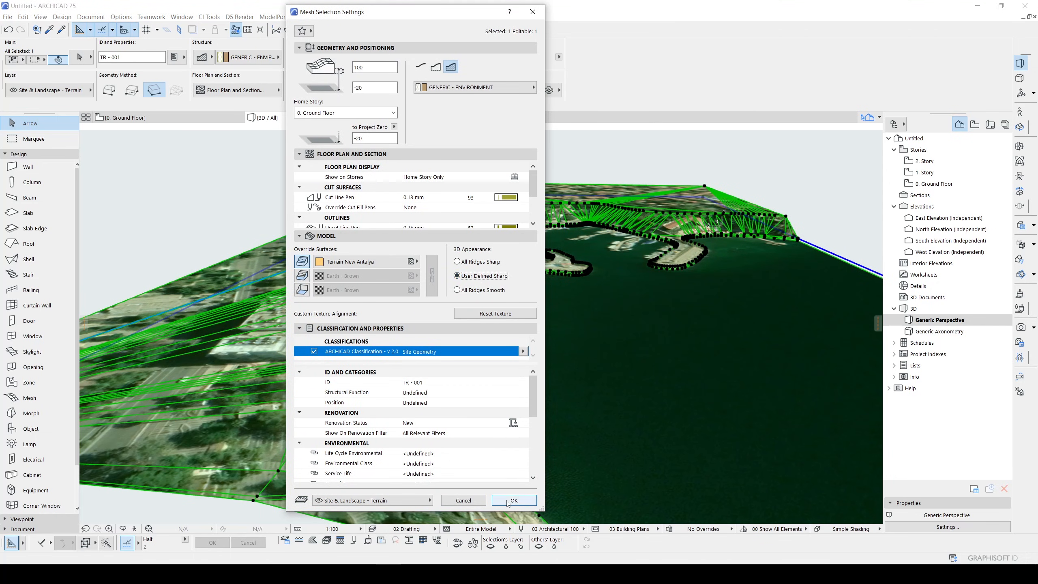
{"action": "left_click", "coordinate": [514, 500]}
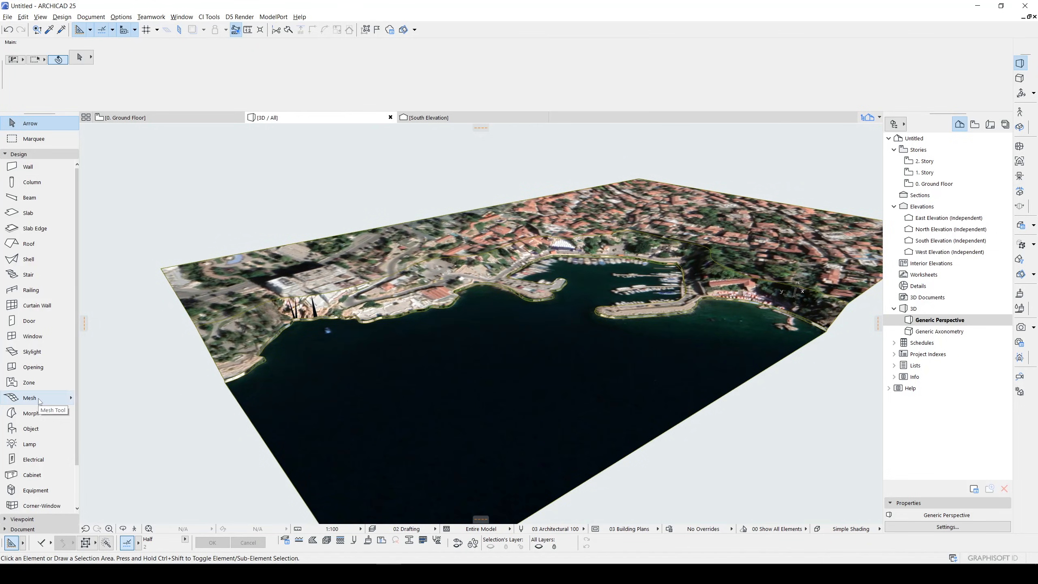
Draw a flat mesh over the bay and override its surface with Water - Wavy
{"action": "left_click", "coordinate": [29, 397]}
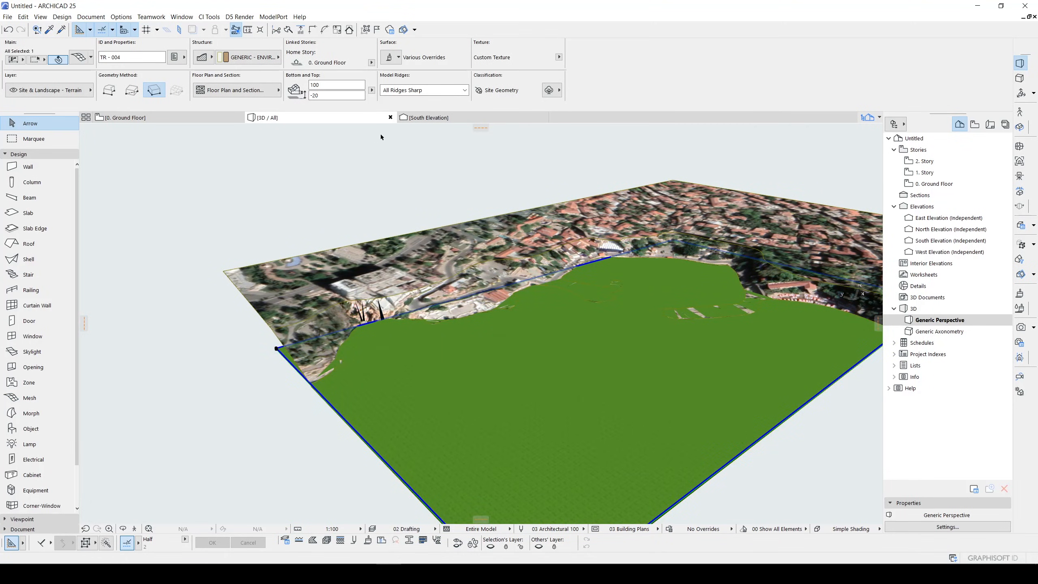
{"action": "left_click", "coordinate": [390, 57]}
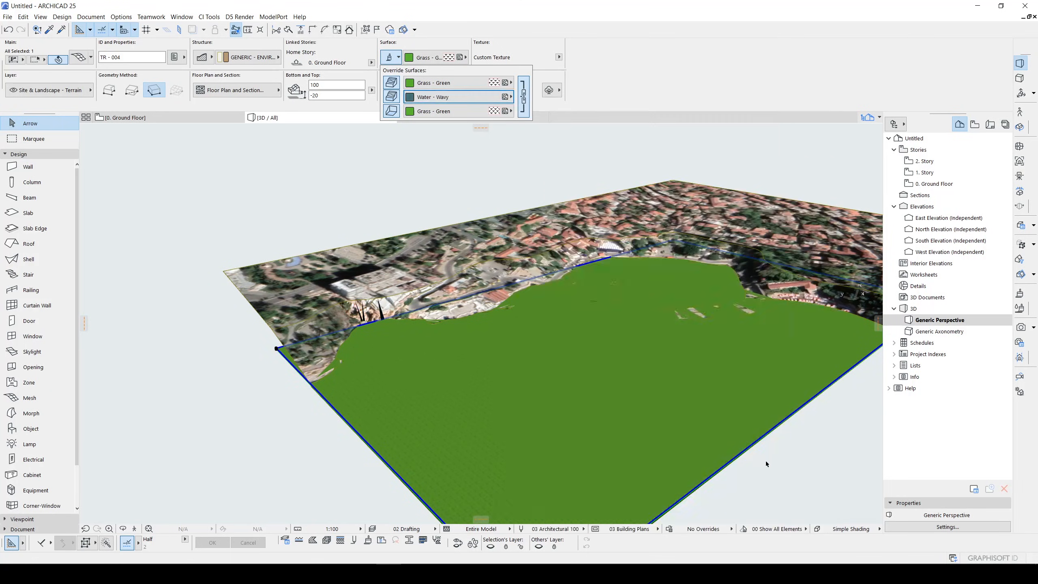
{"action": "left_click", "coordinate": [433, 97]}
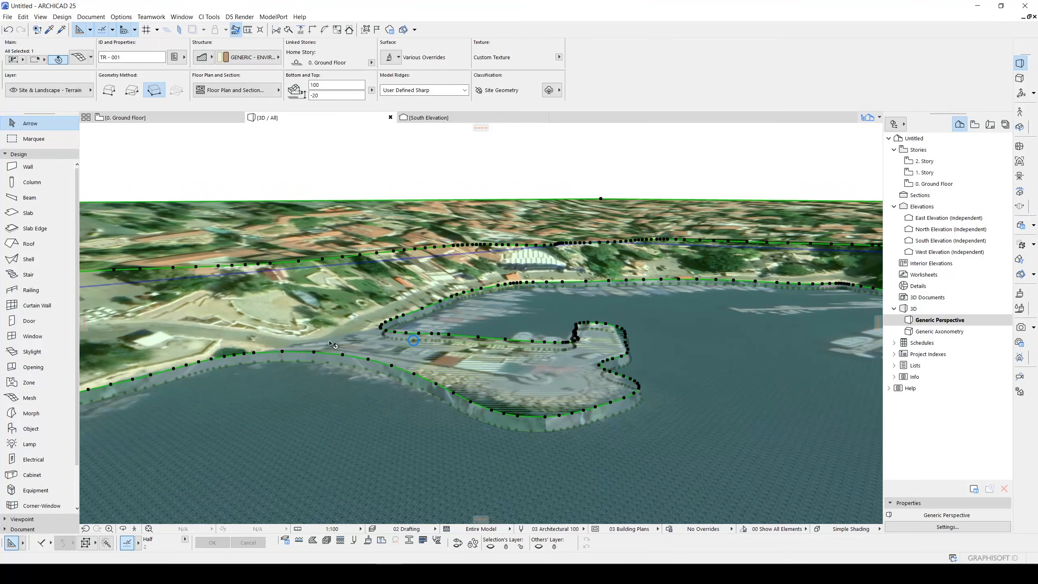
{"action": "mouse_move", "coordinate": [316, 354]}
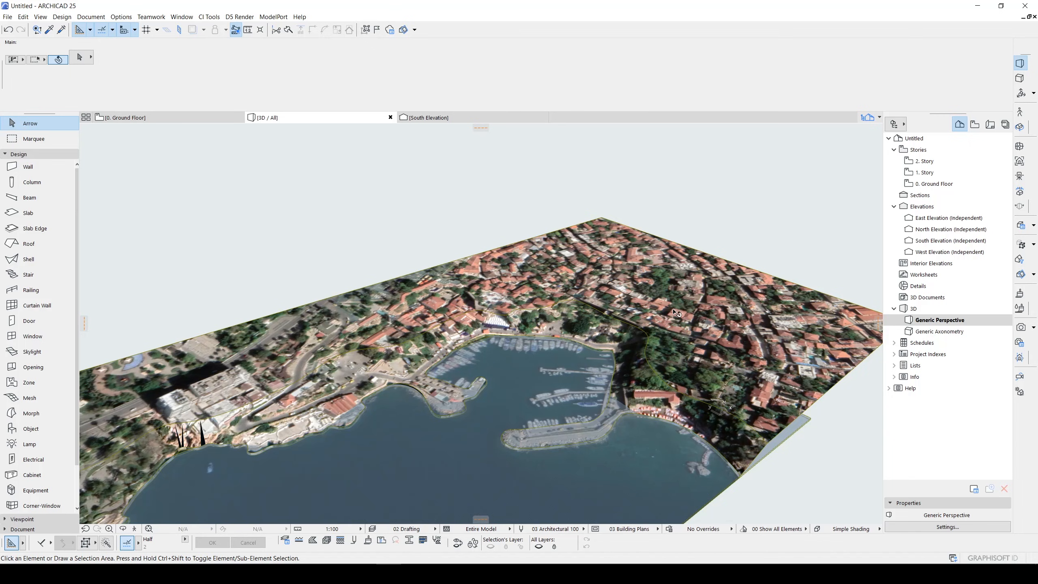
{"action": "left_click_drag", "start_coordinate": [675, 313], "coordinate": [507, 342]}
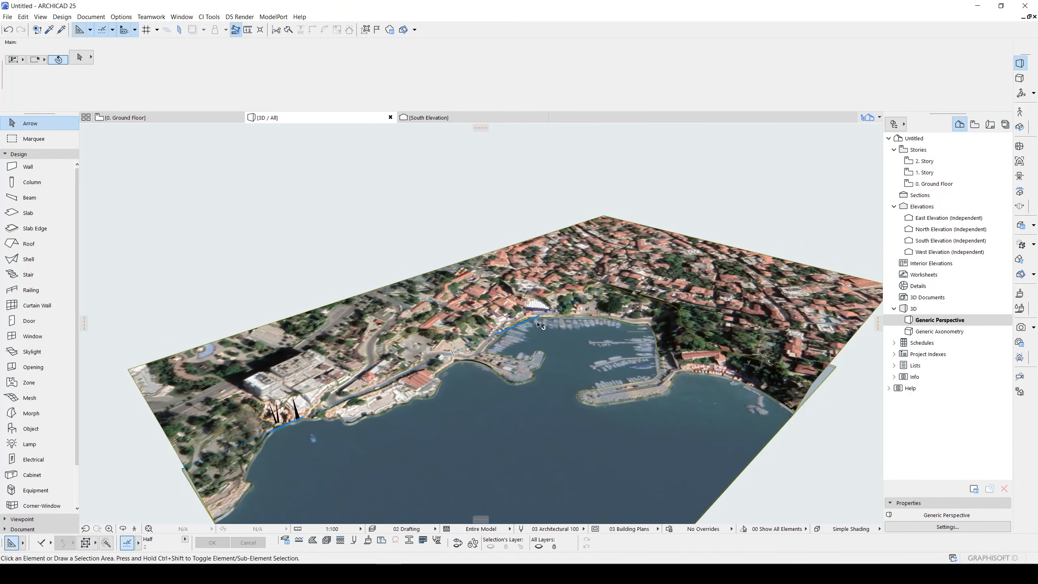
{"action": "mouse_move", "coordinate": [754, 375]}
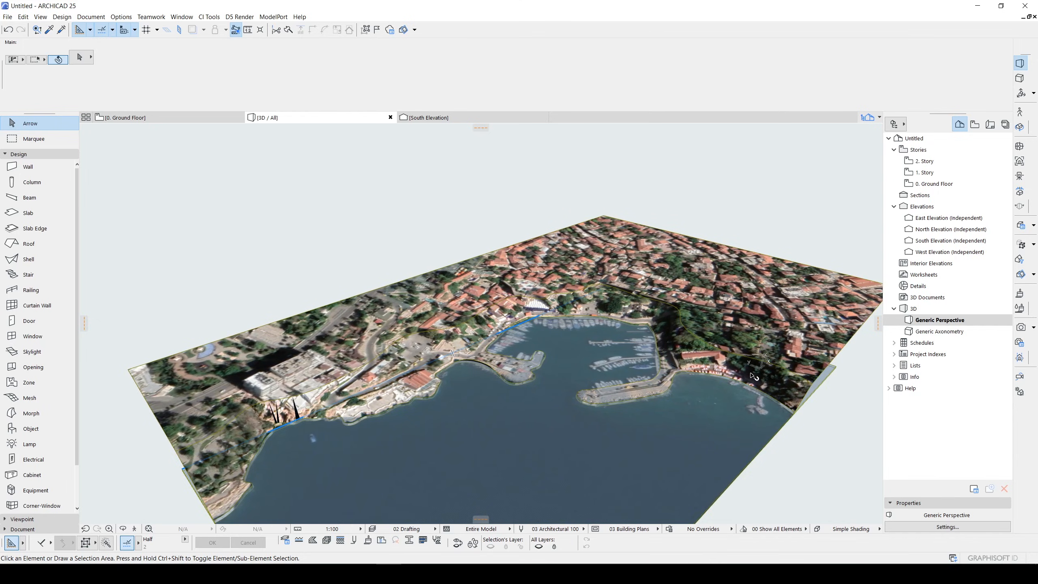